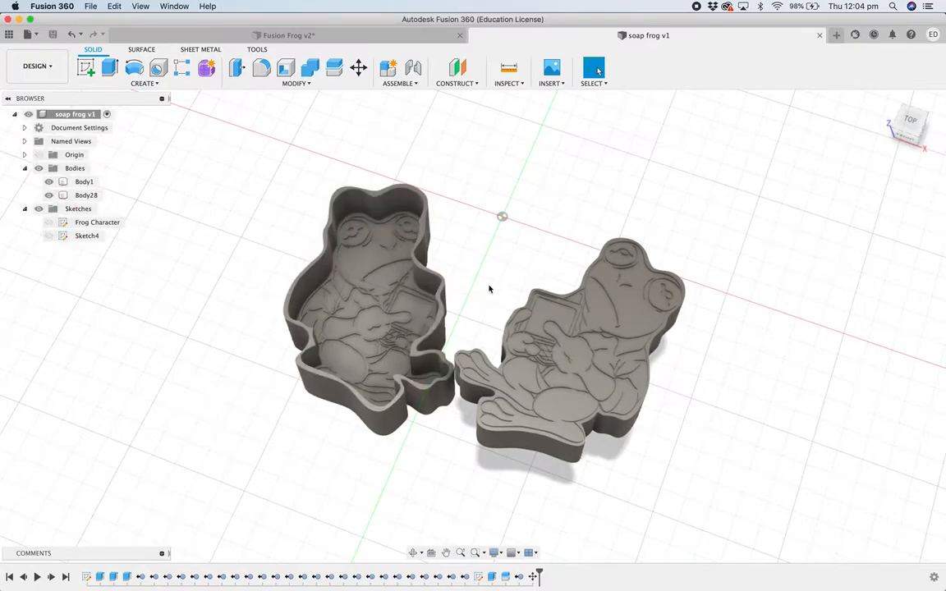
mouse_move(289, 216)
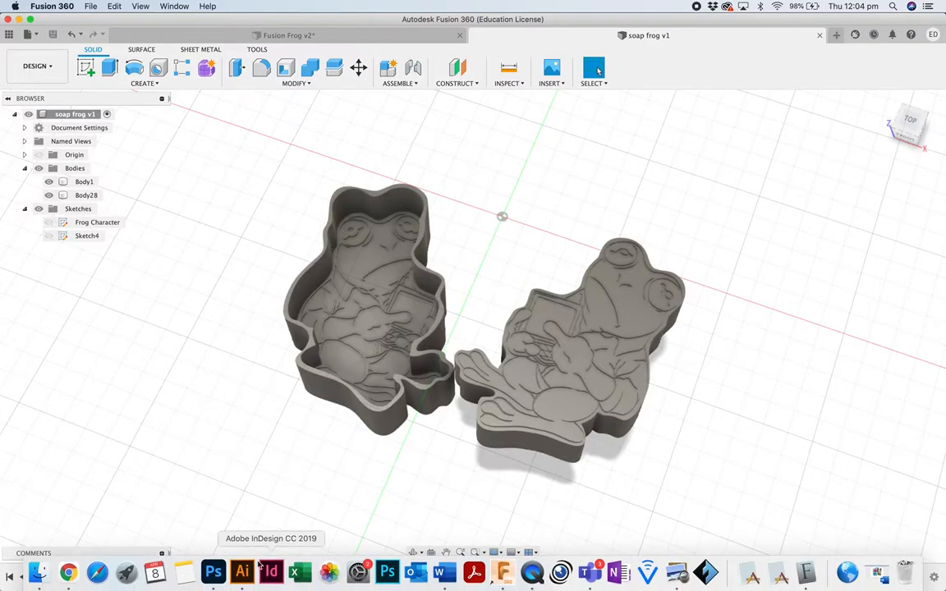
mouse_move(213, 571)
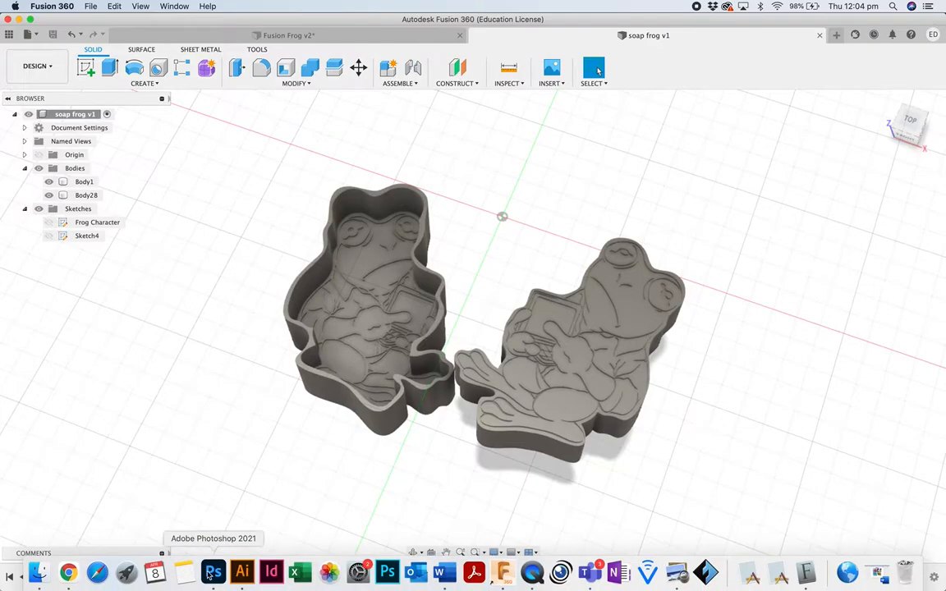
Switch to cartoon soap poster.psd and scroll through the platypus render layout.
left_click(212, 573)
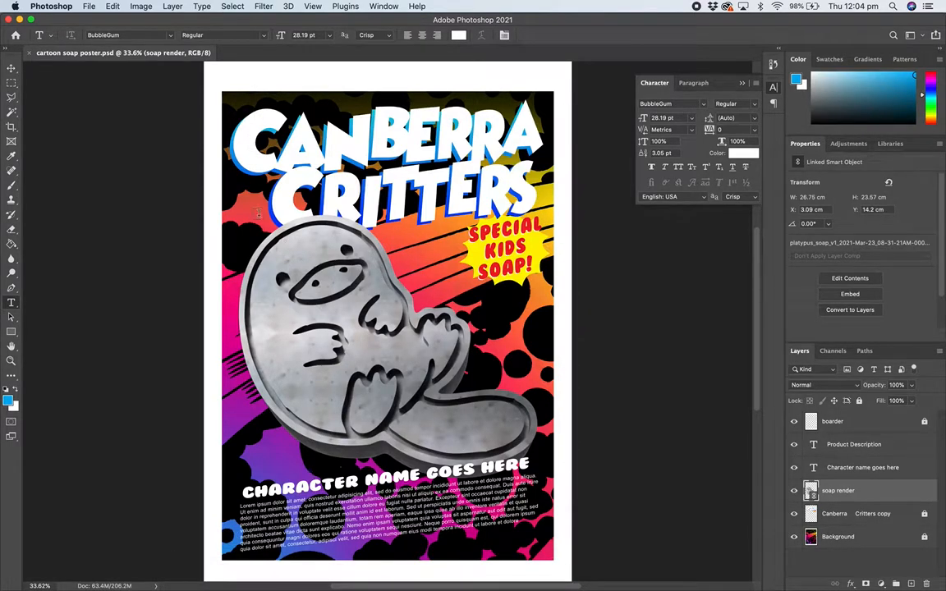
mouse_move(463, 403)
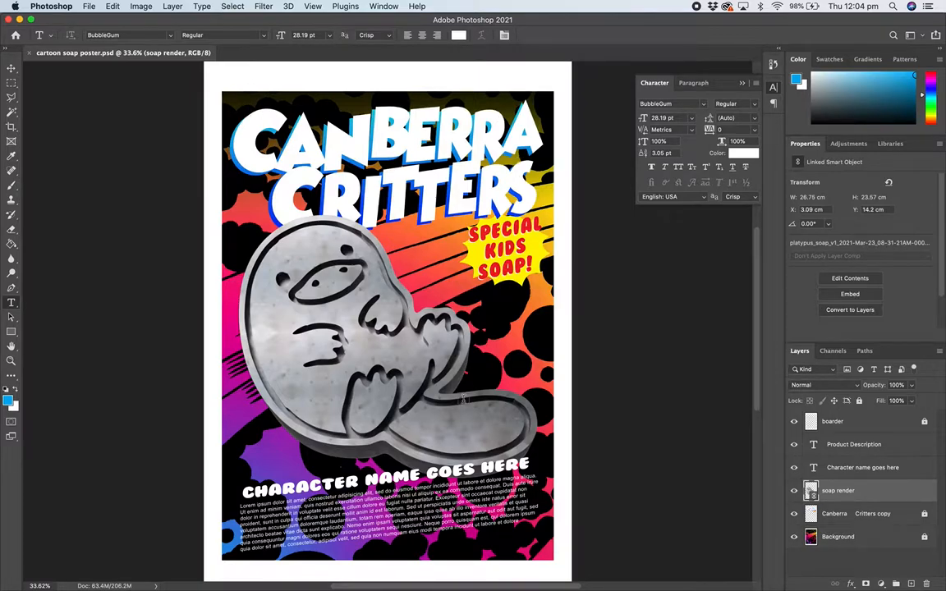
mouse_move(394, 316)
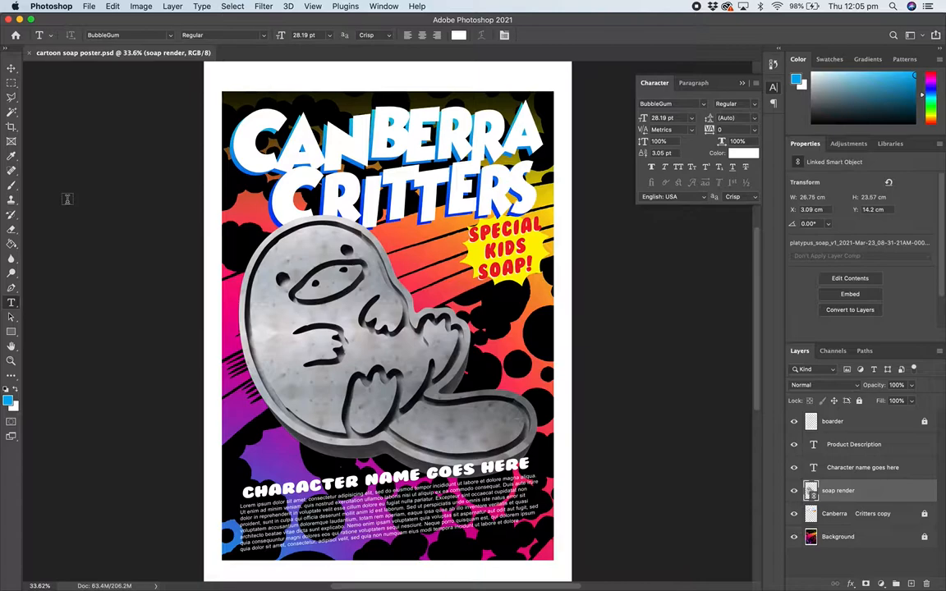
mouse_move(256, 315)
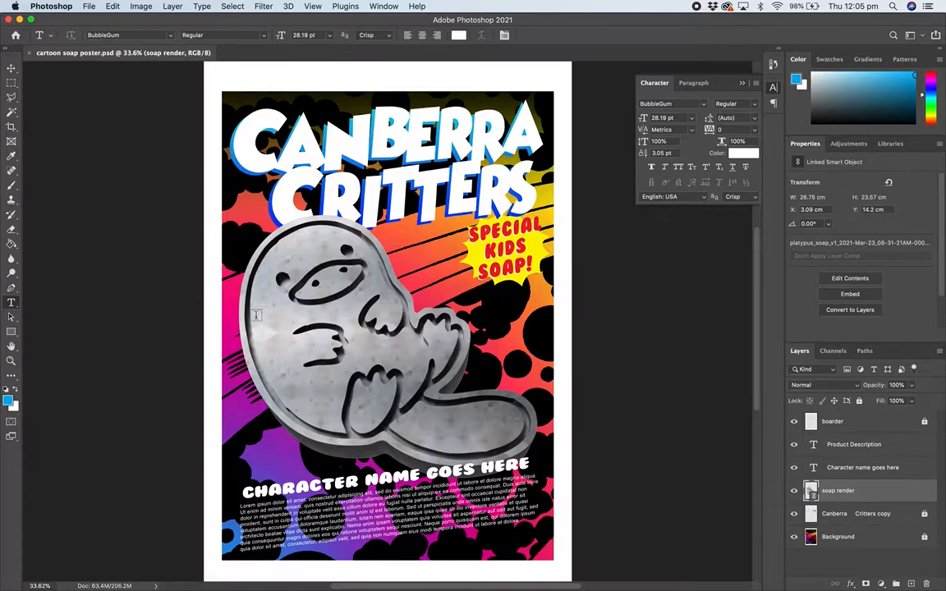
mouse_move(459, 368)
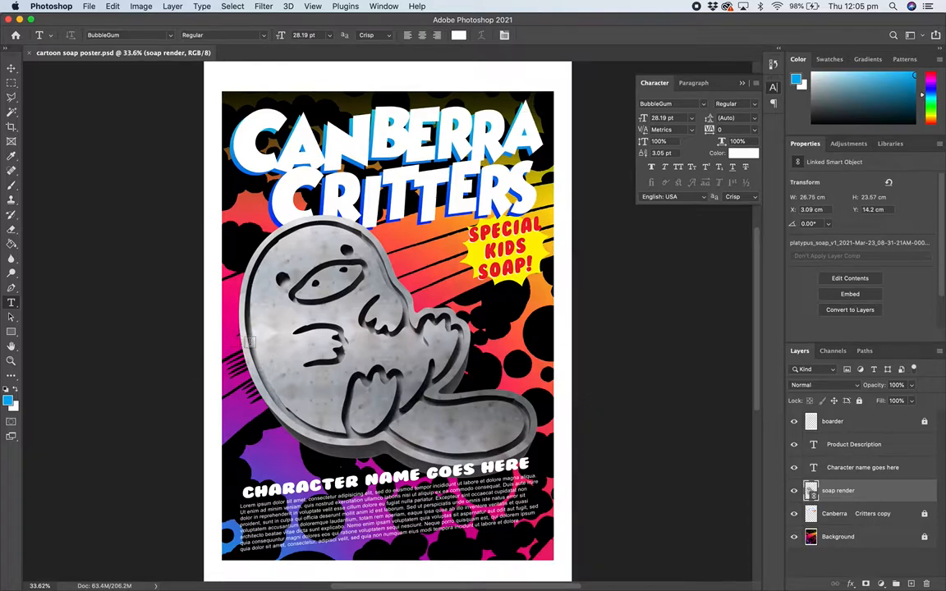
mouse_move(282, 253)
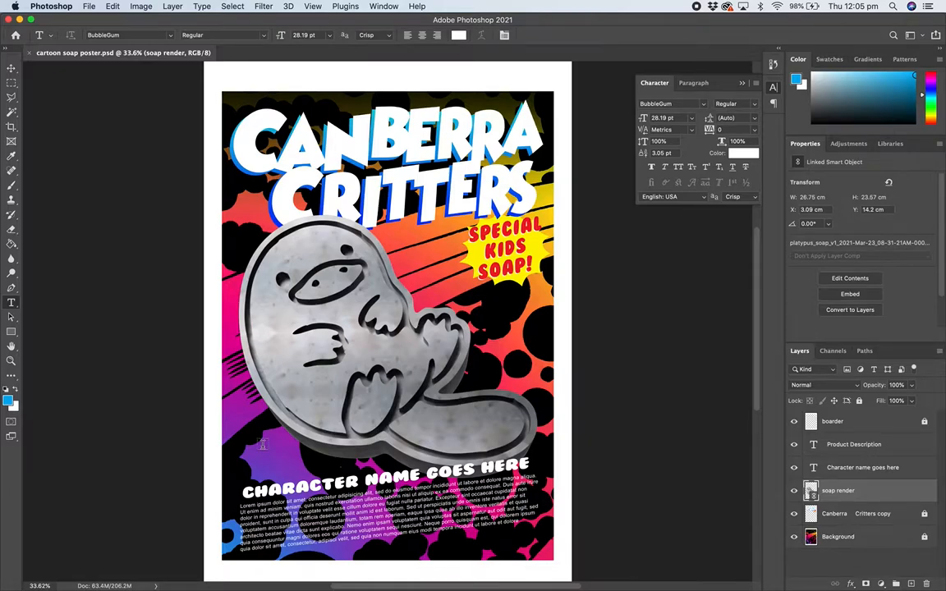
mouse_move(179, 318)
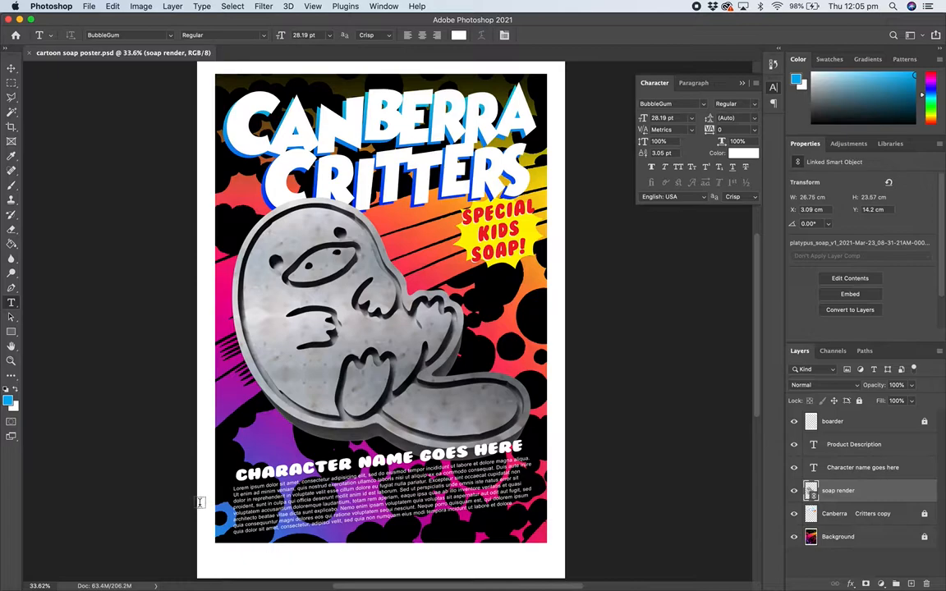
scroll("down", 3)
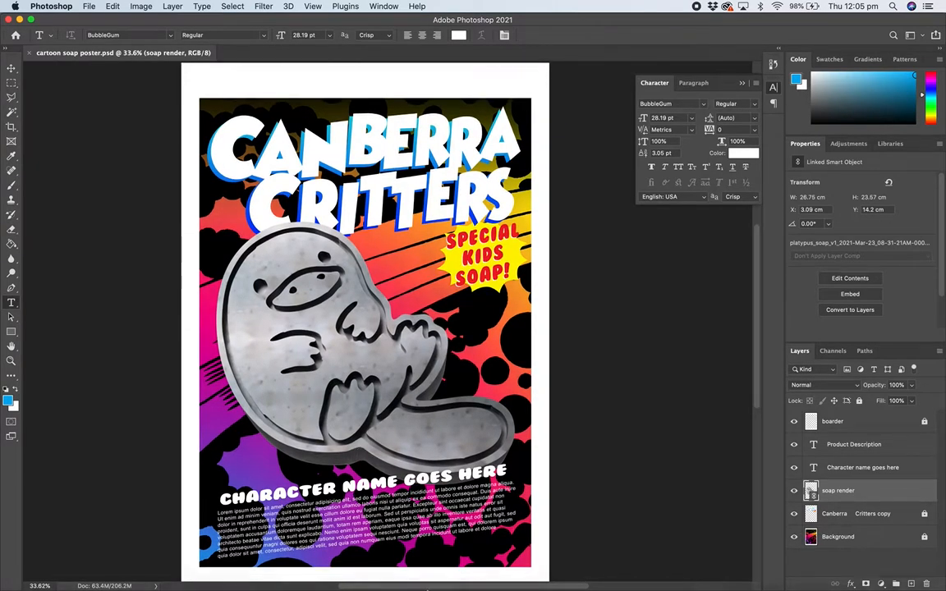
mouse_move(125, 207)
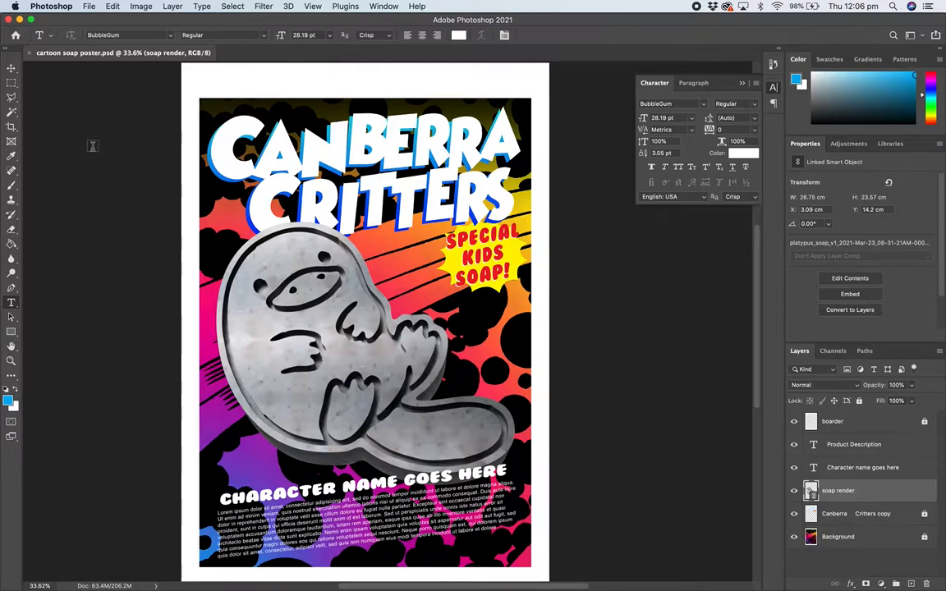
mouse_move(110, 183)
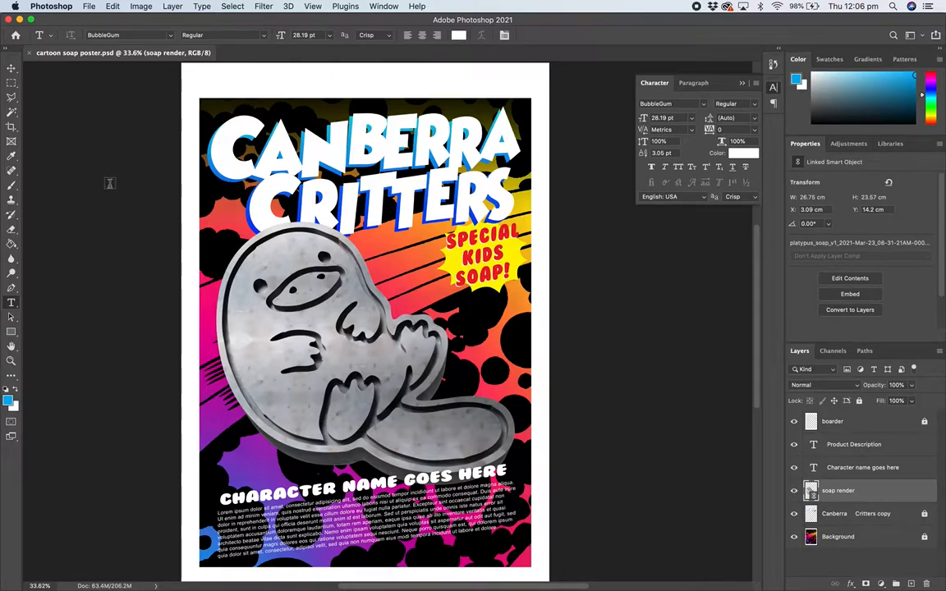
mouse_move(587, 572)
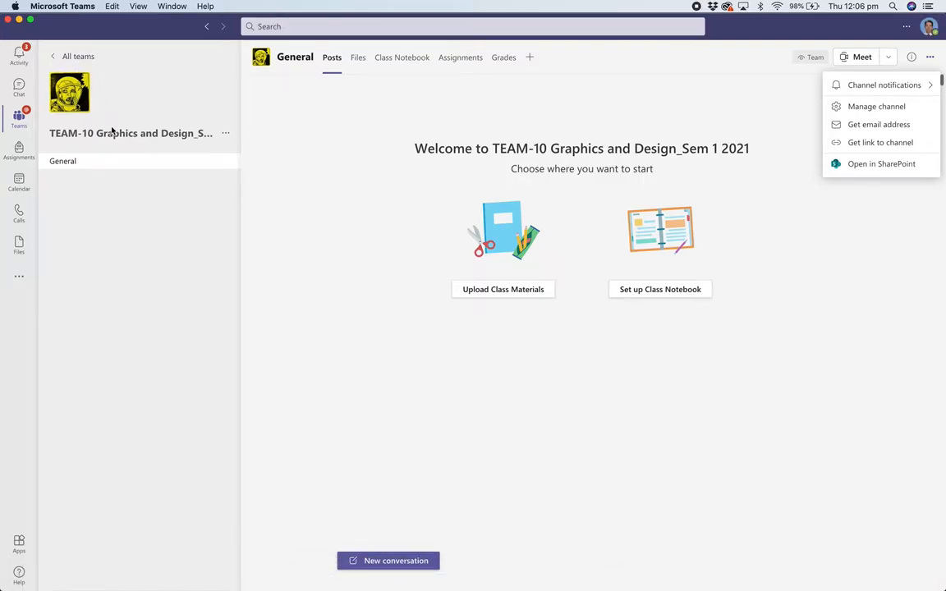
mouse_move(273, 95)
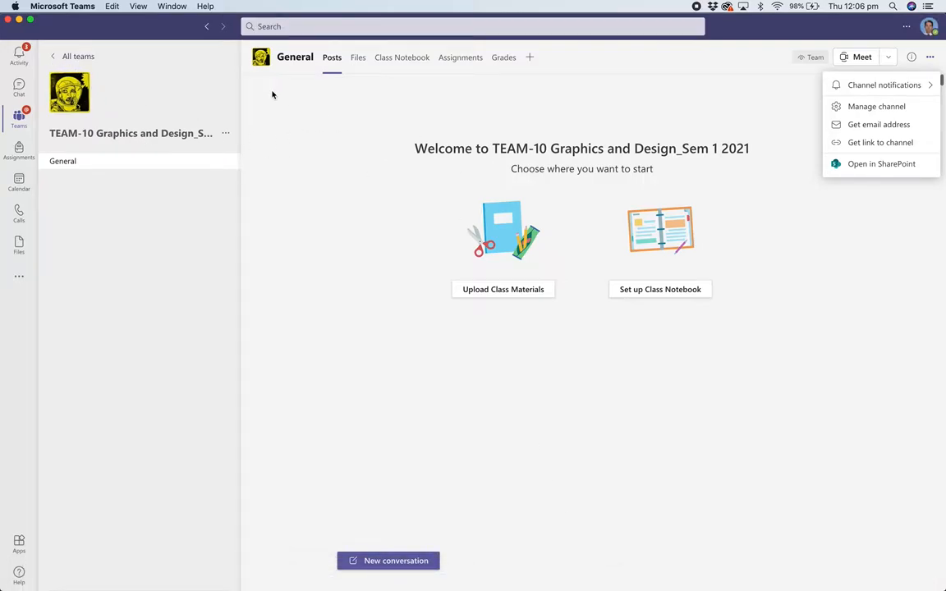
mouse_move(853, 230)
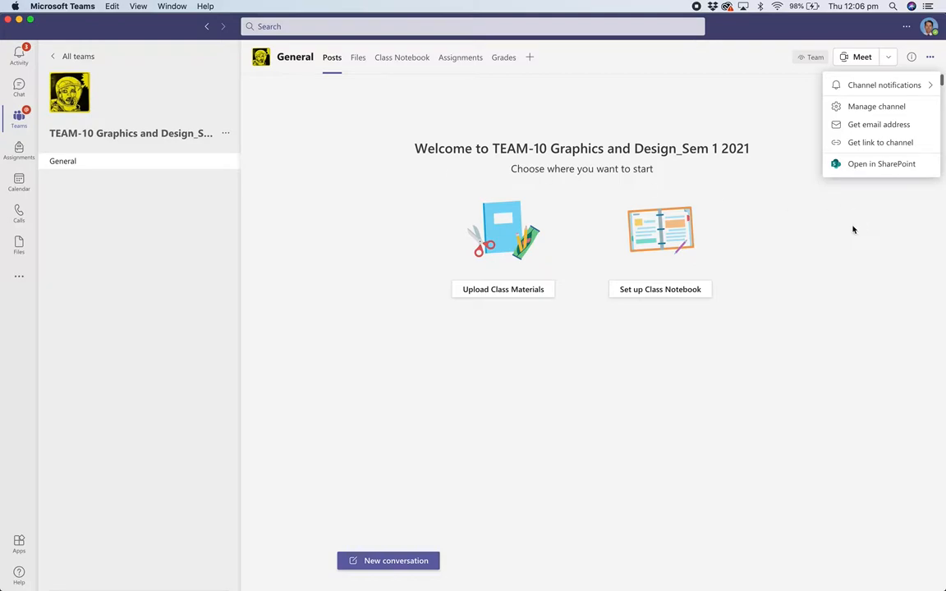
Open the TEAM-10 Graphics and Design General channel's files in SharePoint.
left_click(931, 56)
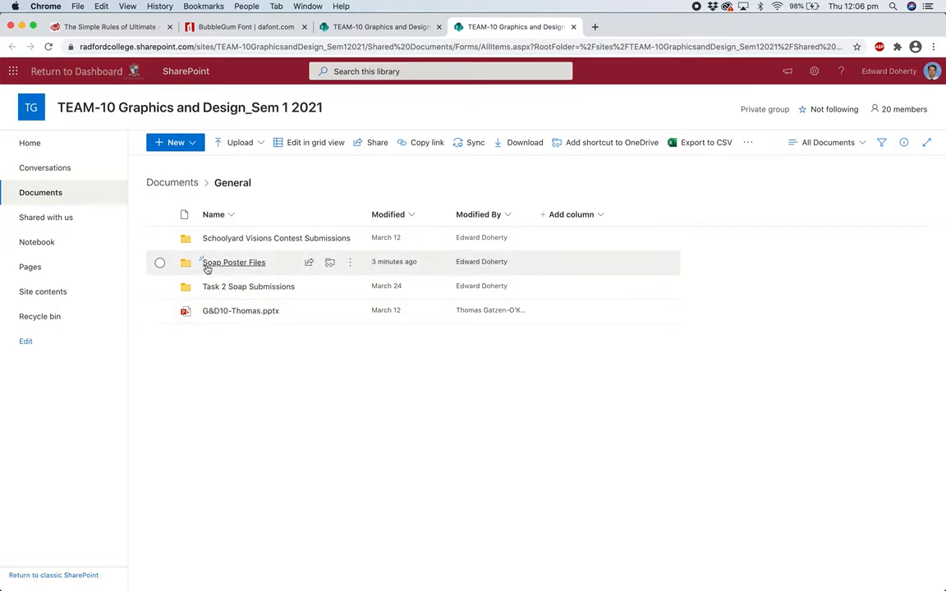
Go into the Soap Poster Files folder under Documents > General.
left_click(234, 262)
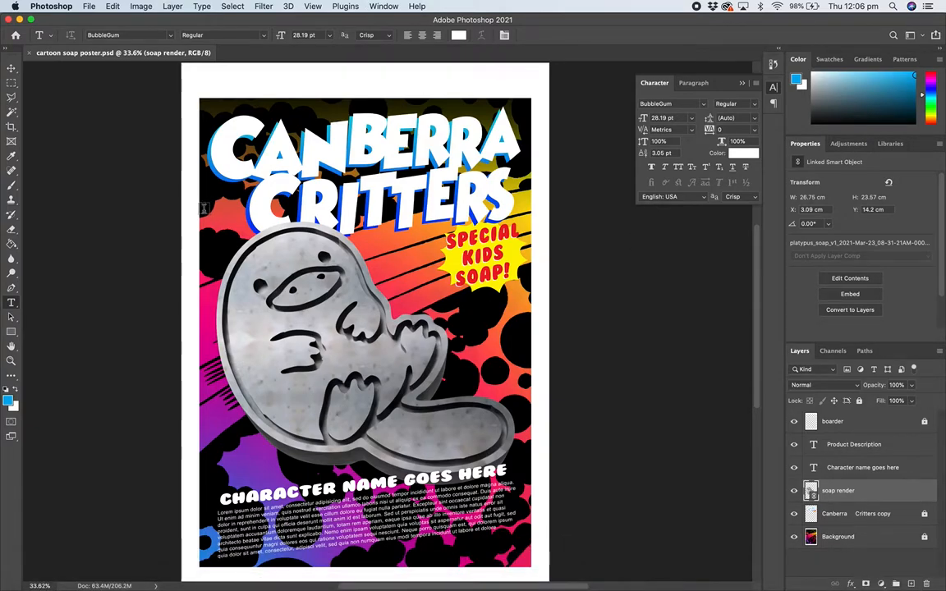
mouse_move(220, 246)
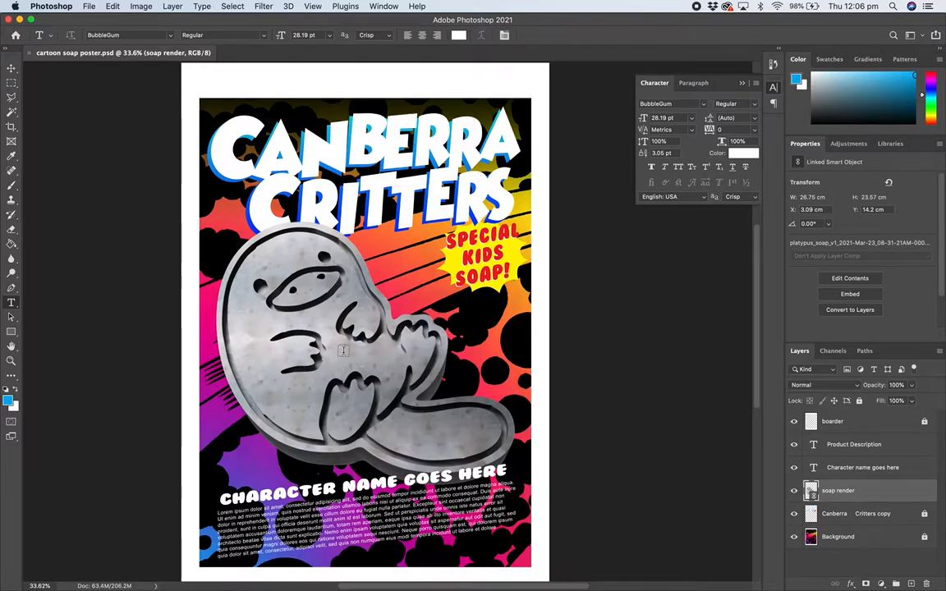
mouse_move(390, 375)
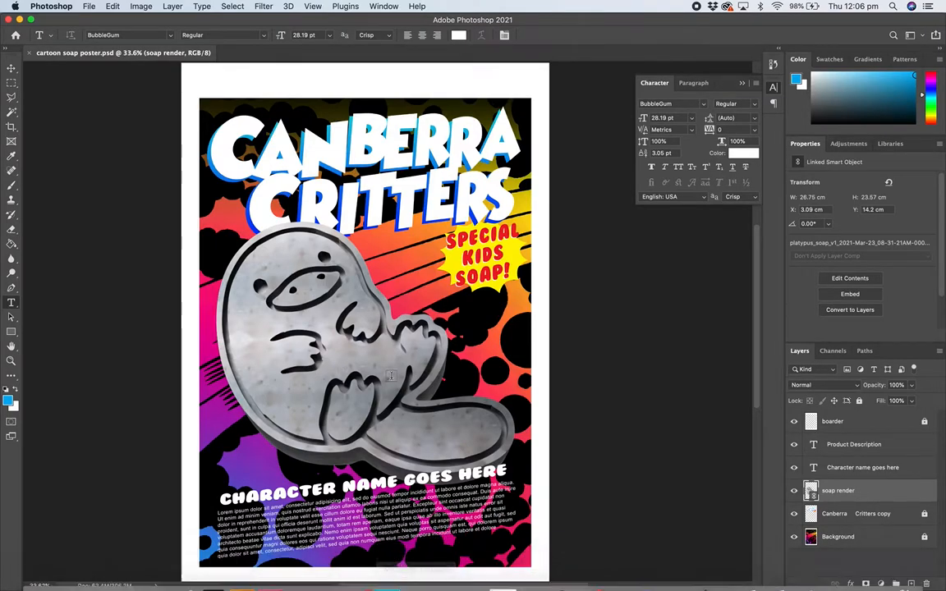
Open soap texture.jpg as its own Photoshop document via File > Open.
left_click(88, 6)
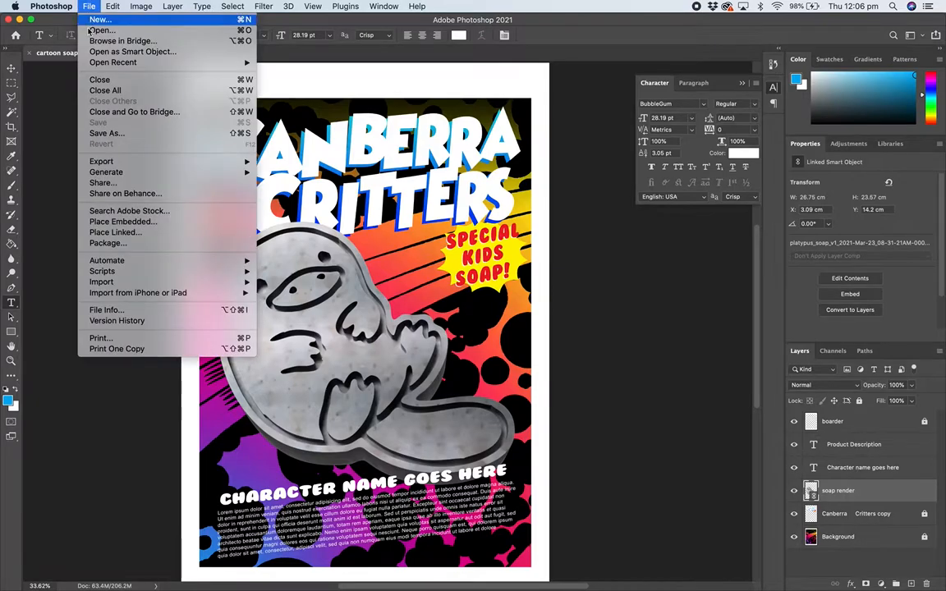
mouse_move(100, 31)
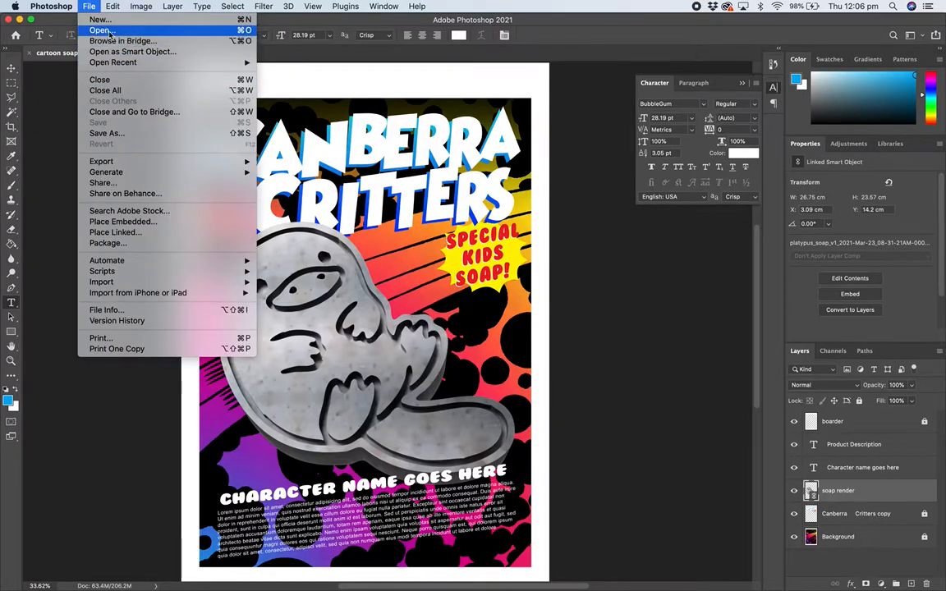
left_click(100, 31)
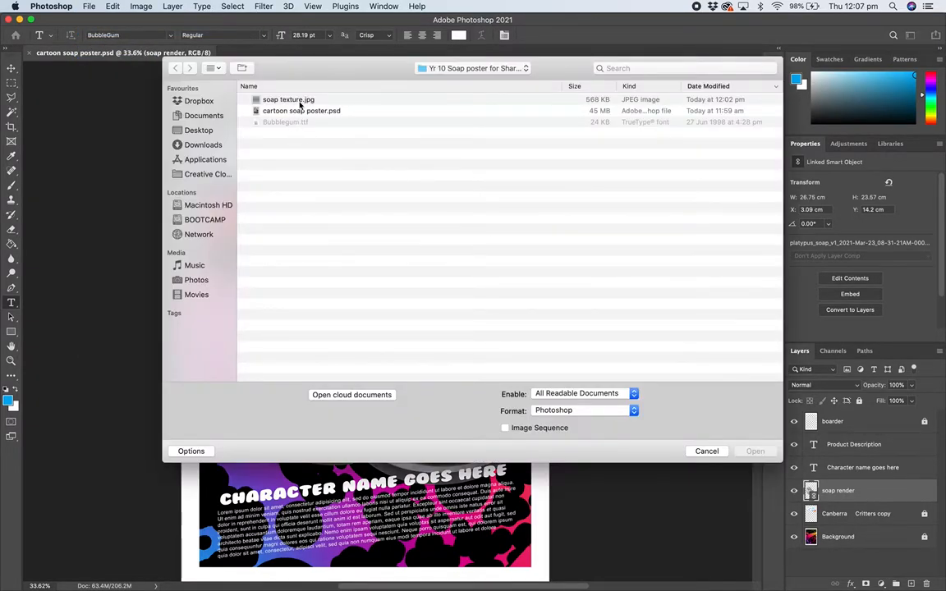
left_click(706, 451)
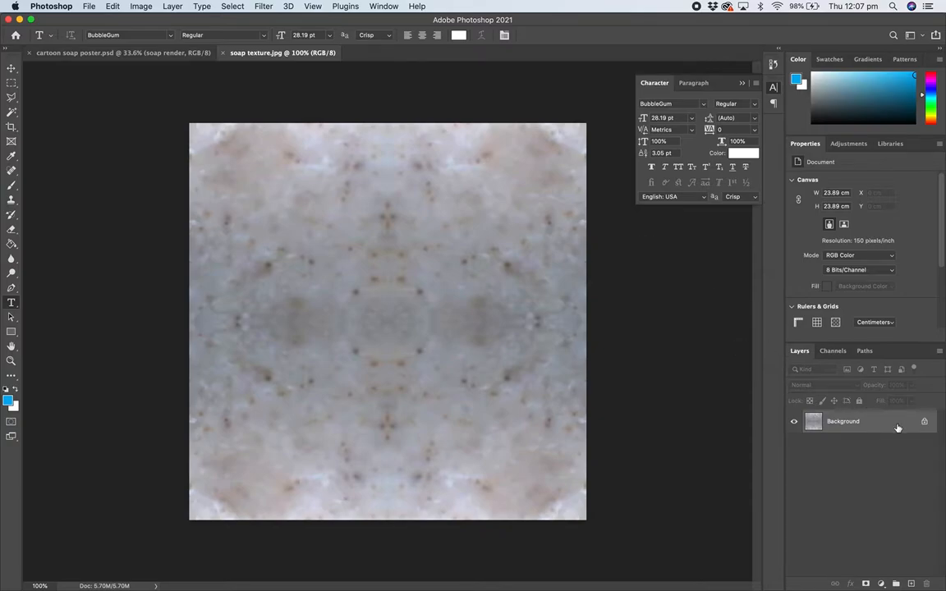
mouse_move(925, 550)
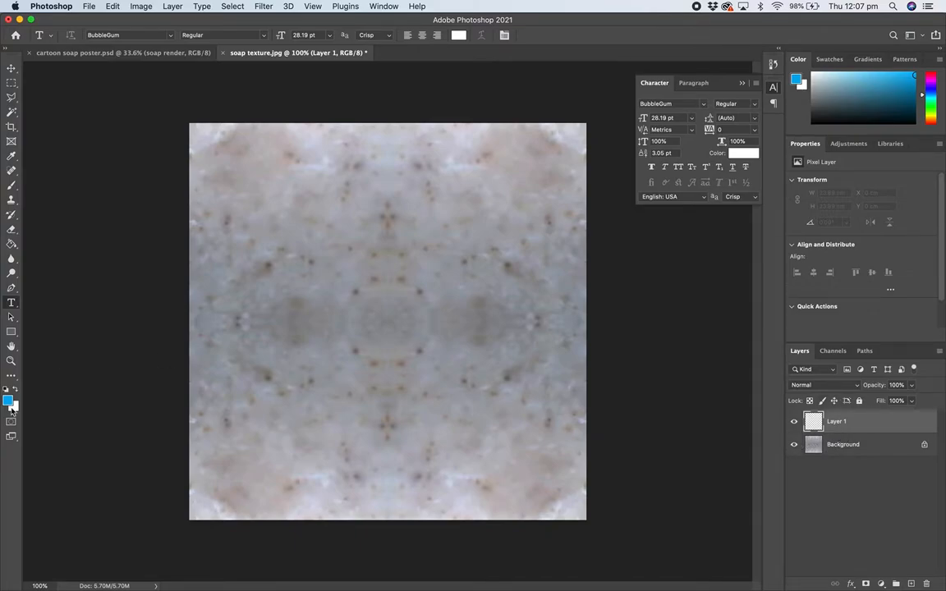
Set the foreground to red #fd2745 and blend the red layer in Overlay mode.
left_click(10, 401)
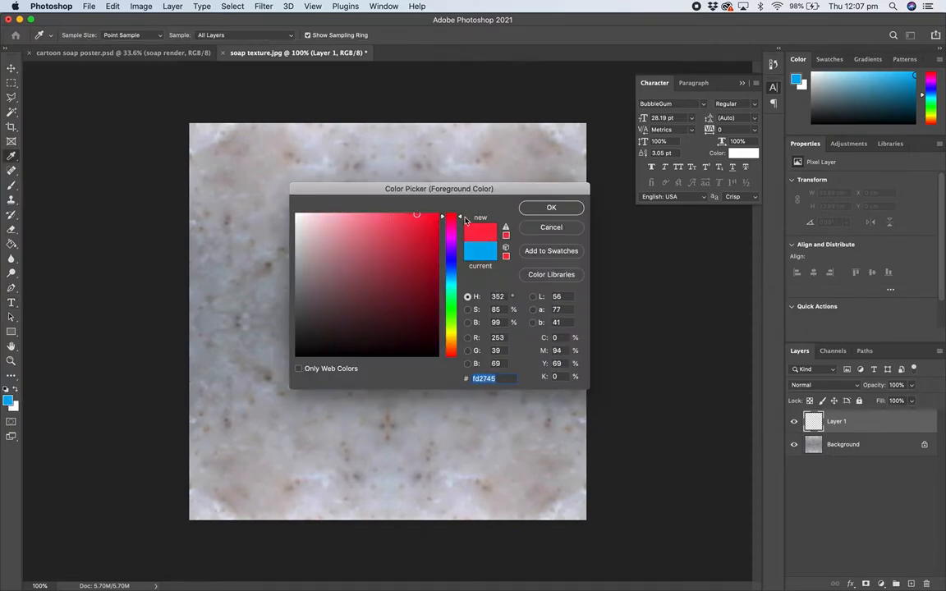
left_click(551, 207)
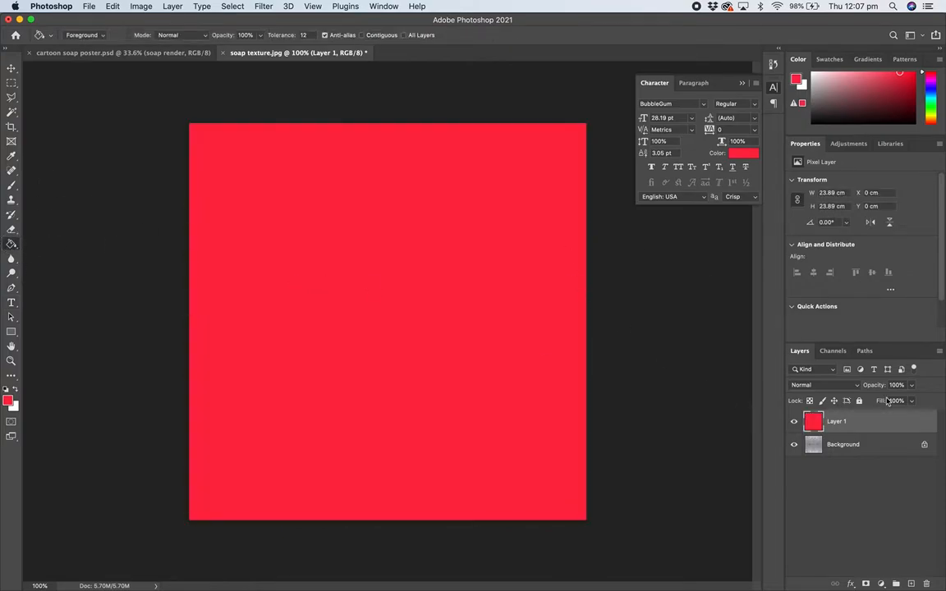
left_click(821, 385)
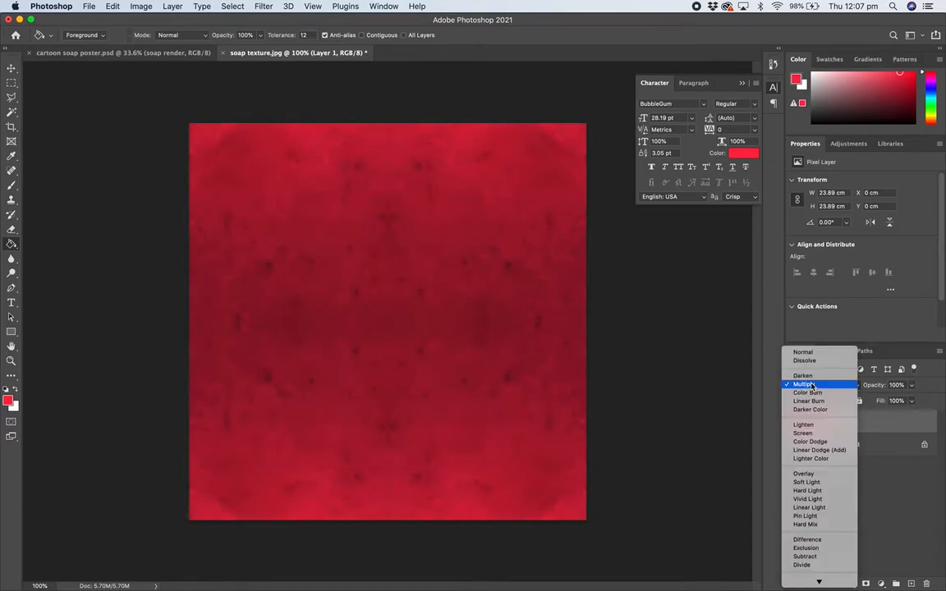
left_click(802, 473)
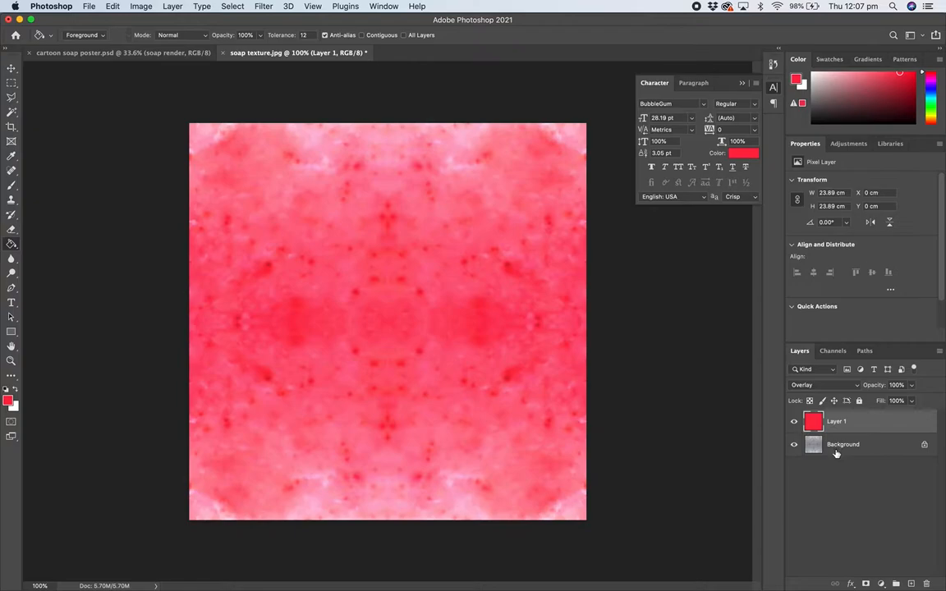
left_click(89, 6)
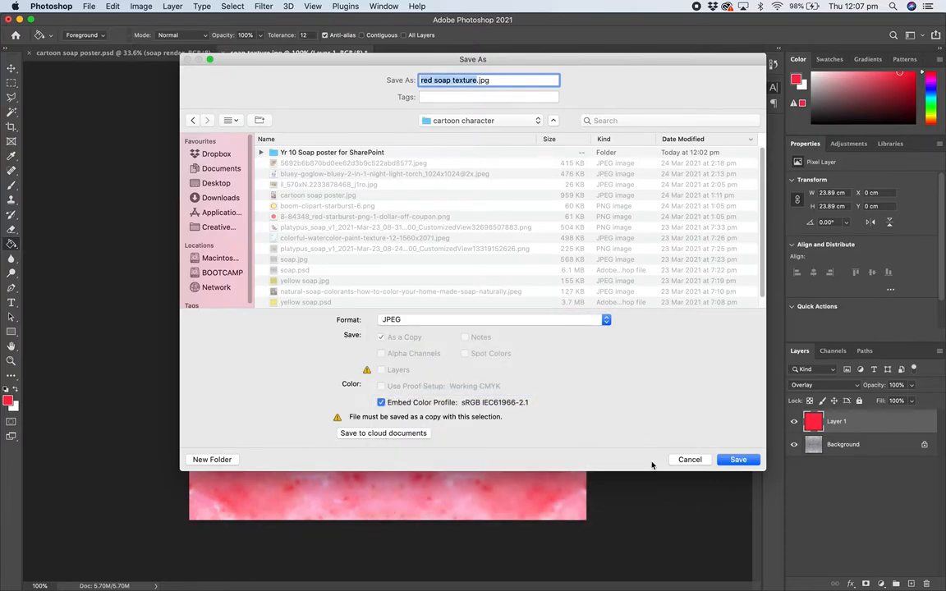
Switch the red layer to Multiply blend mode at 68% opacity.
left_click(737, 459)
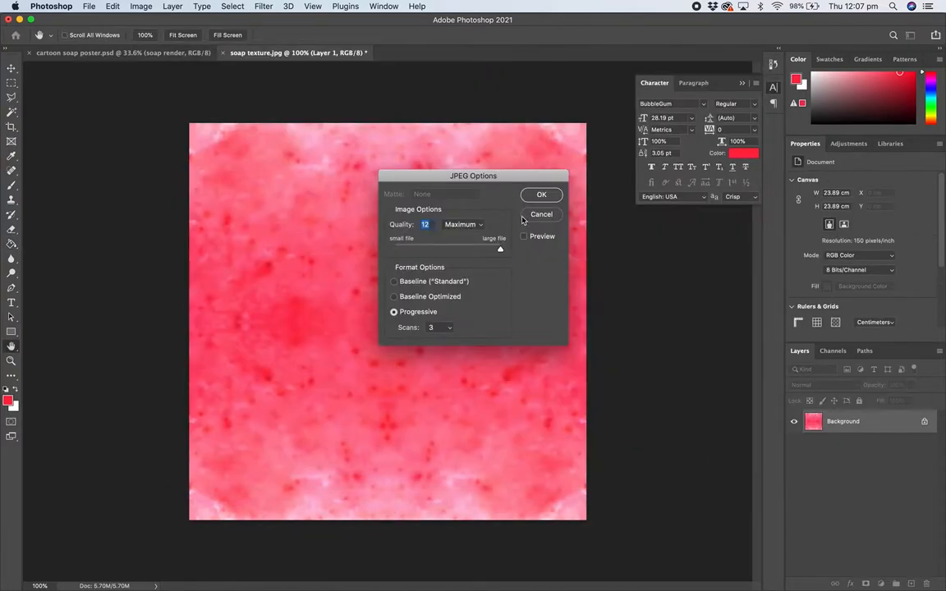
left_click(541, 195)
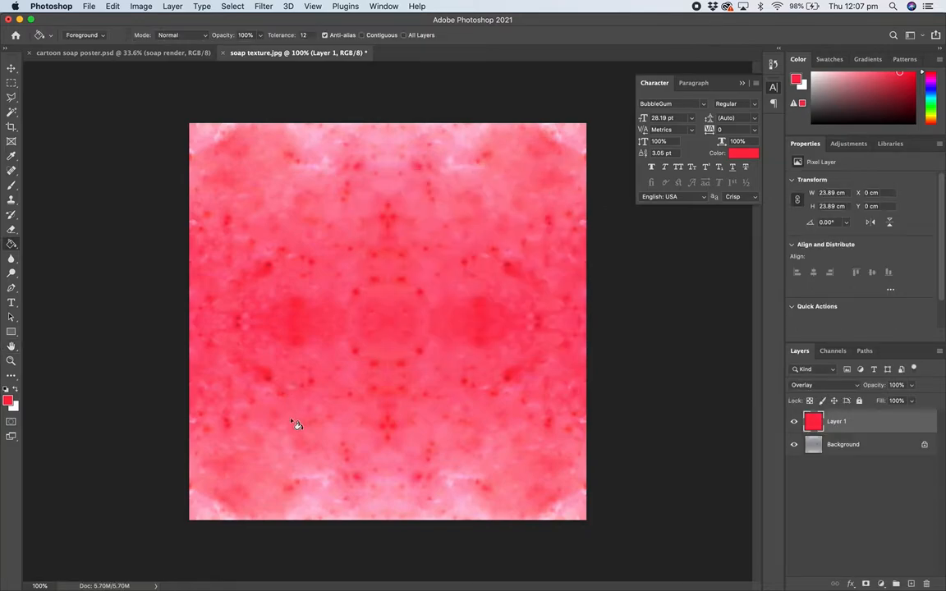
mouse_move(141, 145)
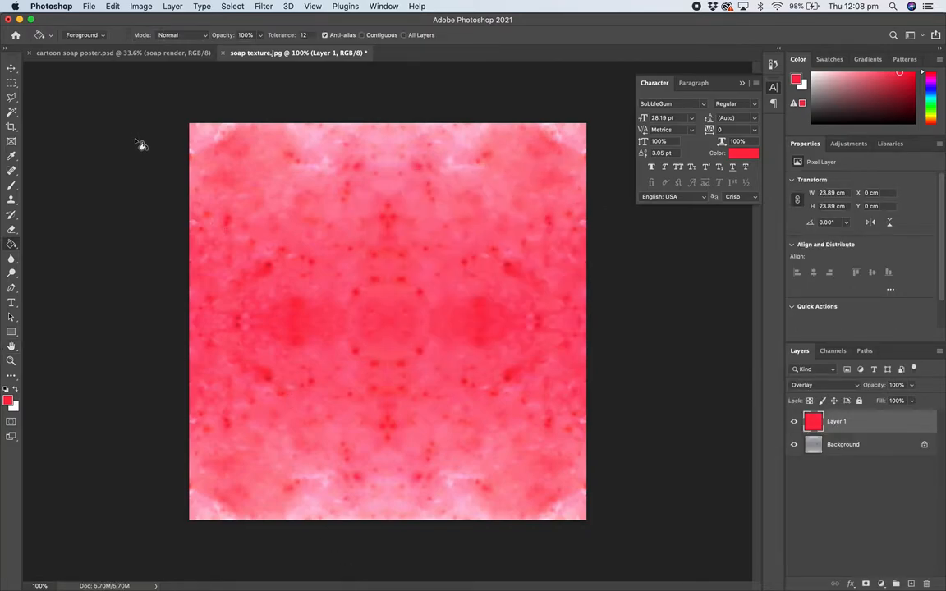
mouse_move(301, 495)
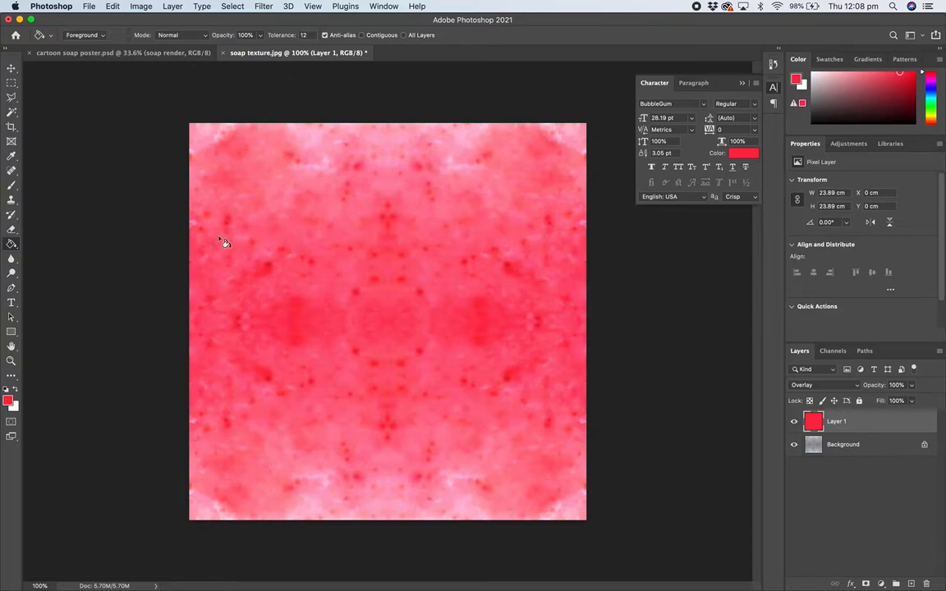
mouse_move(841, 390)
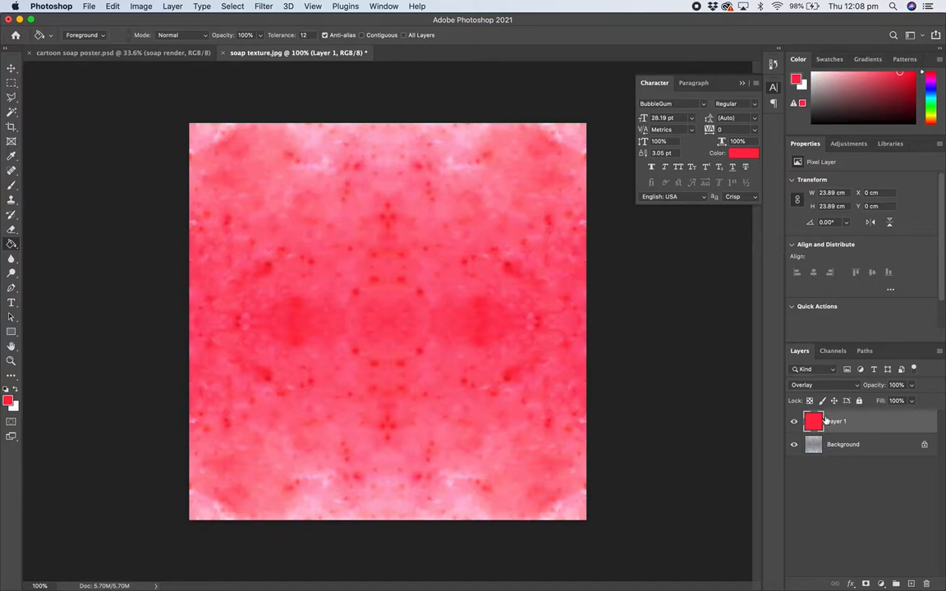
left_click(821, 385)
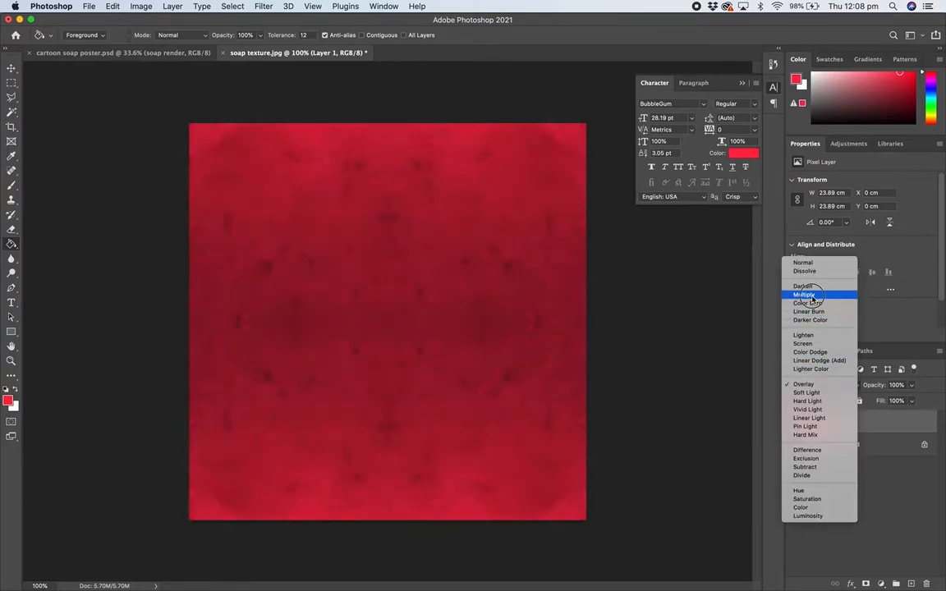
left_click(803, 294)
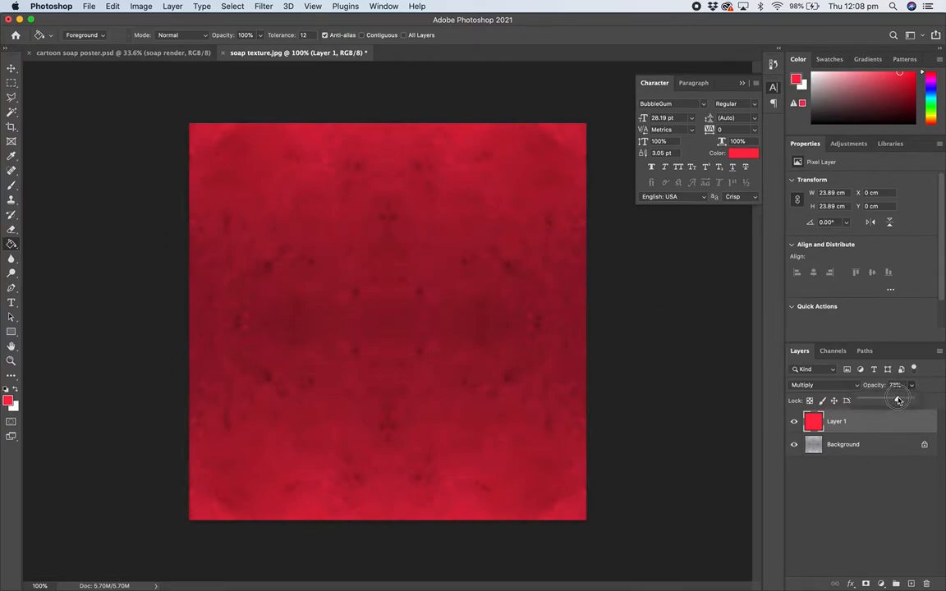
left_click_drag(899, 400, 894, 400)
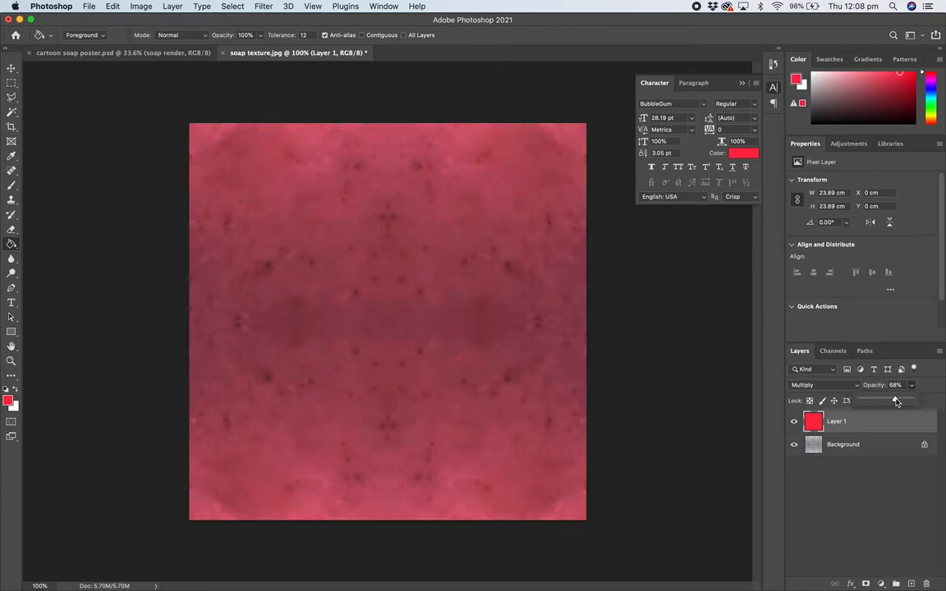
Save As JPEG named red soap texture.jpg, accepting the default JPEG options.
left_click(88, 6)
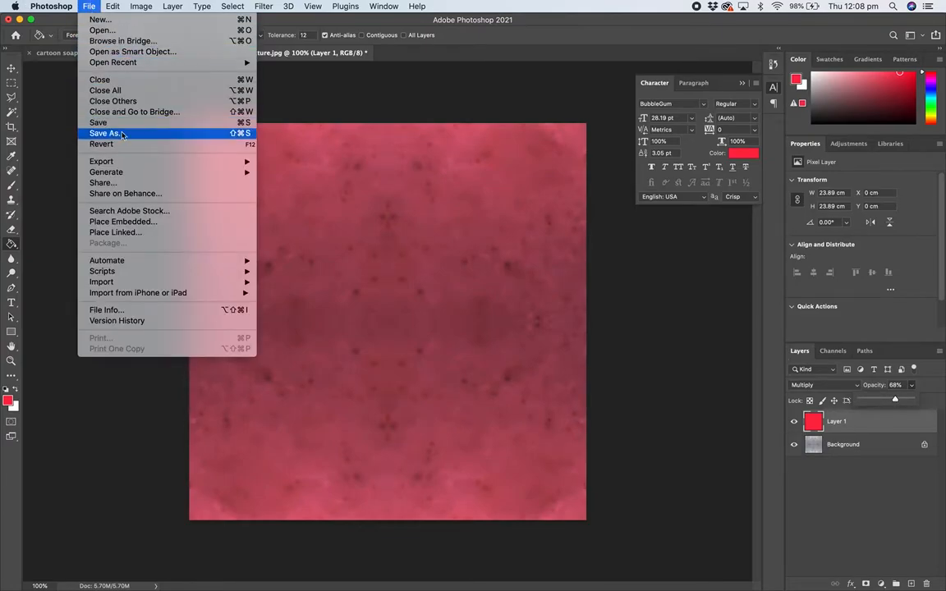
left_click(106, 133)
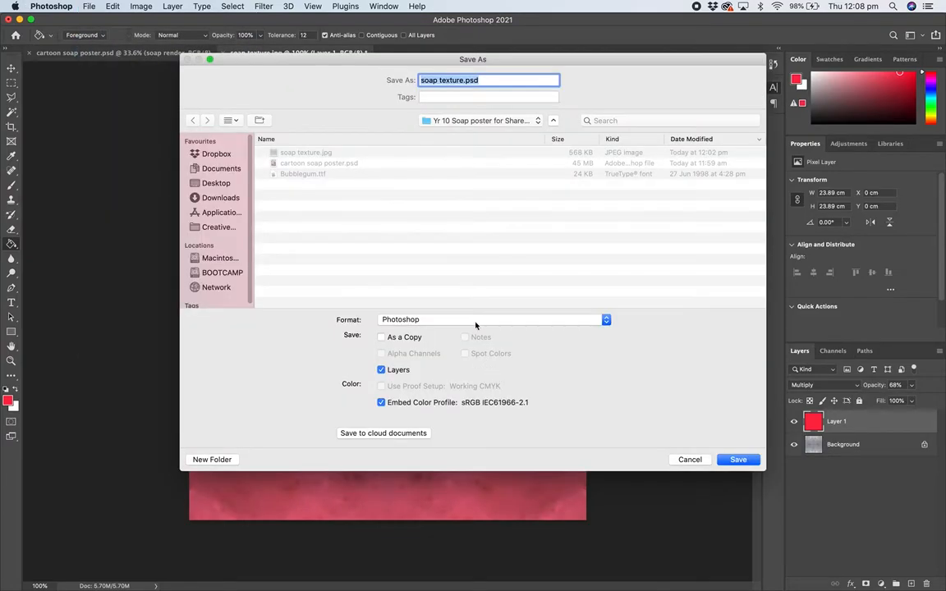
left_click(489, 319)
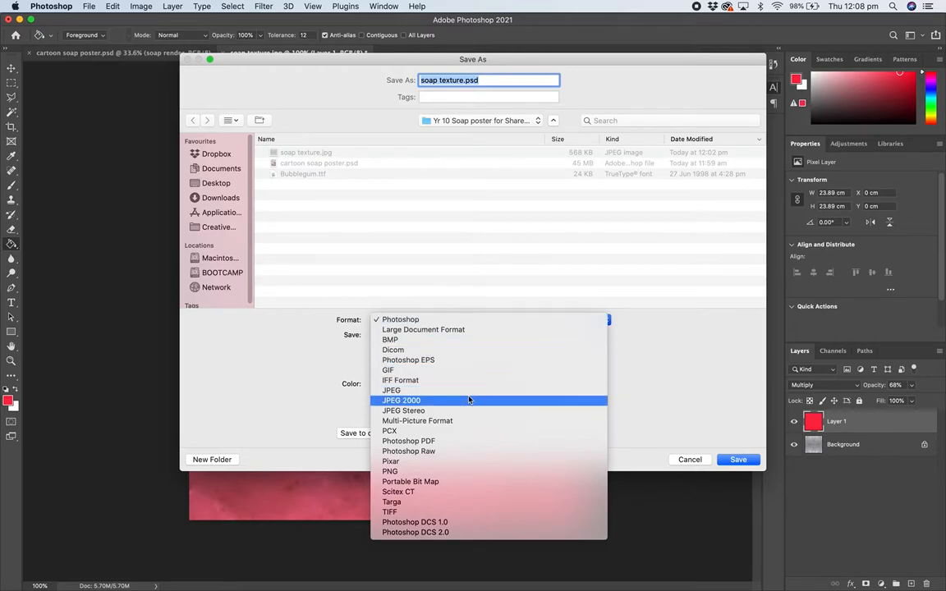
left_click(391, 308)
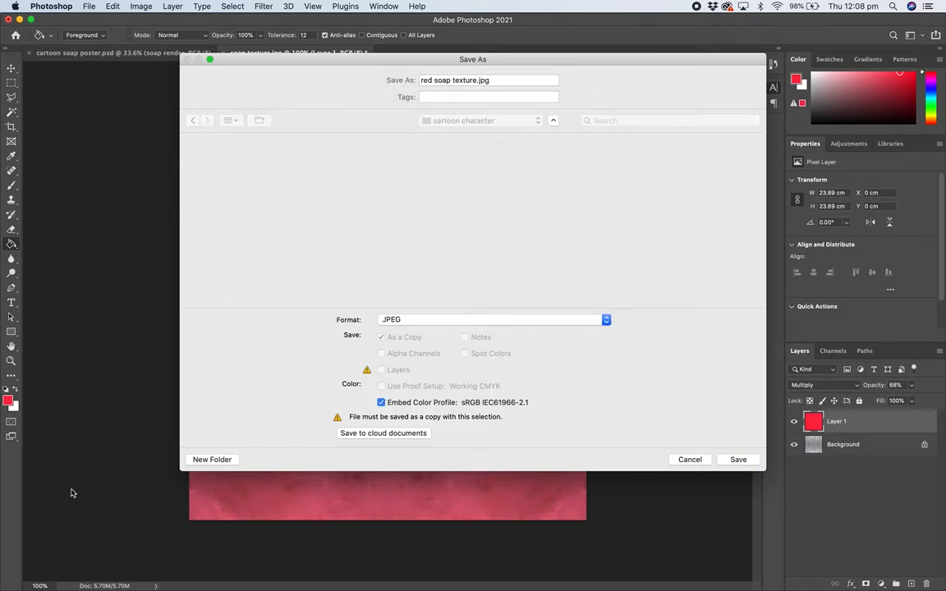
left_click(737, 459)
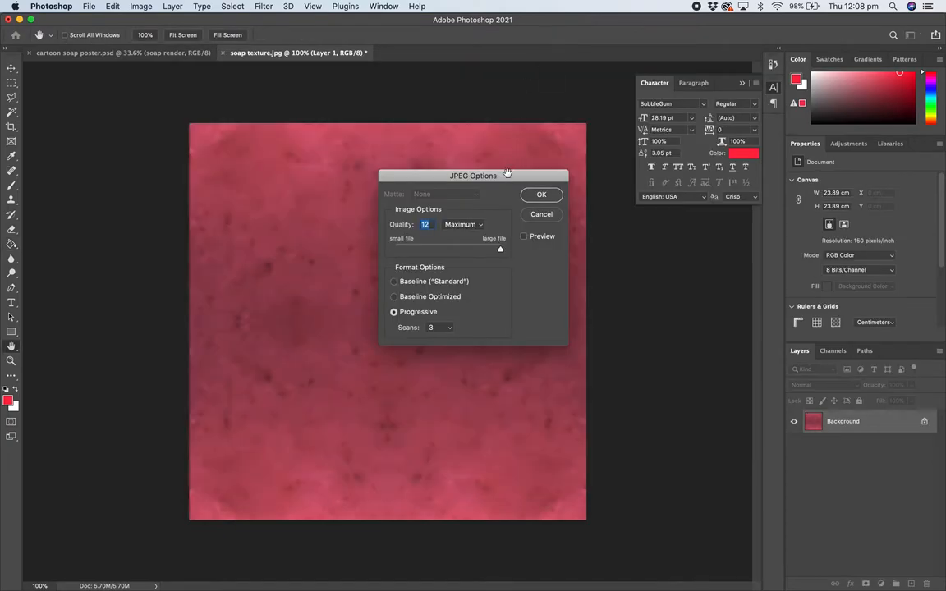
left_click(541, 195)
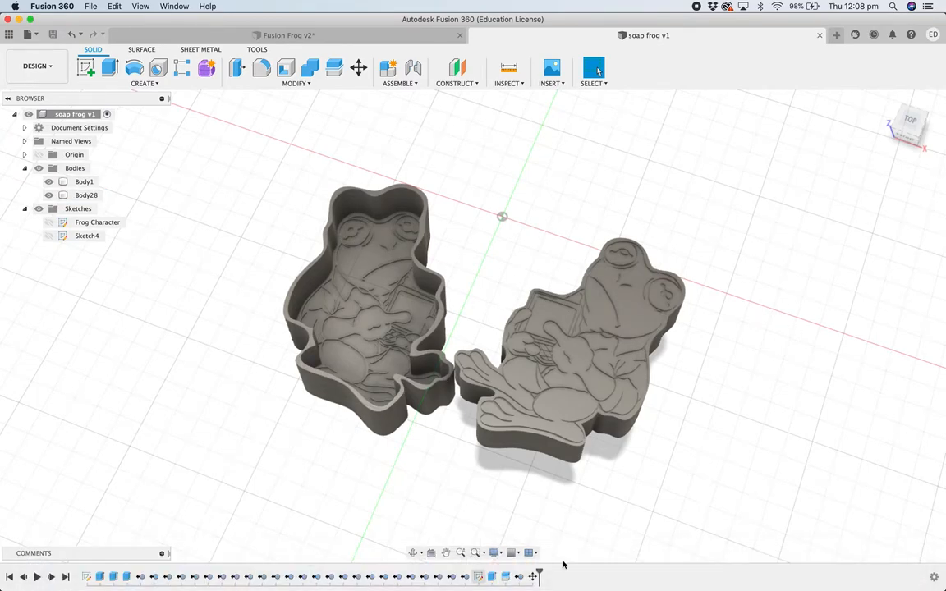
mouse_move(229, 571)
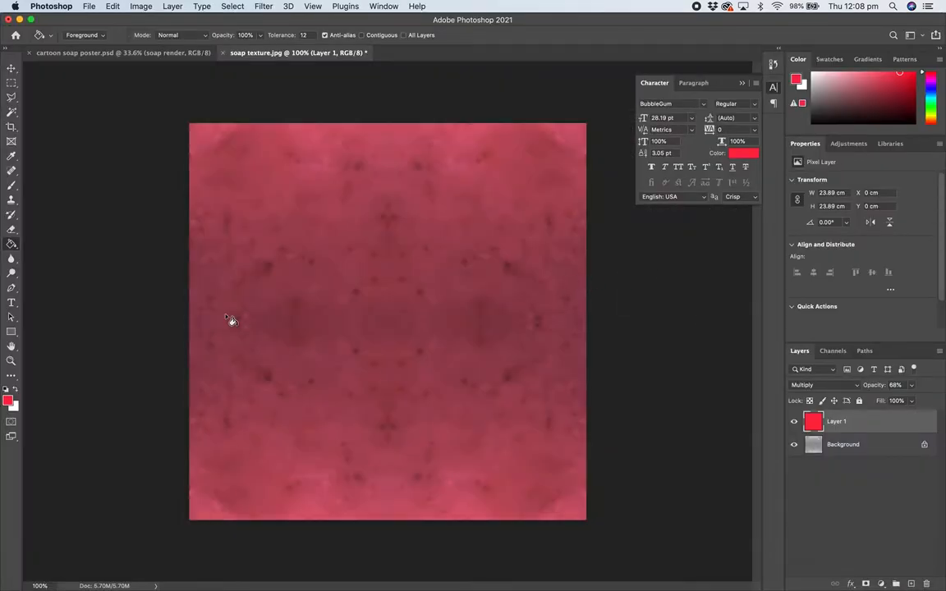
Pick bright green for the fill and save as green soap texture.jpg in cartoon character.
left_click(10, 397)
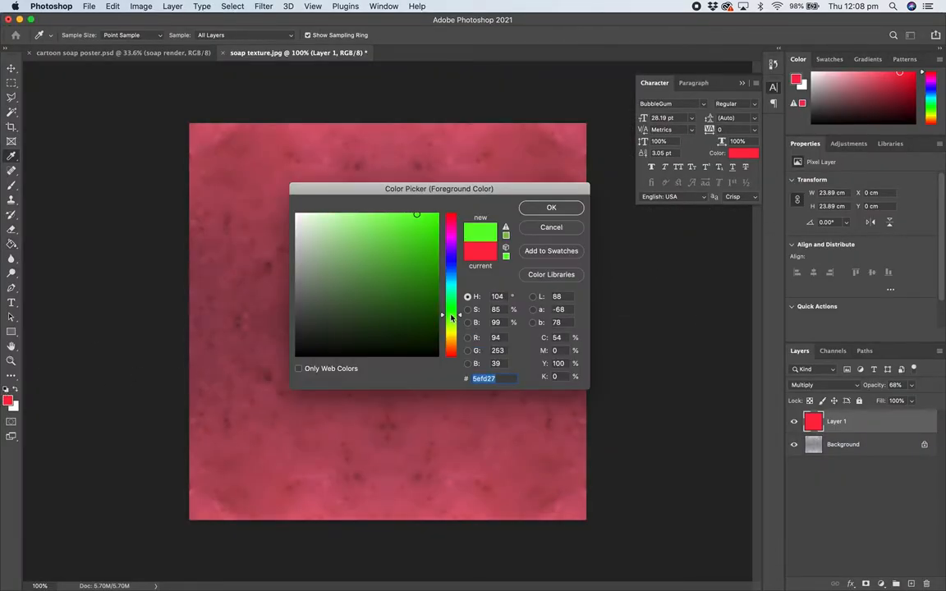
left_click(551, 208)
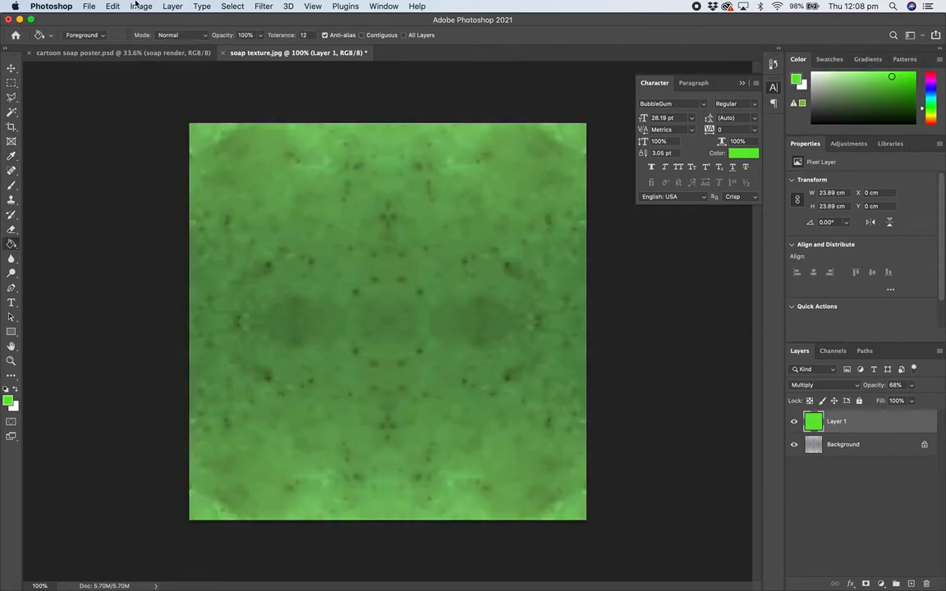
left_click(89, 5)
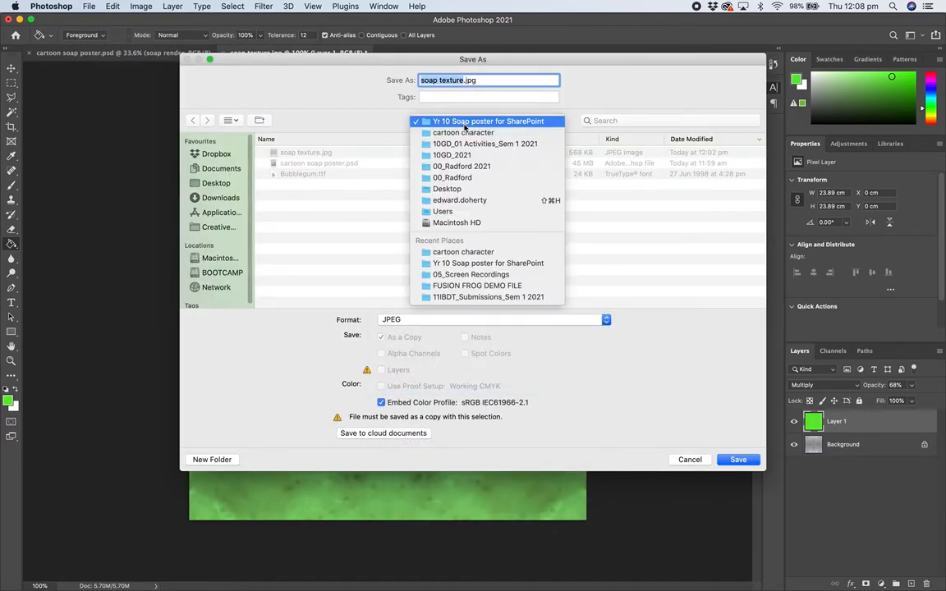
left_click(463, 132)
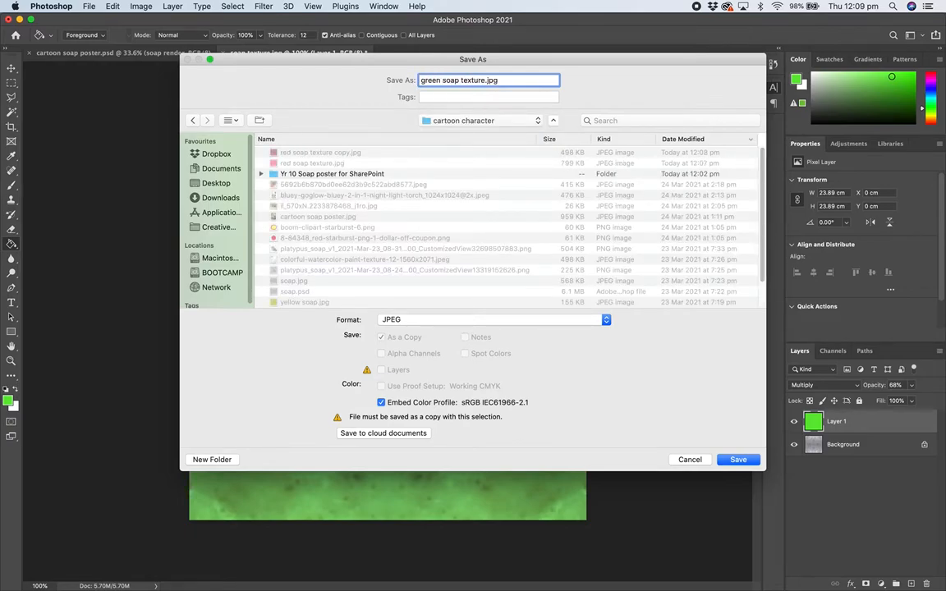
left_click(738, 459)
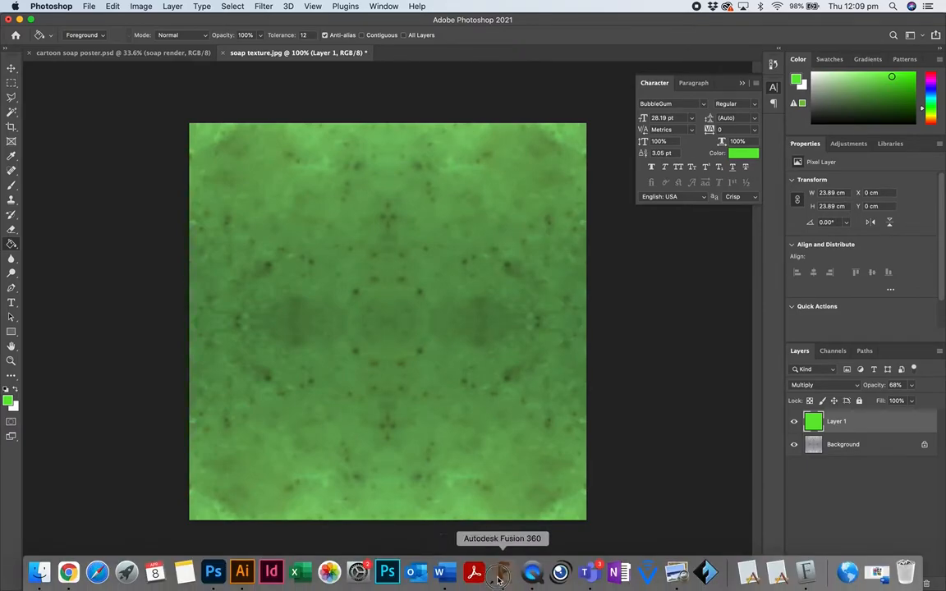
In Fusion 360, hide Body28 and open a Steel - Satin copy in the Material Editor.
left_click(498, 572)
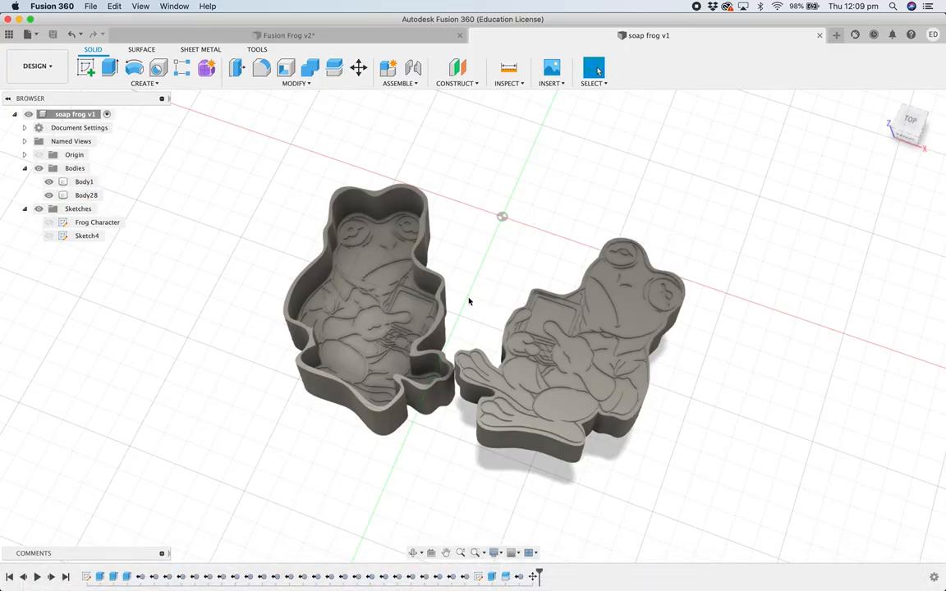
left_click(86, 194)
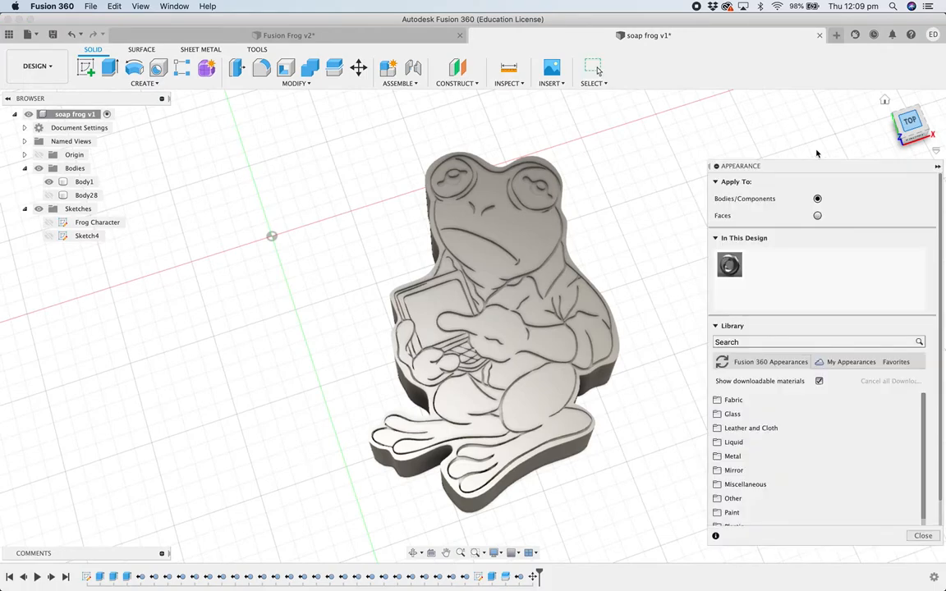
mouse_move(730, 263)
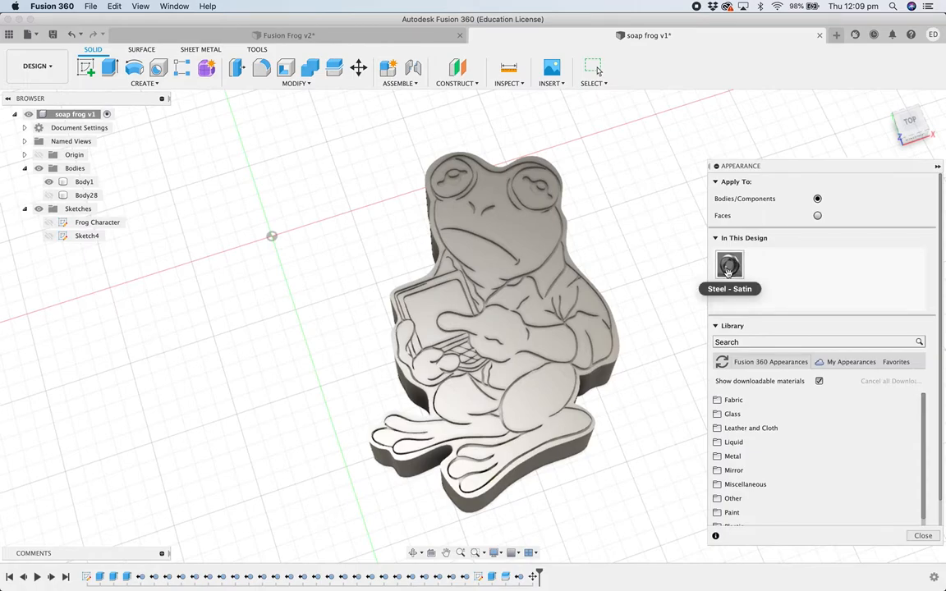
right_click(729, 264)
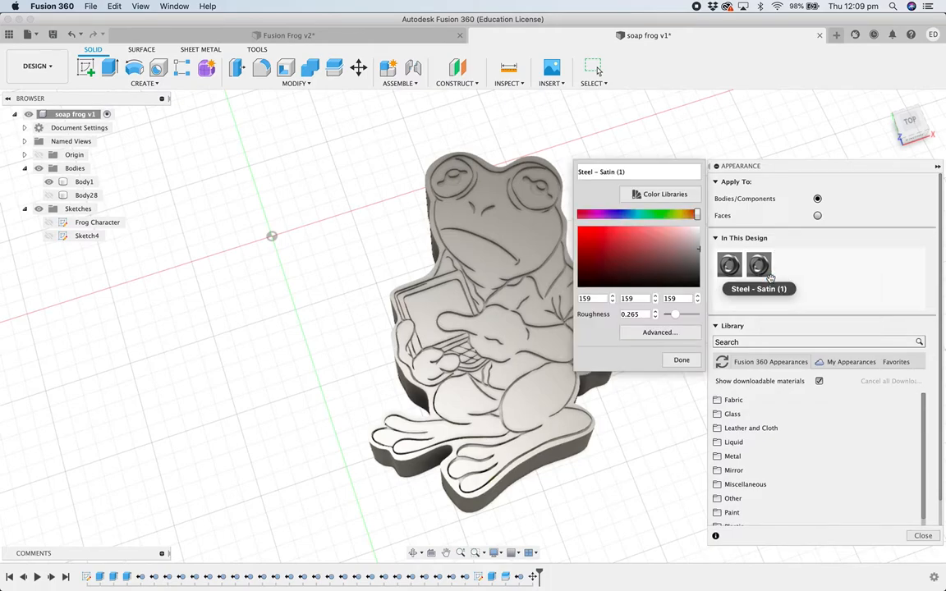
mouse_move(475, 338)
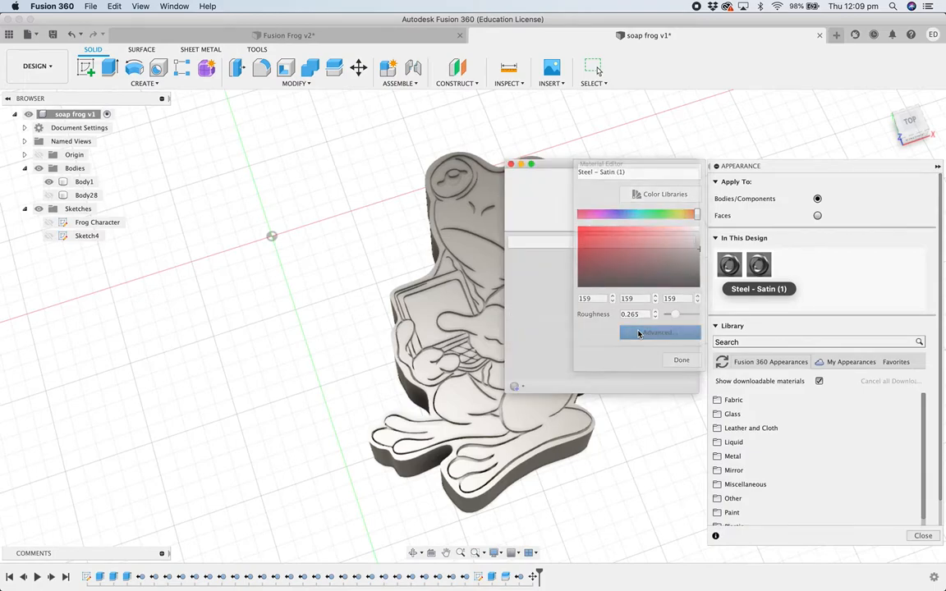
left_click(656, 332)
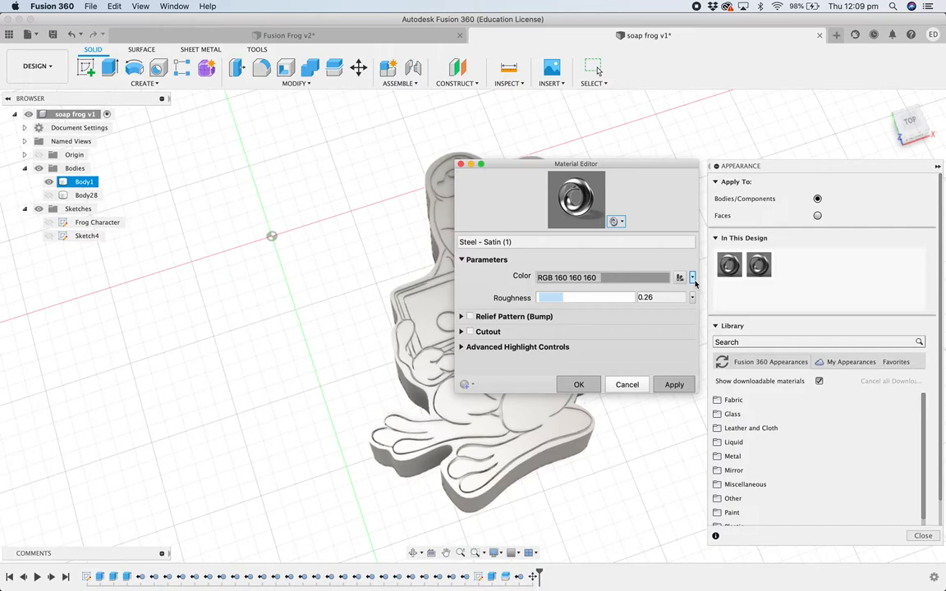
Set the copied appearance's Color source to Image and browse folders for green soap texture.jpg.
left_click(692, 278)
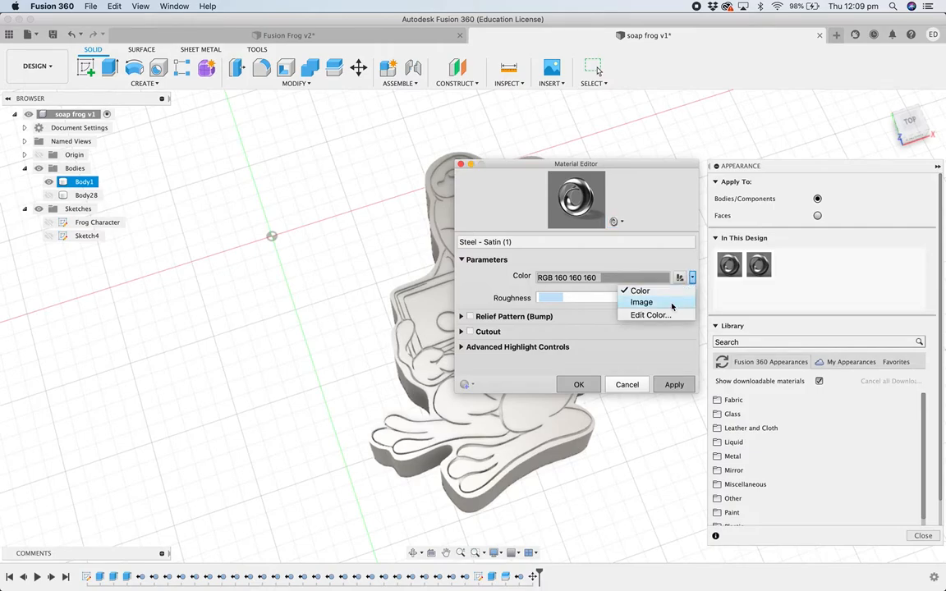
left_click(641, 302)
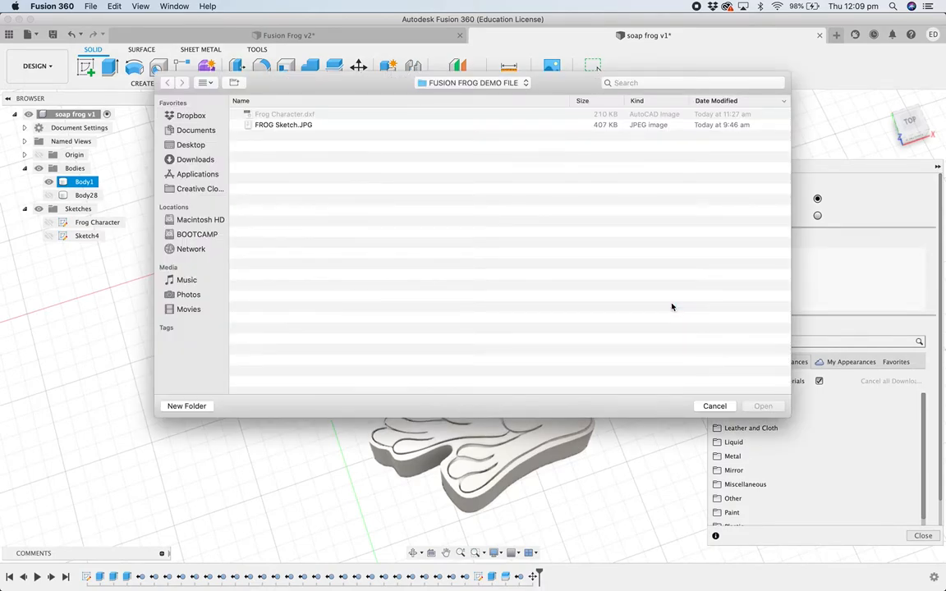
left_click(472, 82)
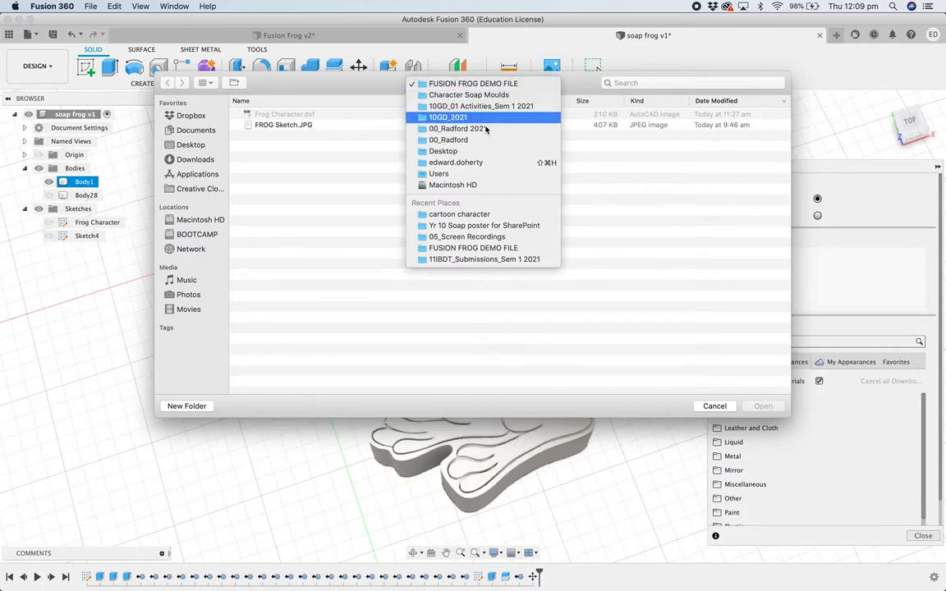
left_click(458, 214)
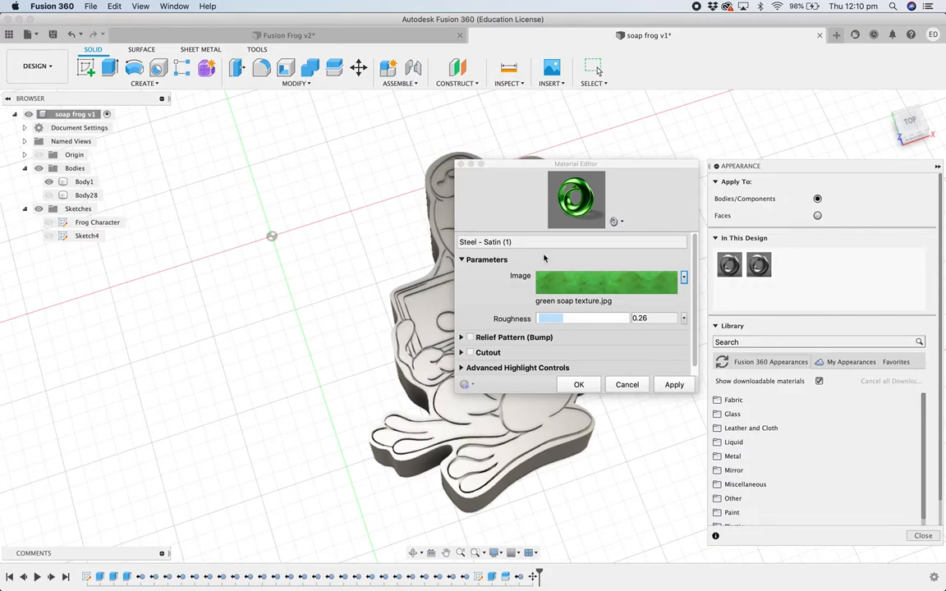
mouse_move(501, 367)
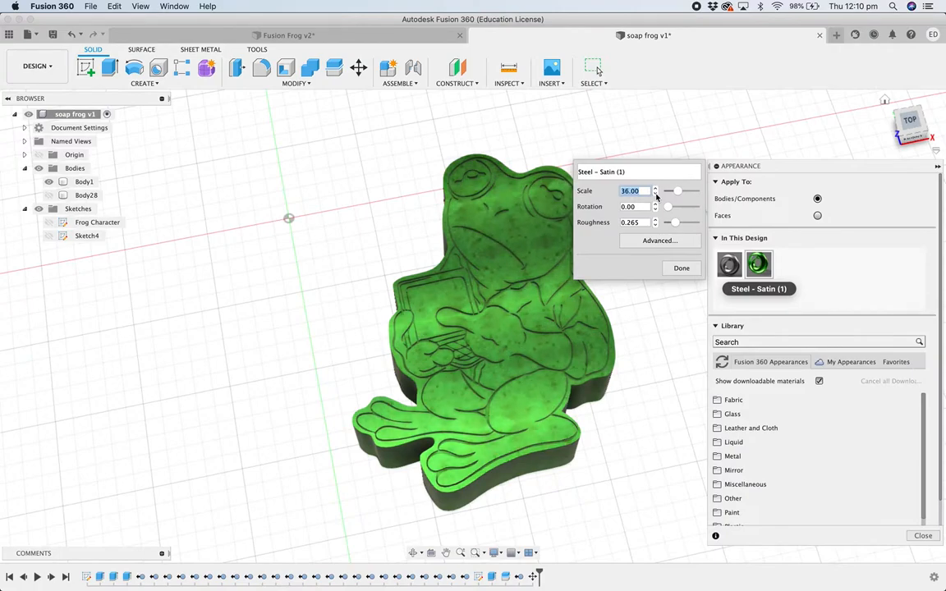
Fine-tune the green soap texture's roughness slider on the frog body, then finish the appearance edit.
left_click_drag(669, 223, 686, 222)
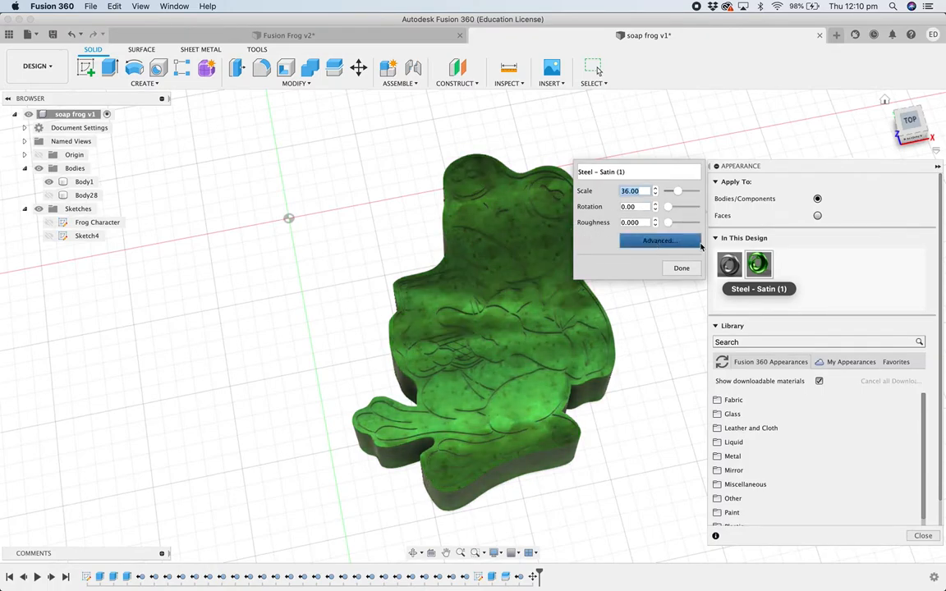
left_click(680, 267)
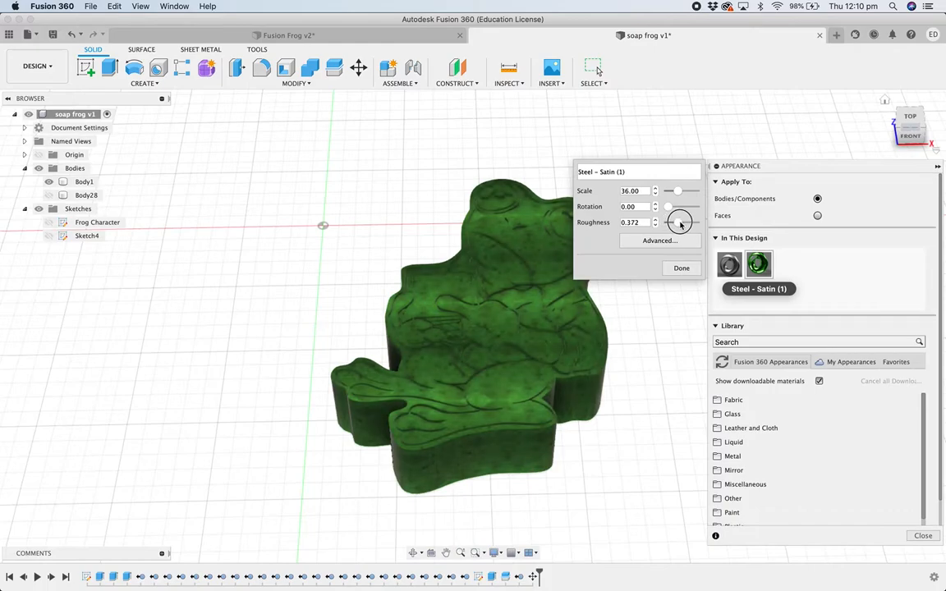
left_click_drag(680, 222, 691, 223)
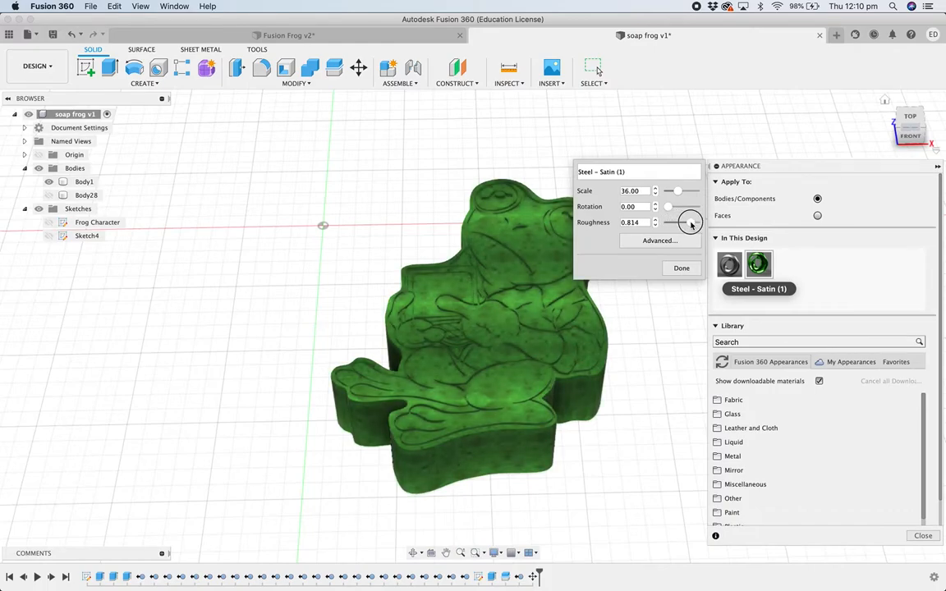
left_click_drag(689, 222, 685, 222)
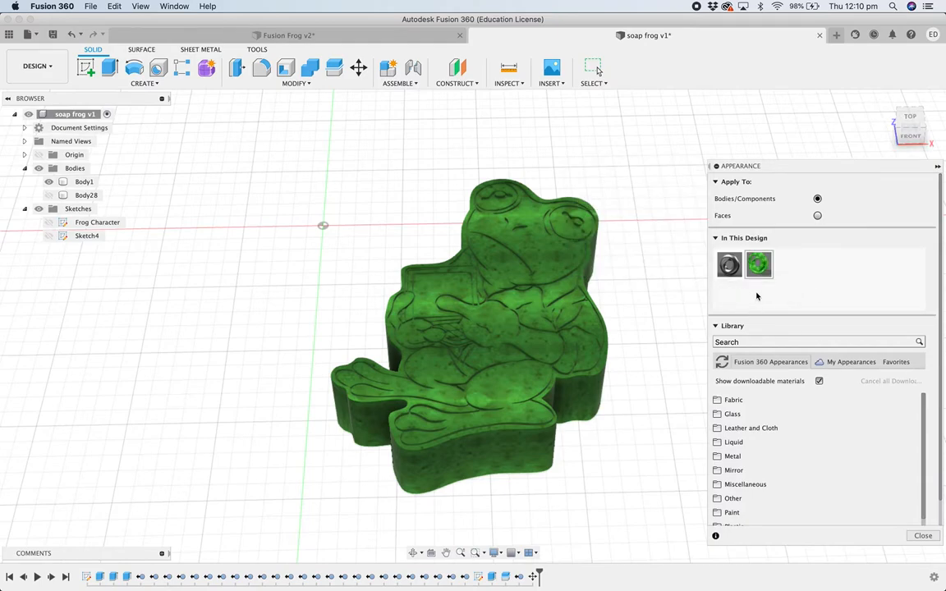
double_click(757, 264)
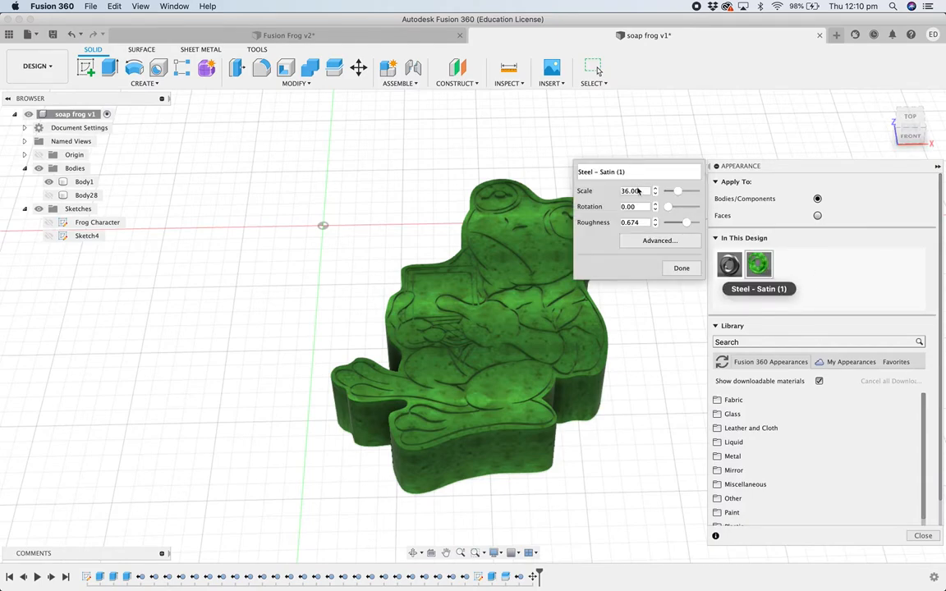
left_click(680, 268)
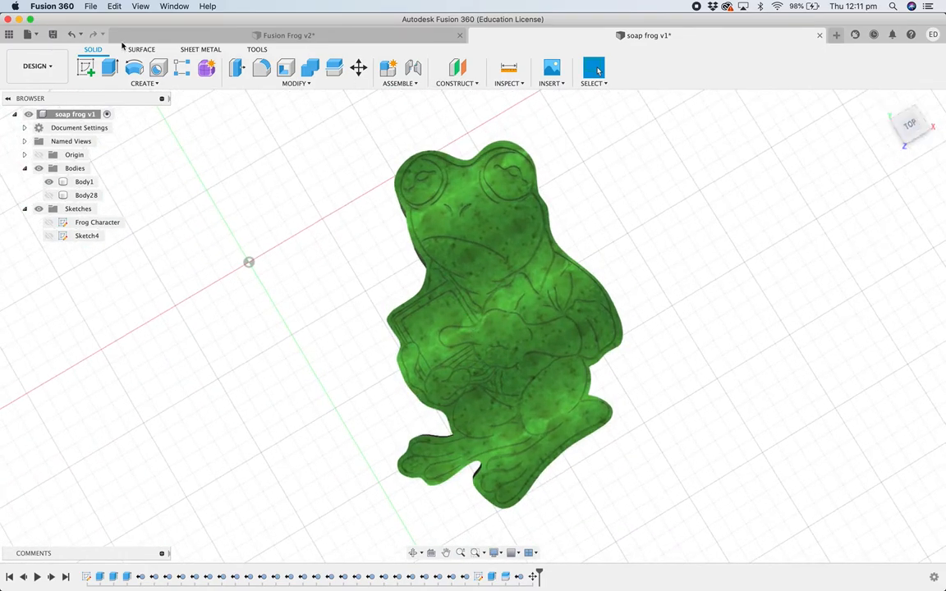
Switch to the Render workspace and orbit the frog model to face the camera.
left_click(36, 66)
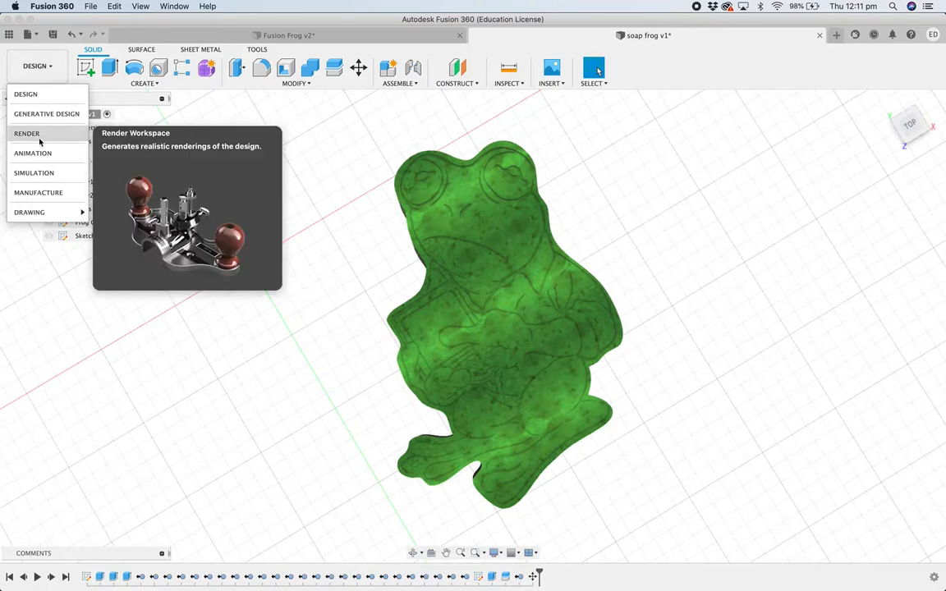
left_click(27, 133)
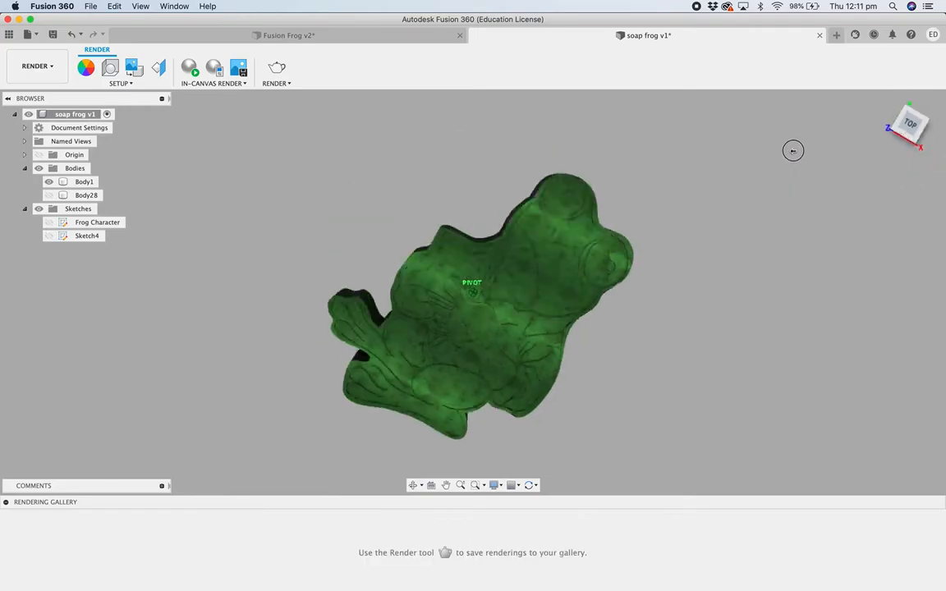
left_click_drag(792, 150, 864, 164)
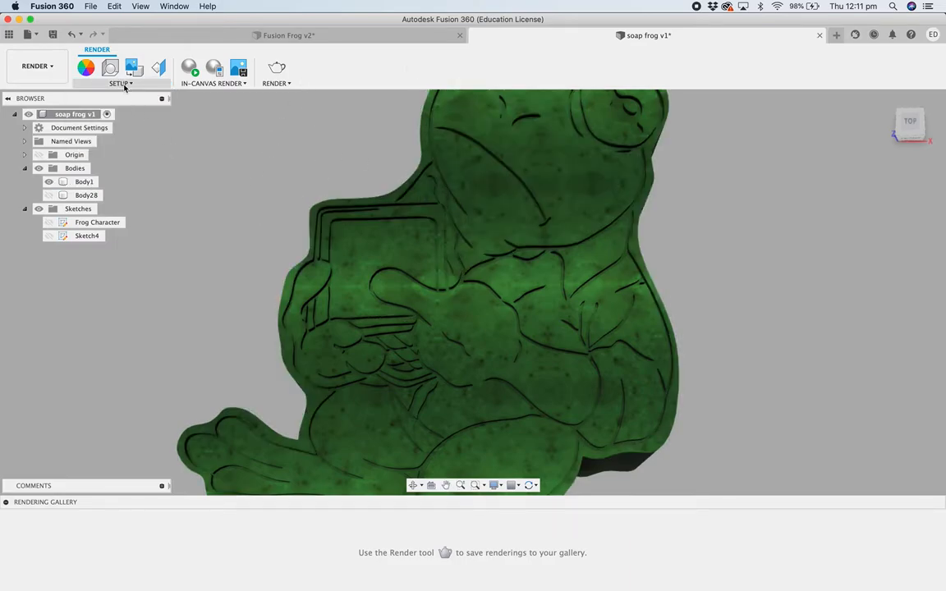
Raise the camera exposure in Scene Settings to brighten the frog scene.
left_click(119, 83)
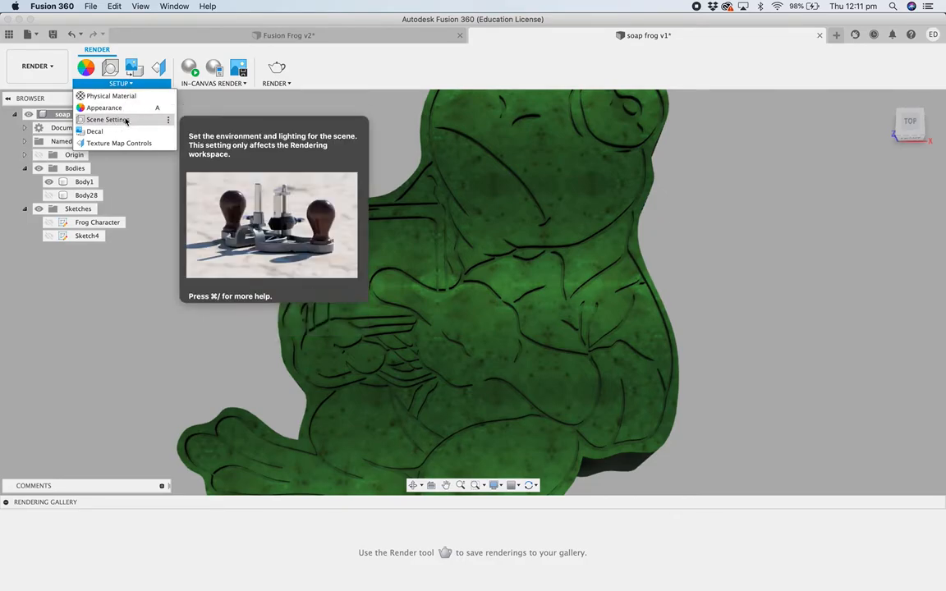
left_click(107, 119)
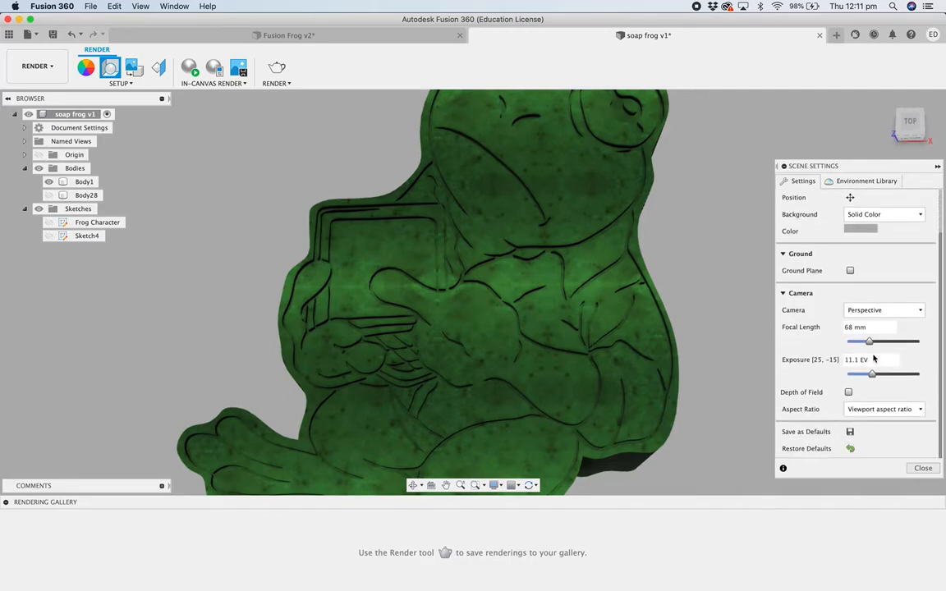
left_click_drag(869, 341, 920, 340)
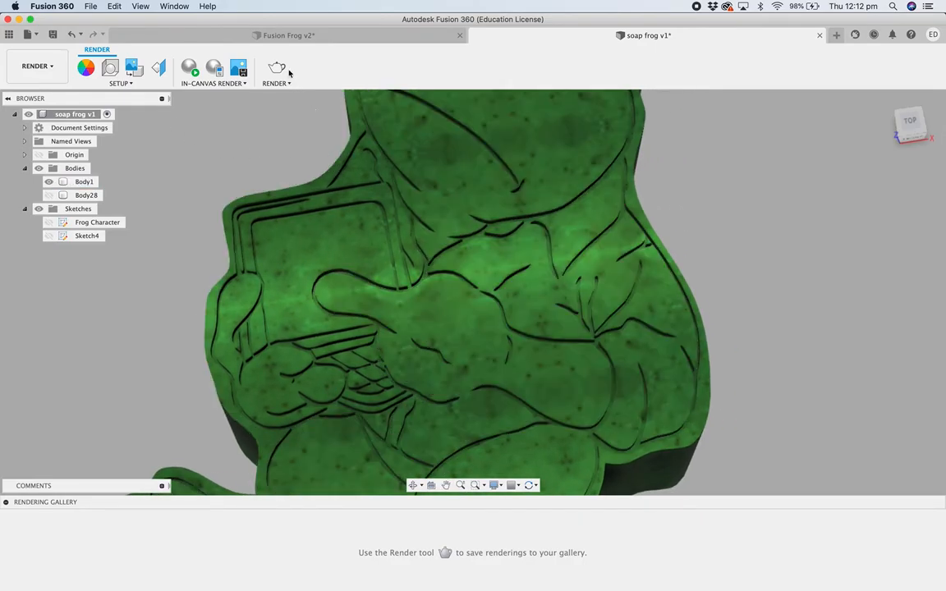
Render the frog soap at 900 × 1111 pixels with a transparent background.
left_click(277, 70)
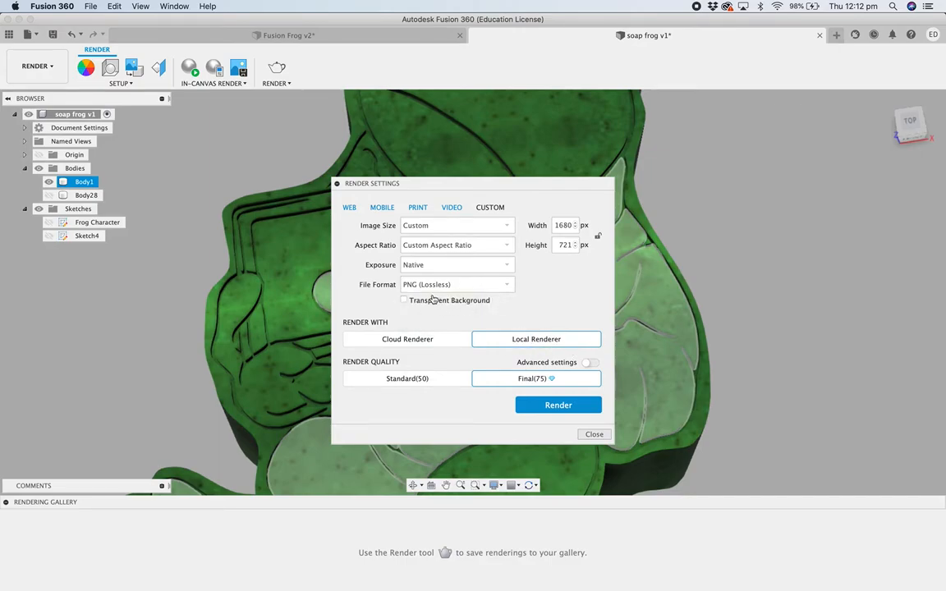
left_click(403, 300)
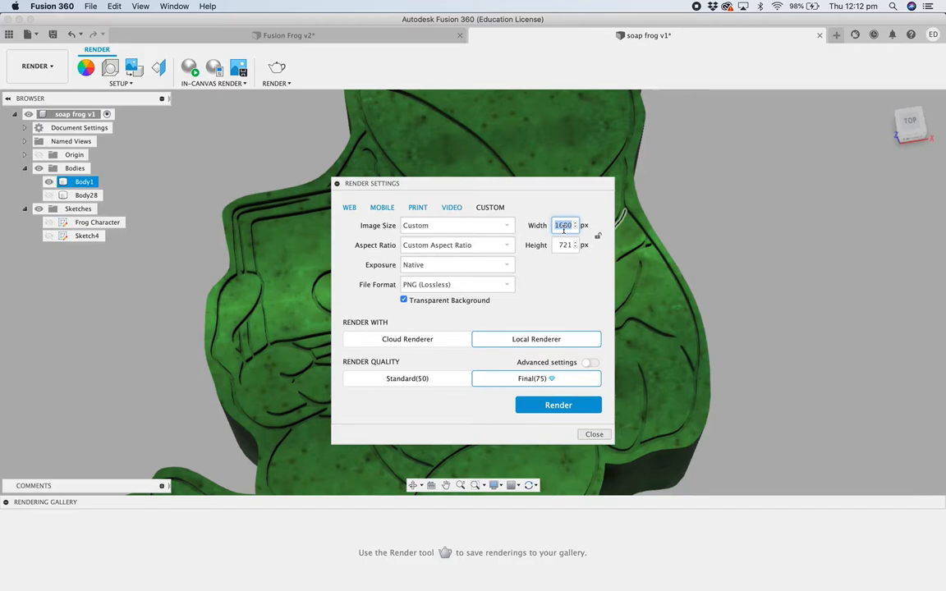
type("900")
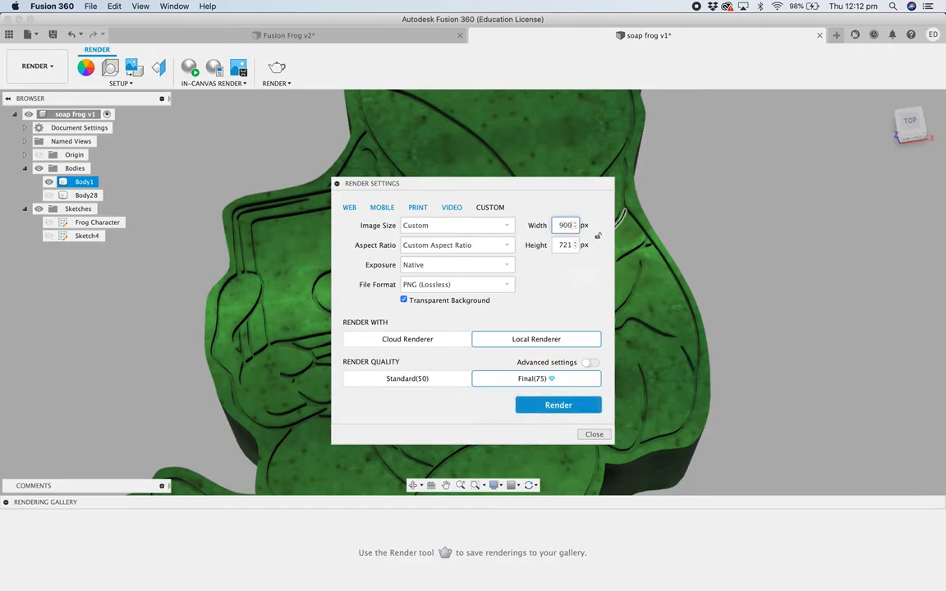
type("1111")
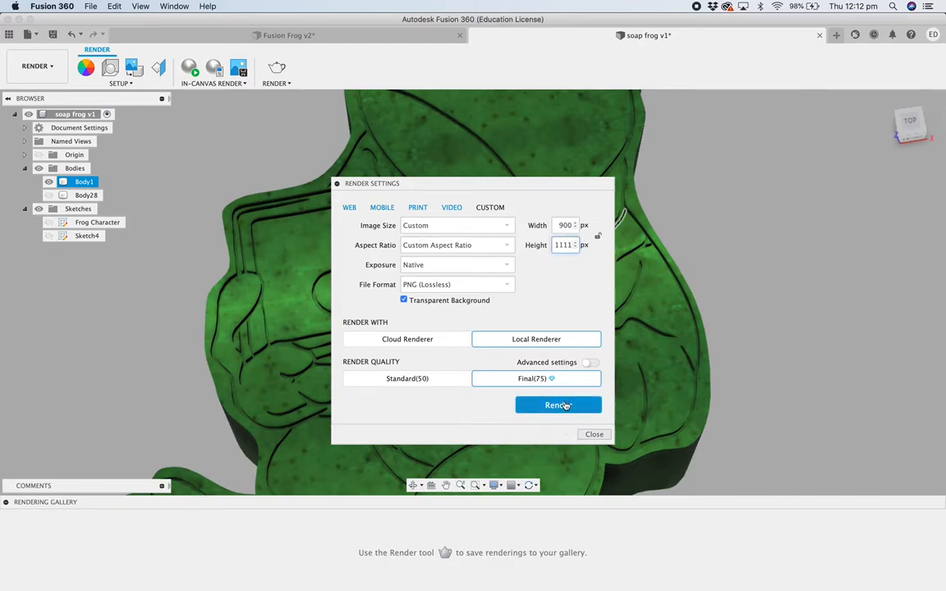
left_click(559, 405)
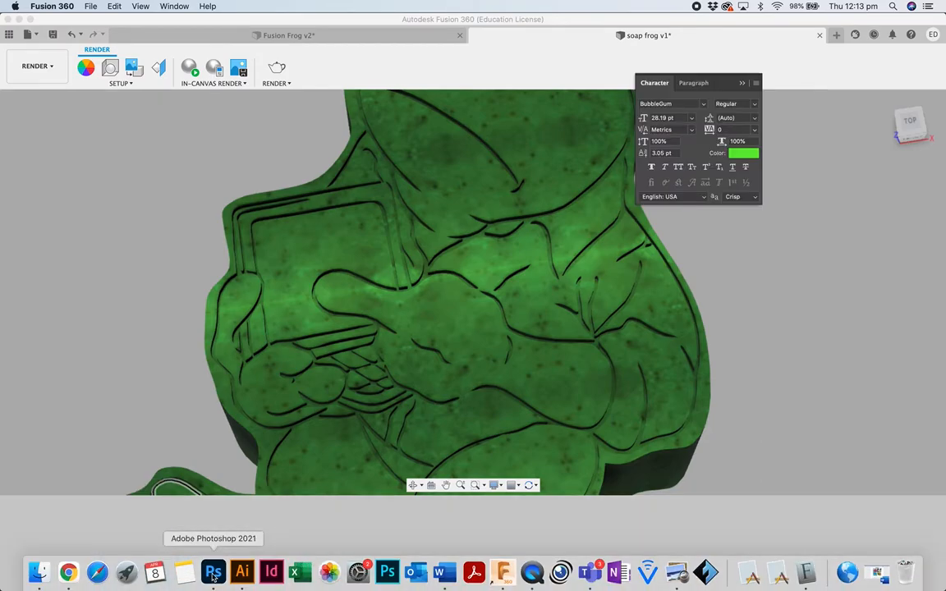
Close the soap texture image in Photoshop without saving changes.
left_click(213, 572)
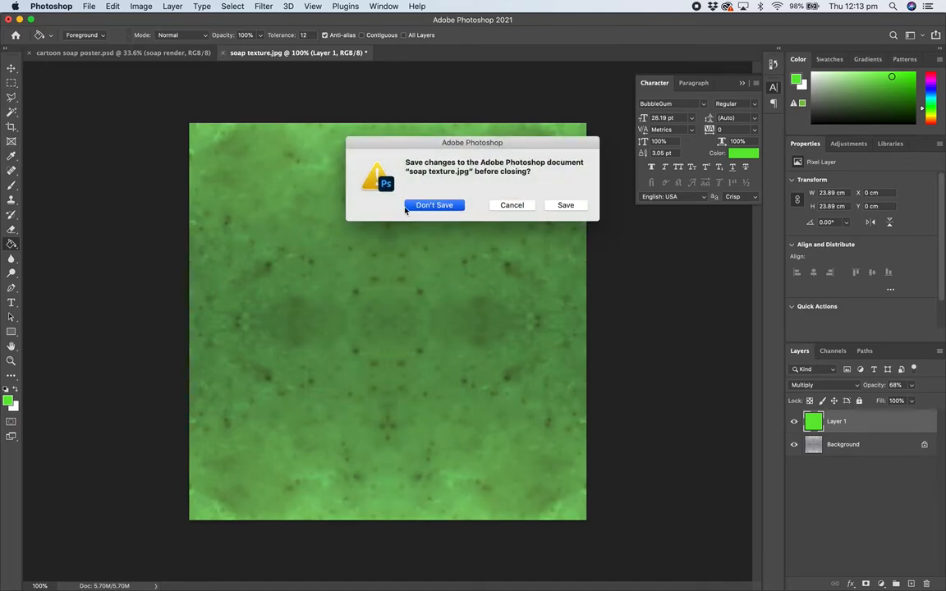
left_click(434, 204)
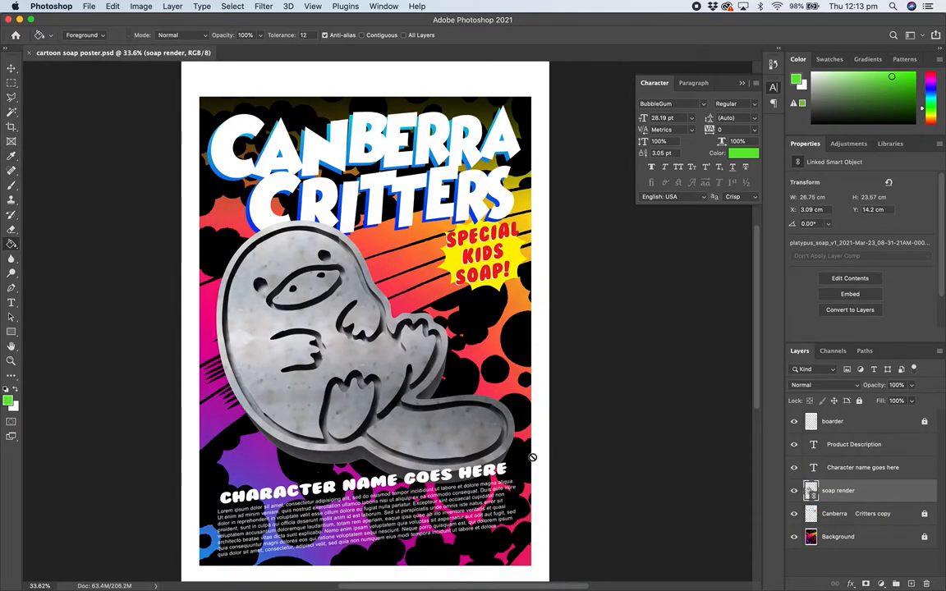
mouse_move(792, 475)
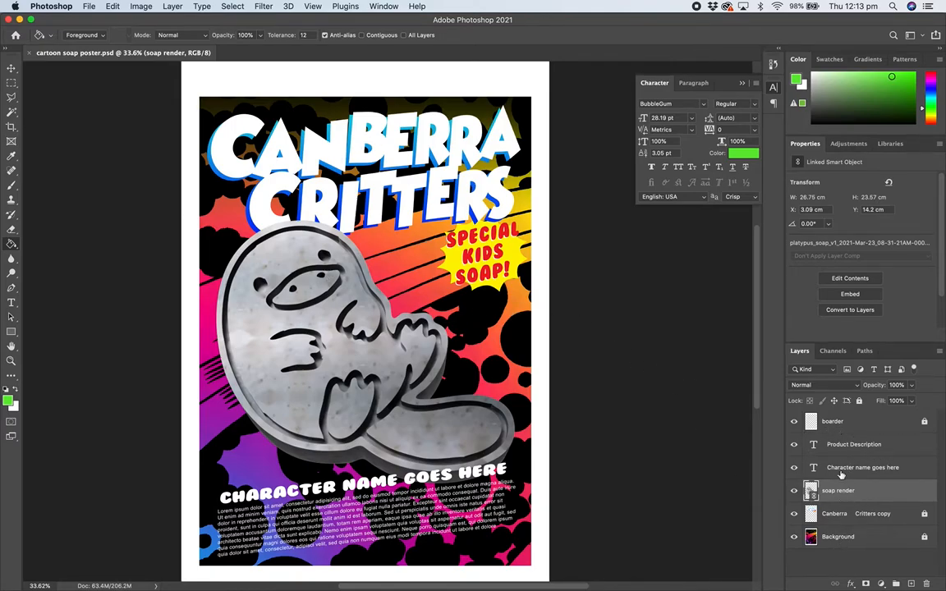
mouse_move(848, 468)
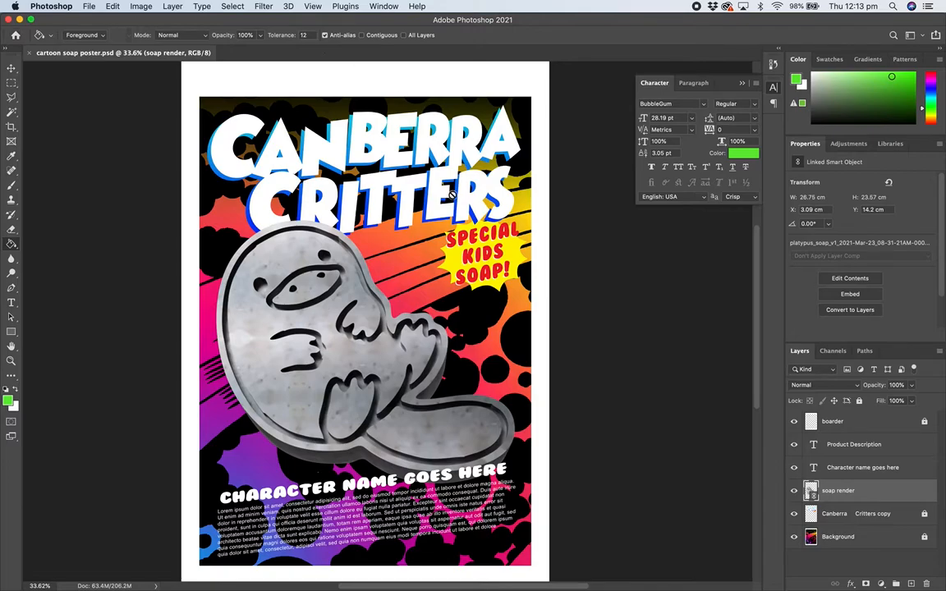
left_click(384, 7)
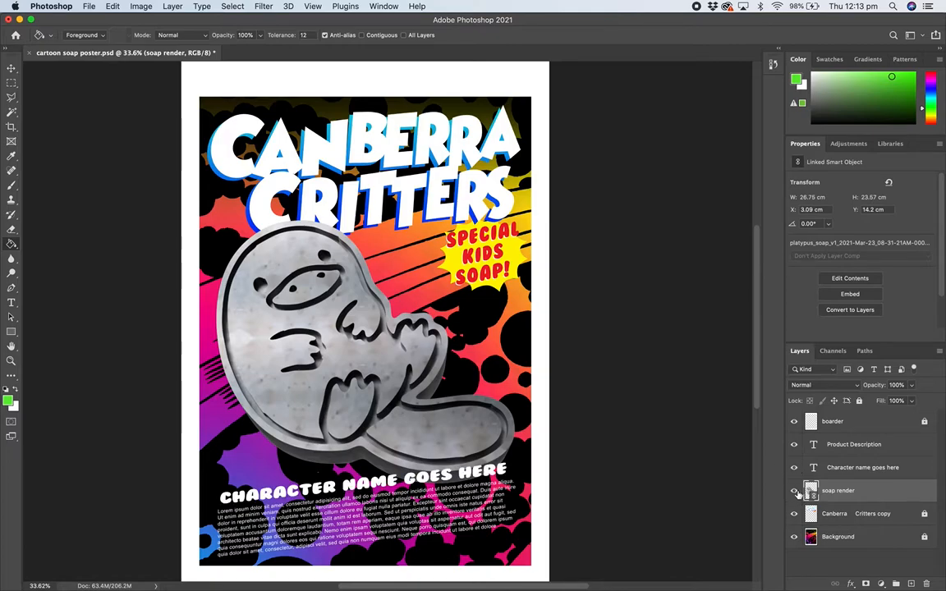
Toggle the soap render layer's visibility off and back on.
left_click(794, 490)
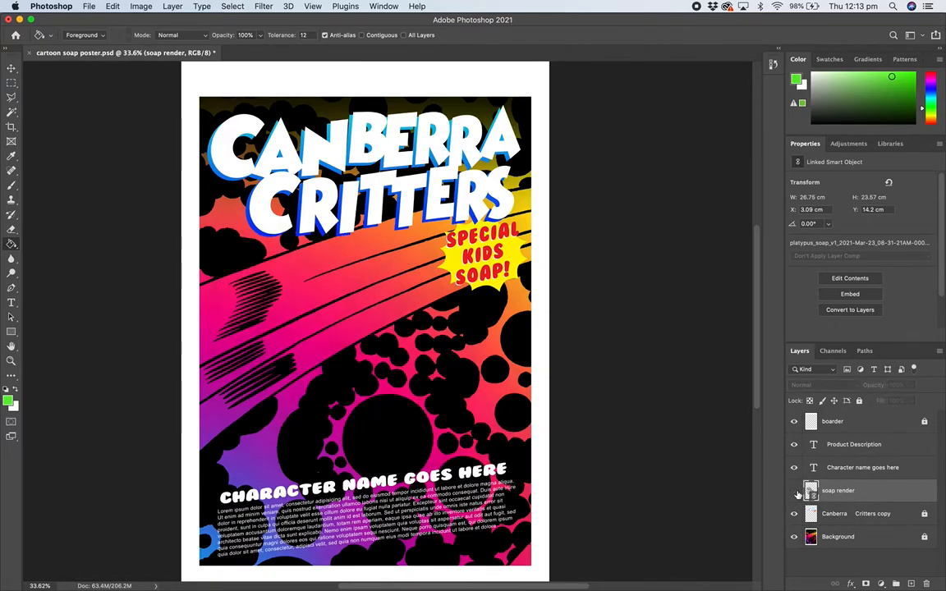
left_click(793, 490)
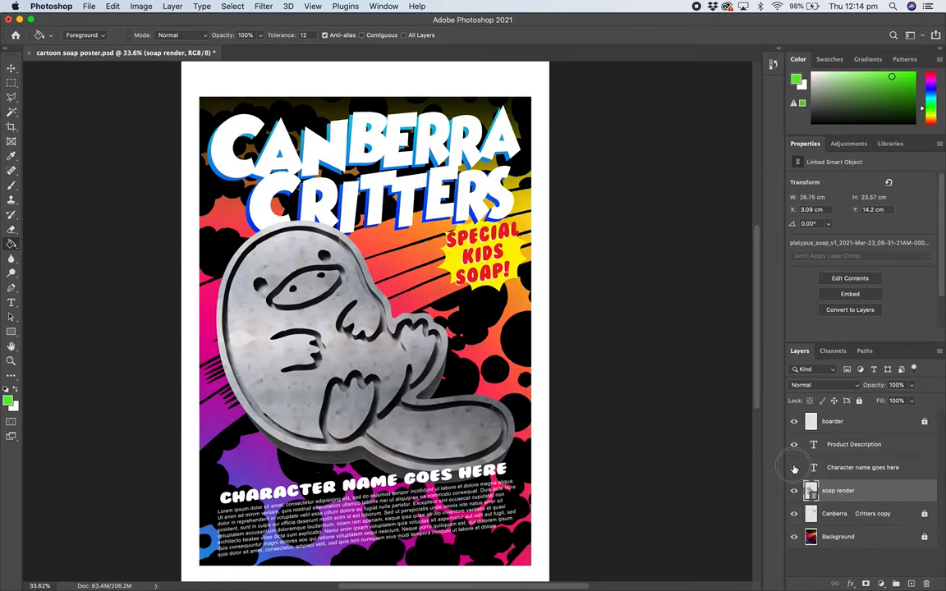
left_click(793, 467)
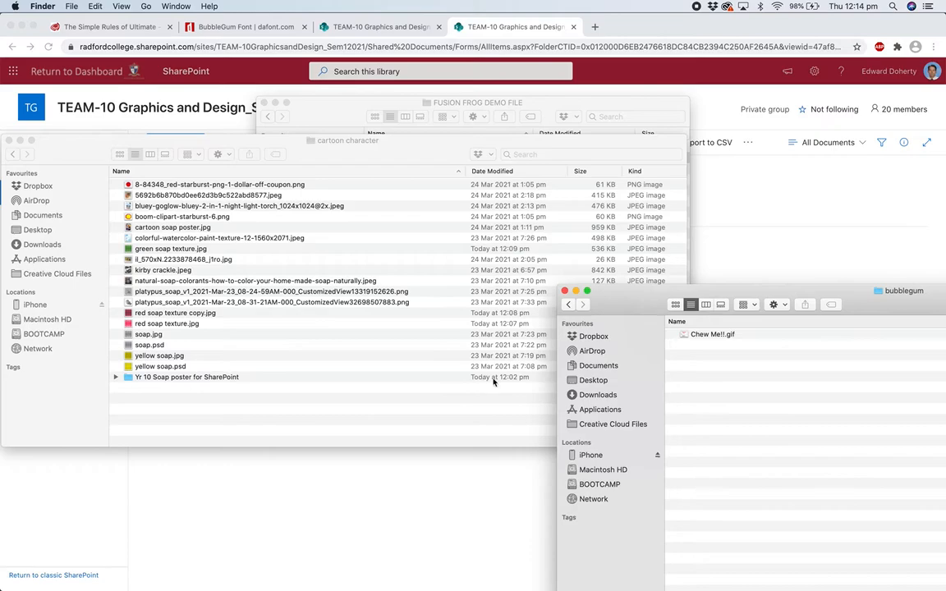
Open the Yr 10 Soap poster for SharePoint folder and preview Bubblegum.ttf in Font Book.
left_click(187, 377)
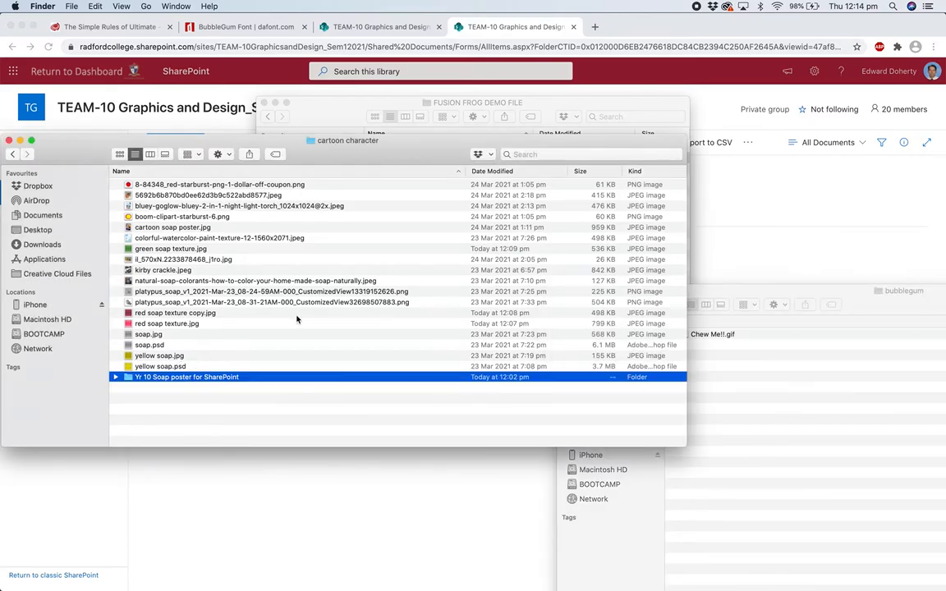
double_click(187, 377)
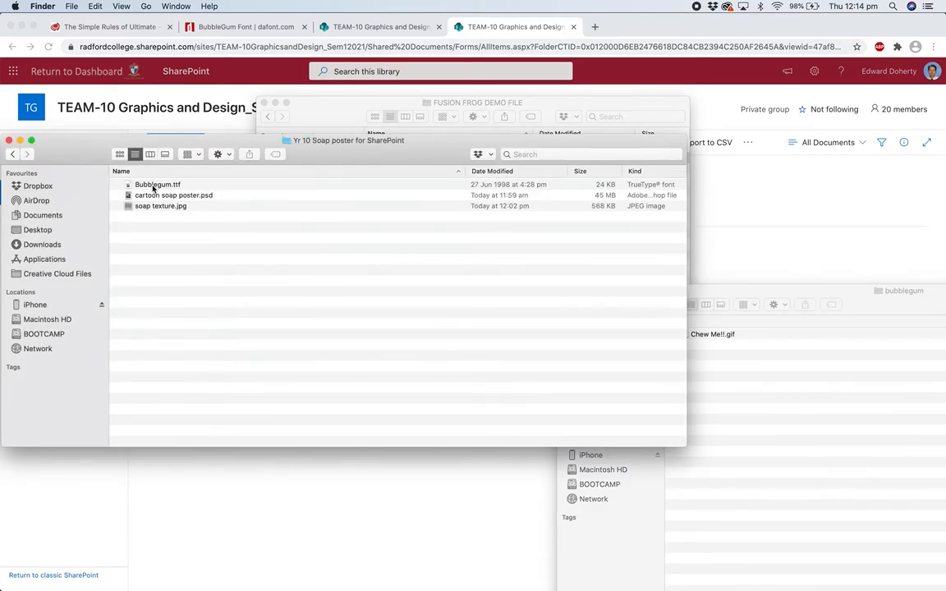
double_click(157, 184)
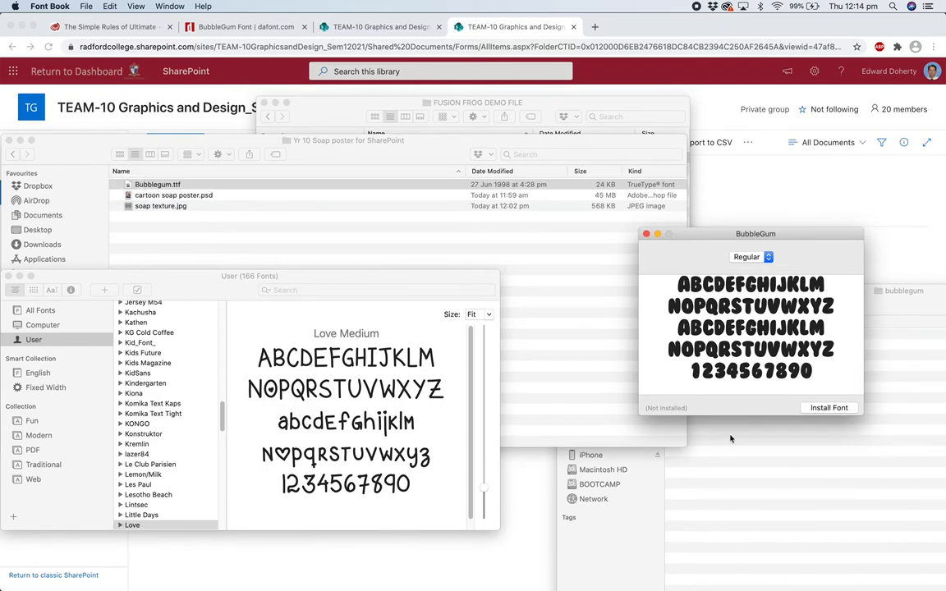
mouse_move(374, 537)
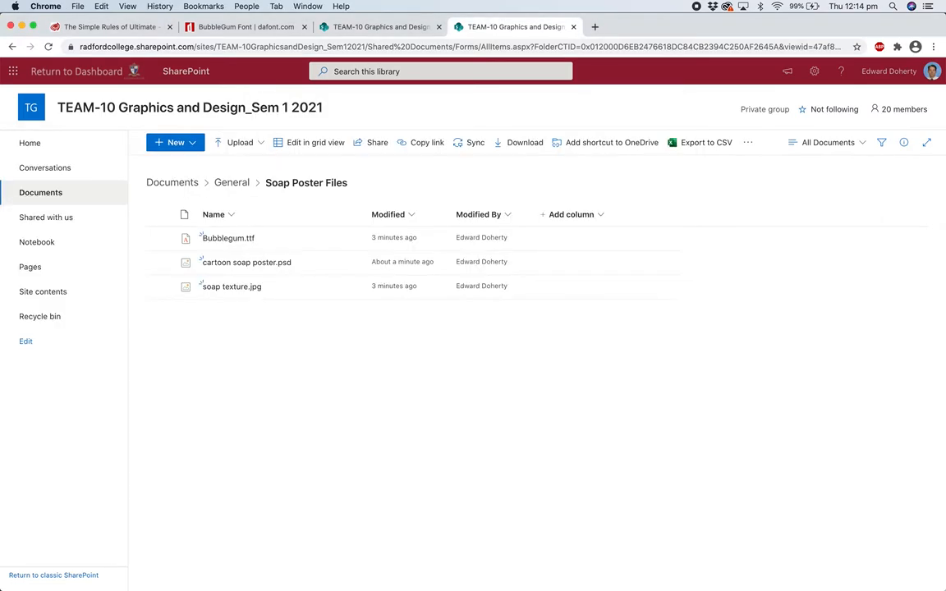
mouse_move(211, 572)
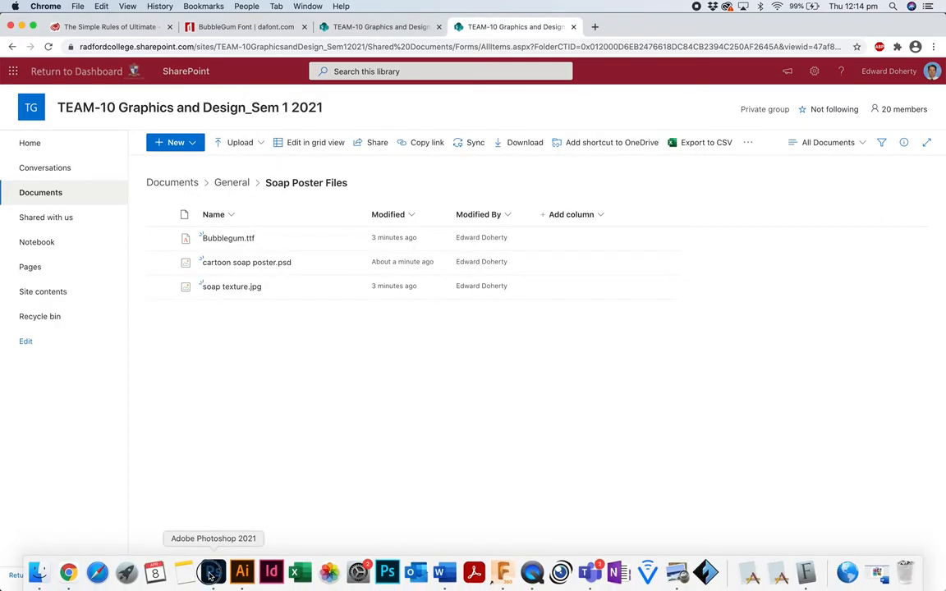
Return to the poster and select the 'Character name goes here' heading layer.
left_click(212, 572)
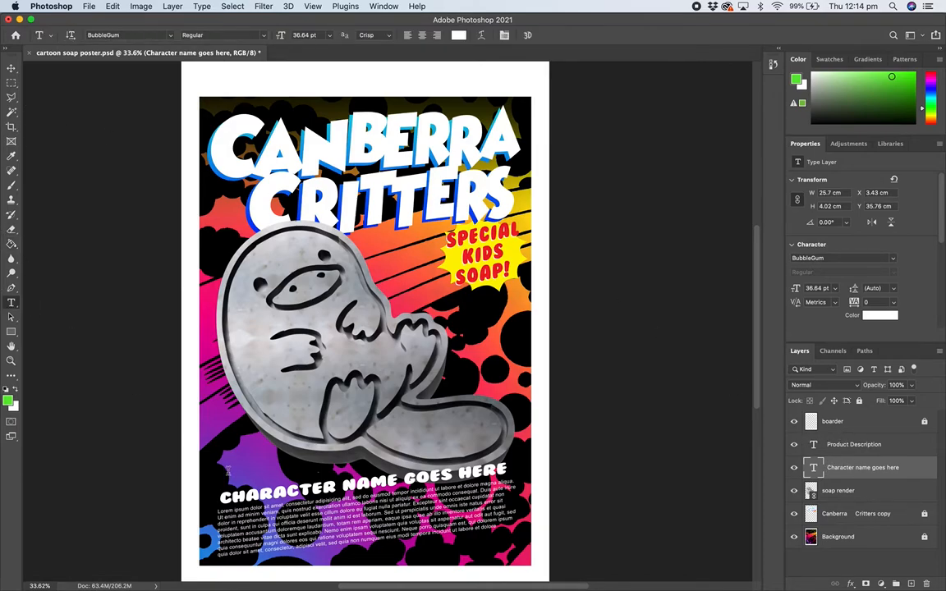
left_click(854, 444)
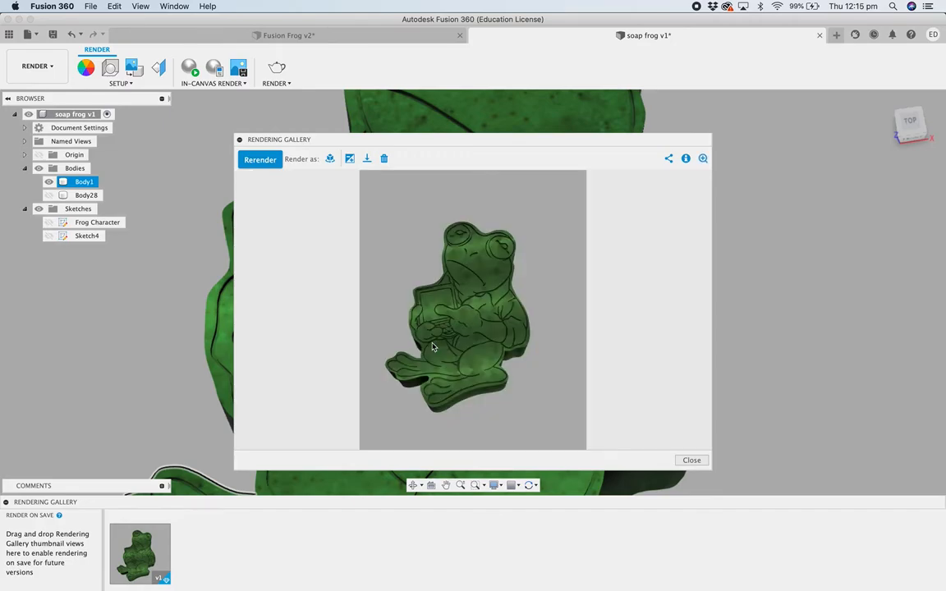
mouse_move(457, 285)
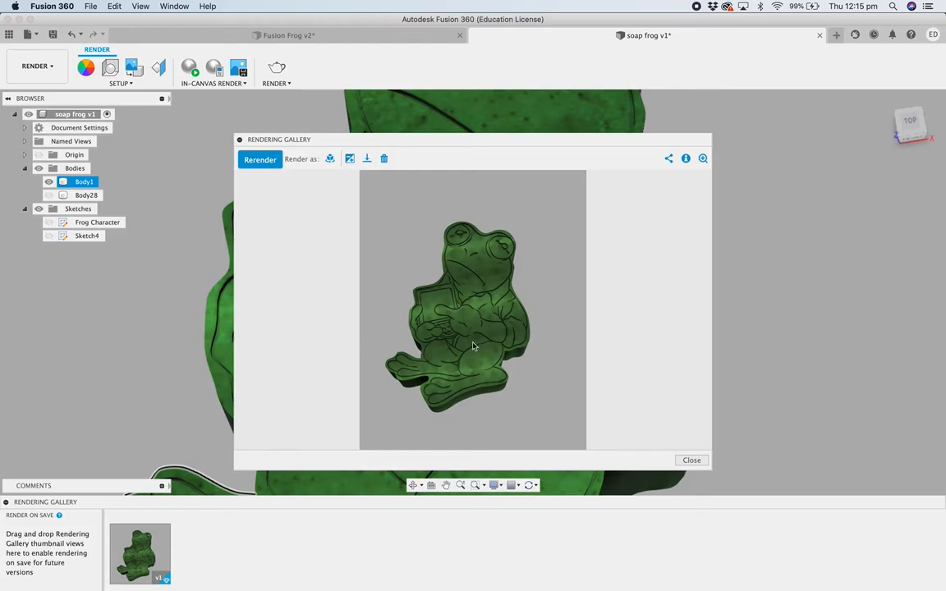
mouse_move(427, 232)
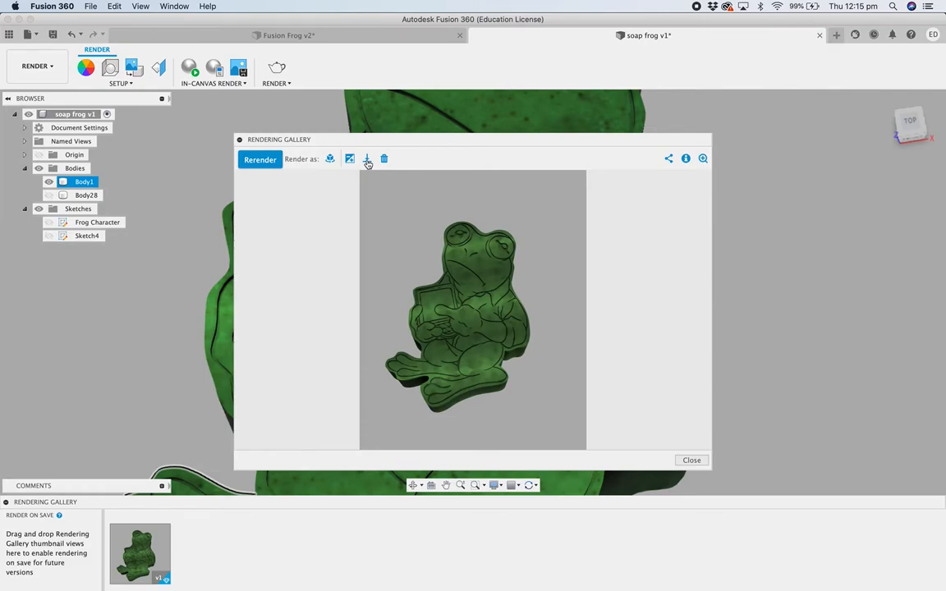
Download the green frog soap render from the Rendering Gallery.
left_click(367, 160)
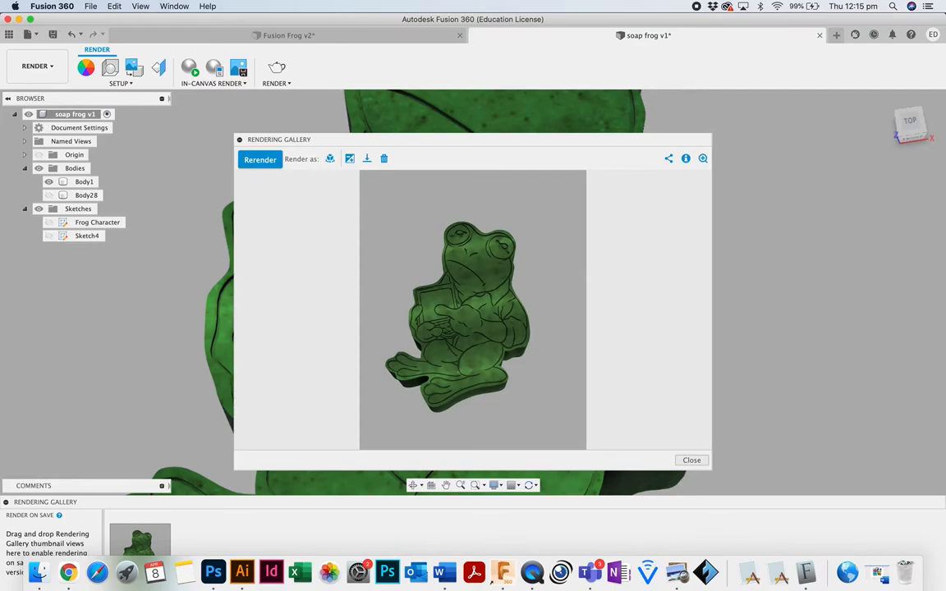
mouse_move(242, 571)
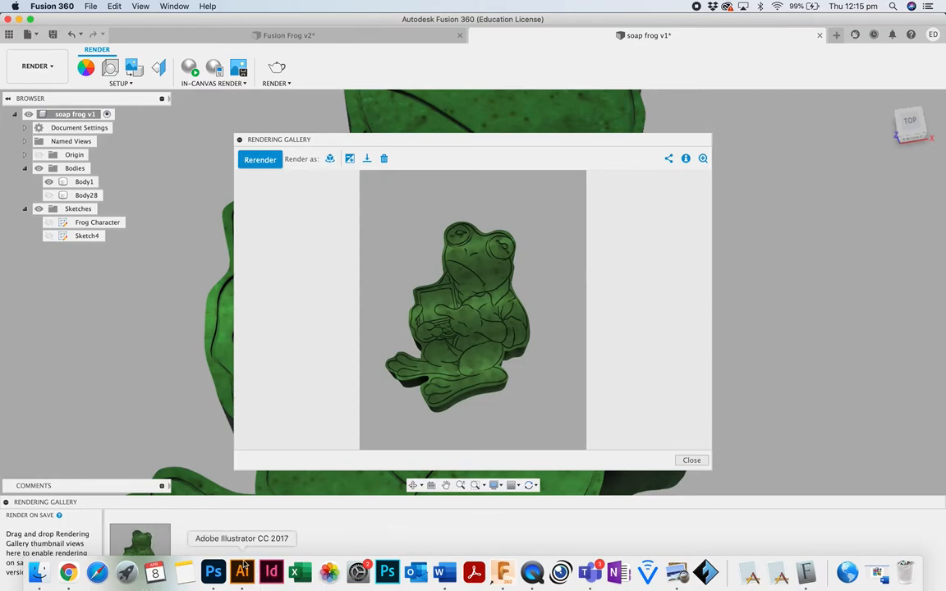
Place the frog render PNG into the poster in place of the platypus soap render.
left_click(241, 572)
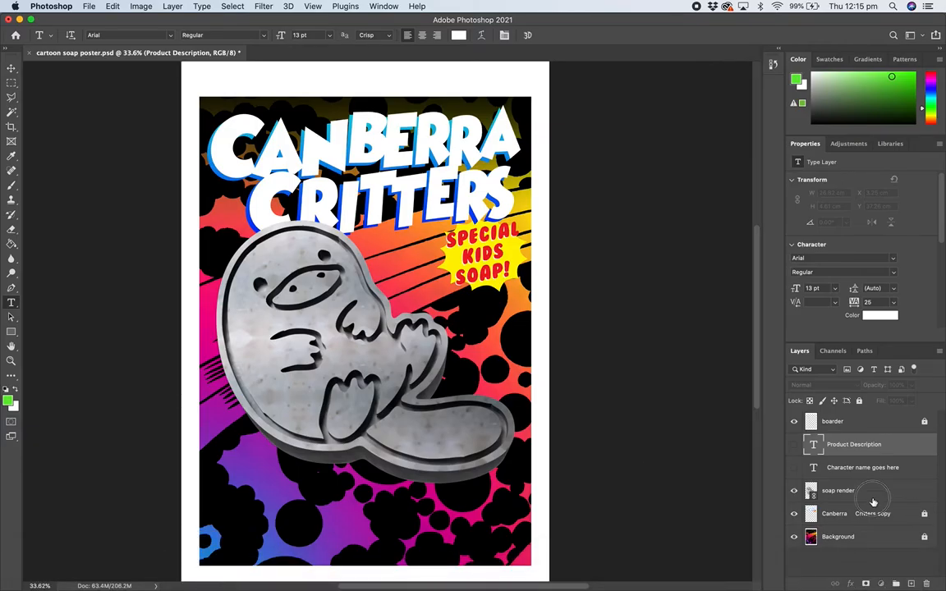
left_click(837, 490)
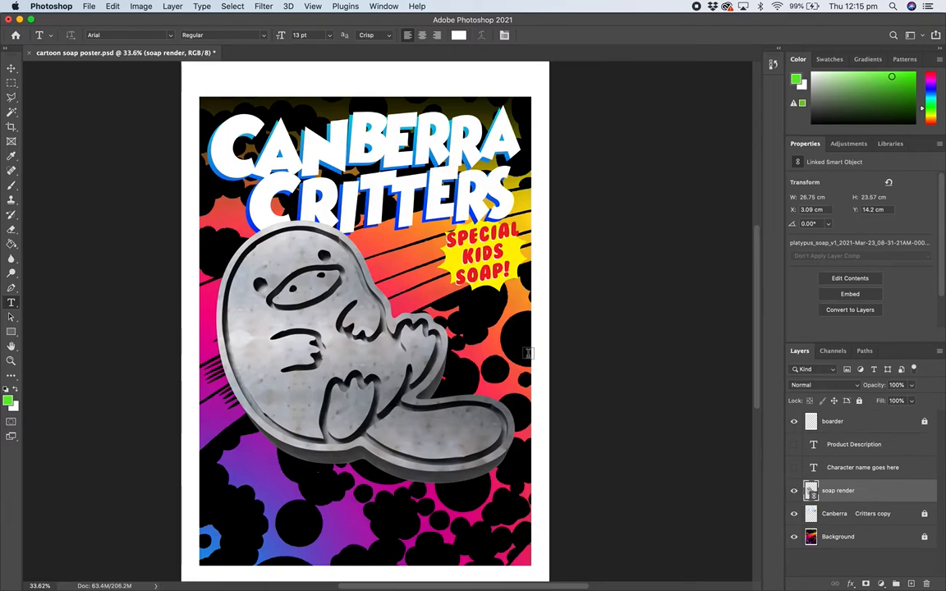
left_click(88, 6)
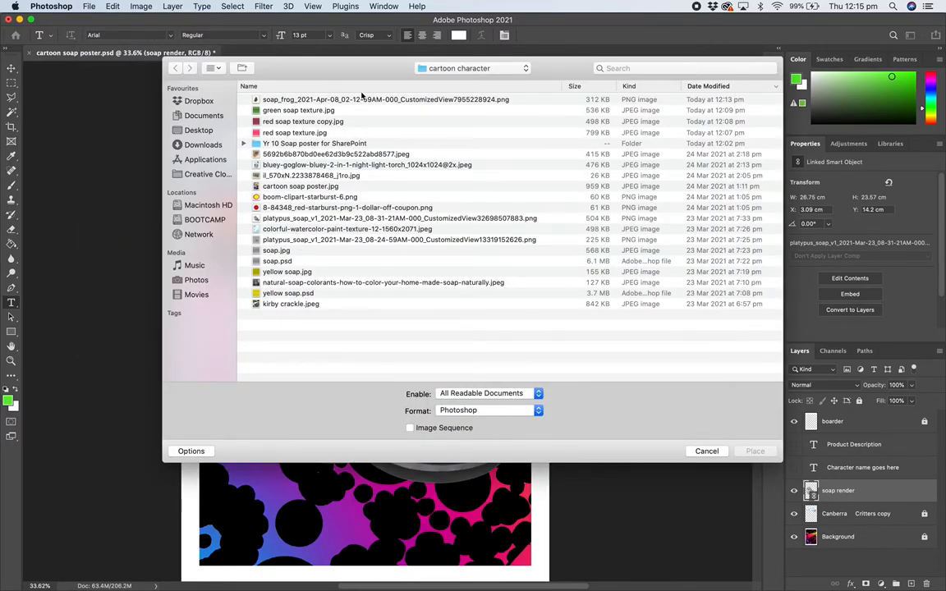
left_click(753, 450)
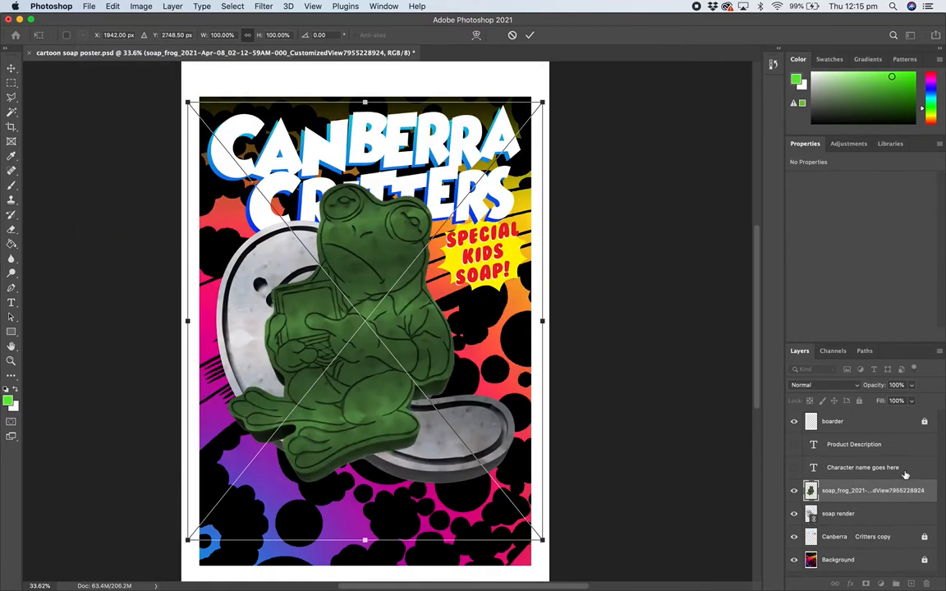
left_click(838, 513)
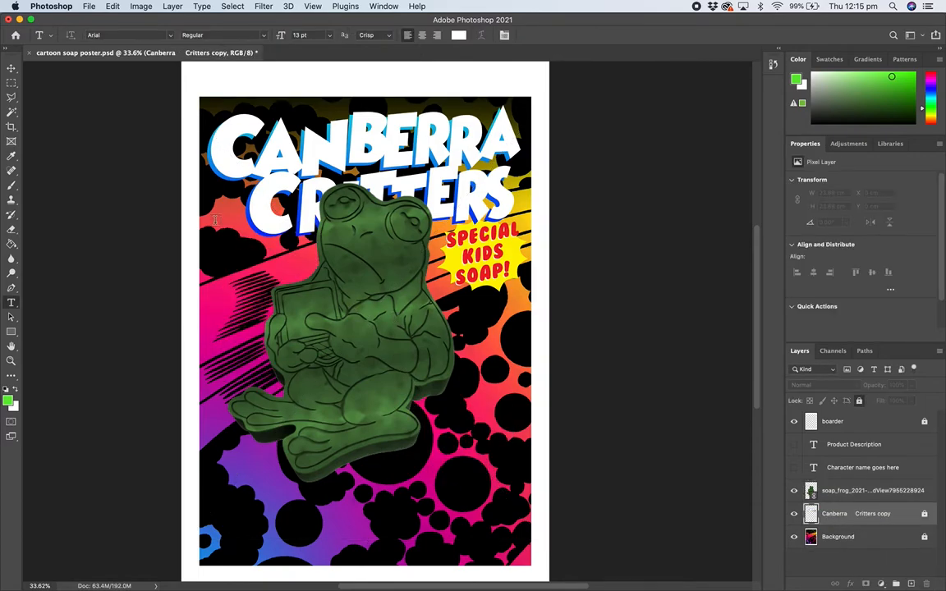
Flip the frog render horizontally and move it down over the poster's lower middle.
left_click(11, 68)
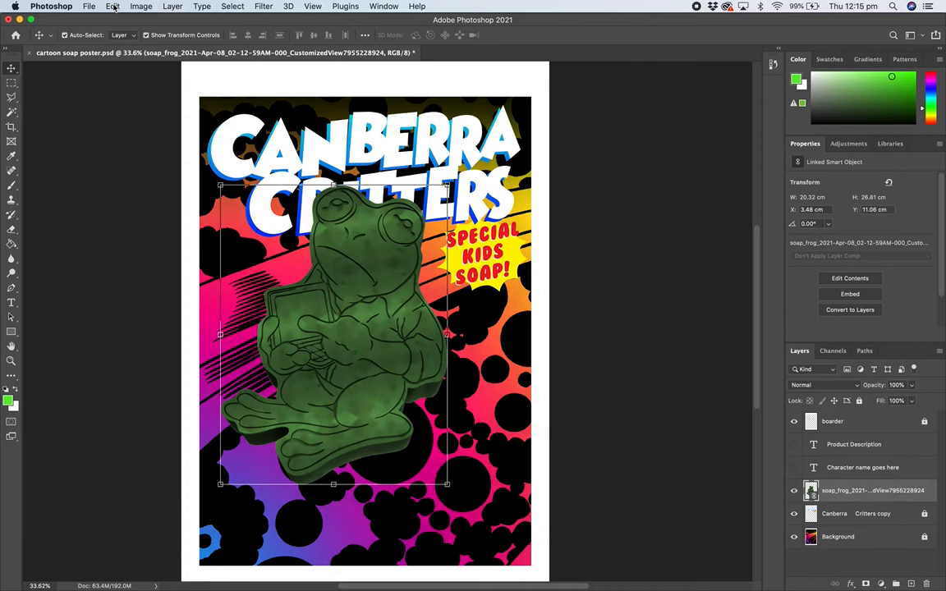
left_click(112, 6)
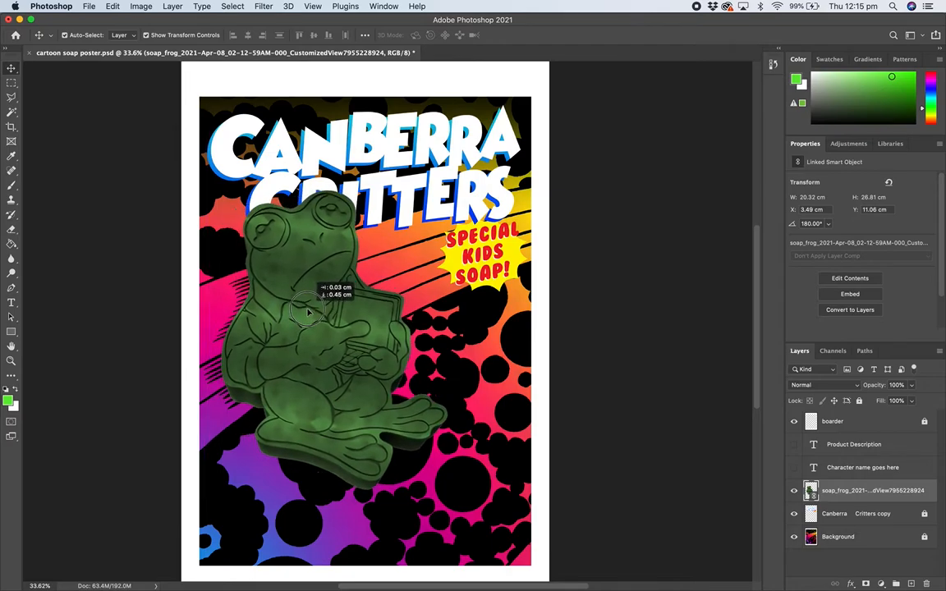
left_click_drag(310, 314, 310, 372)
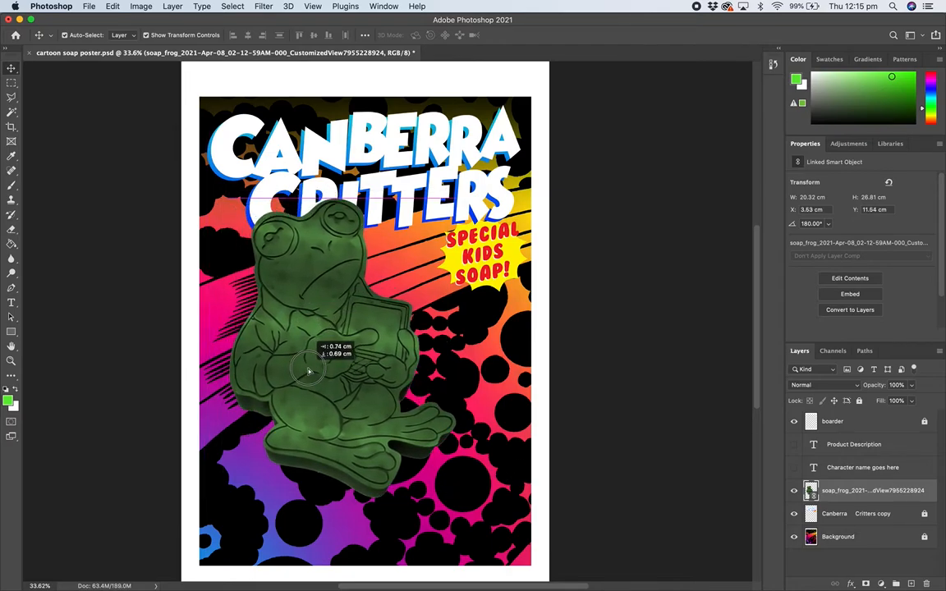
left_click_drag(309, 371, 320, 384)
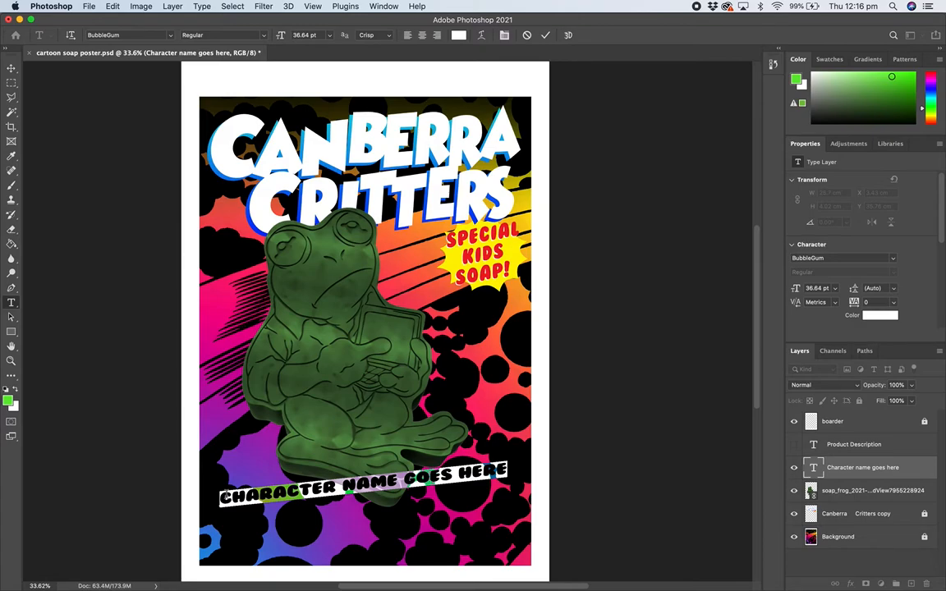
Retype the character name heading as 'Floppy, the Fusion Frog'.
type("FLO")
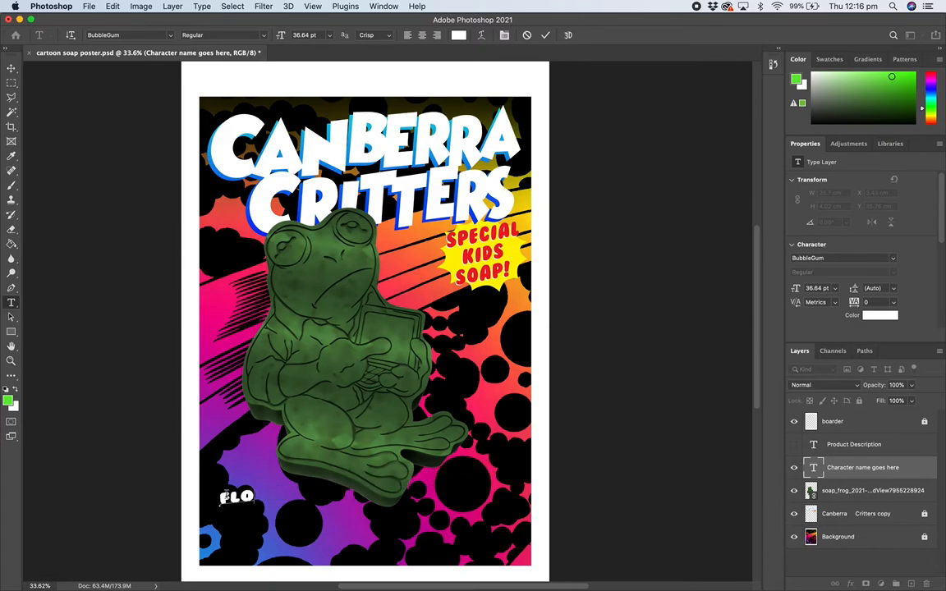
type("P")
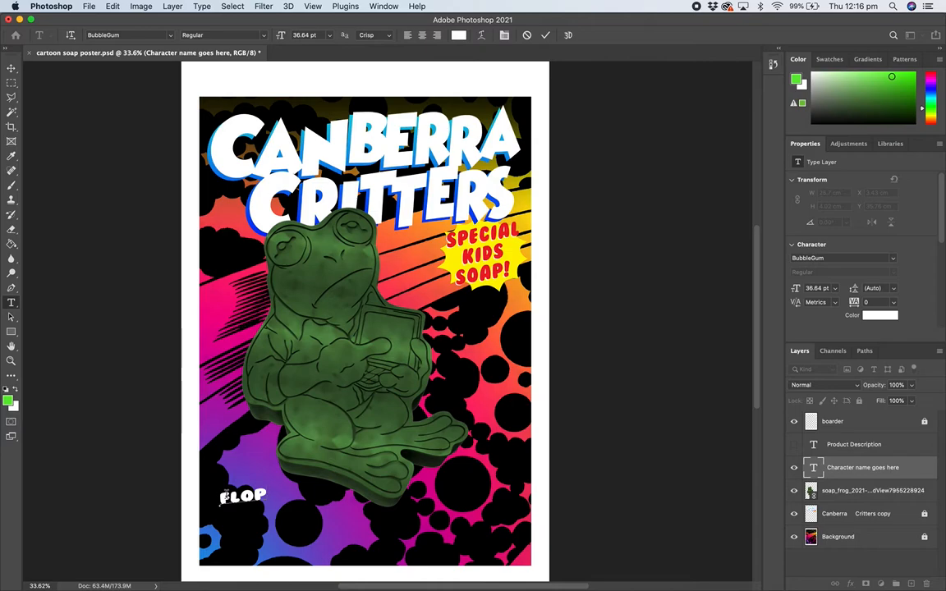
type("PY. THE FUSION FRO")
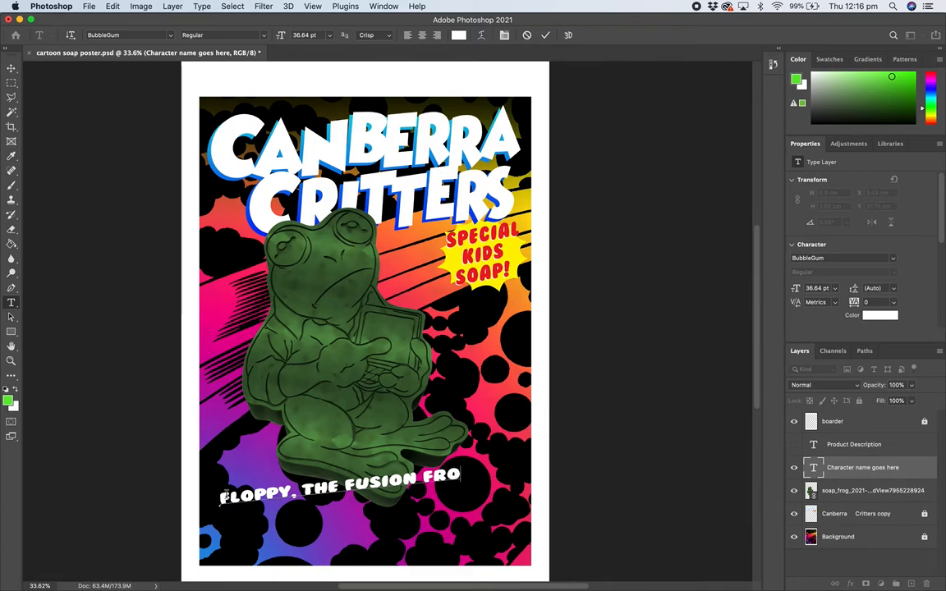
type("G")
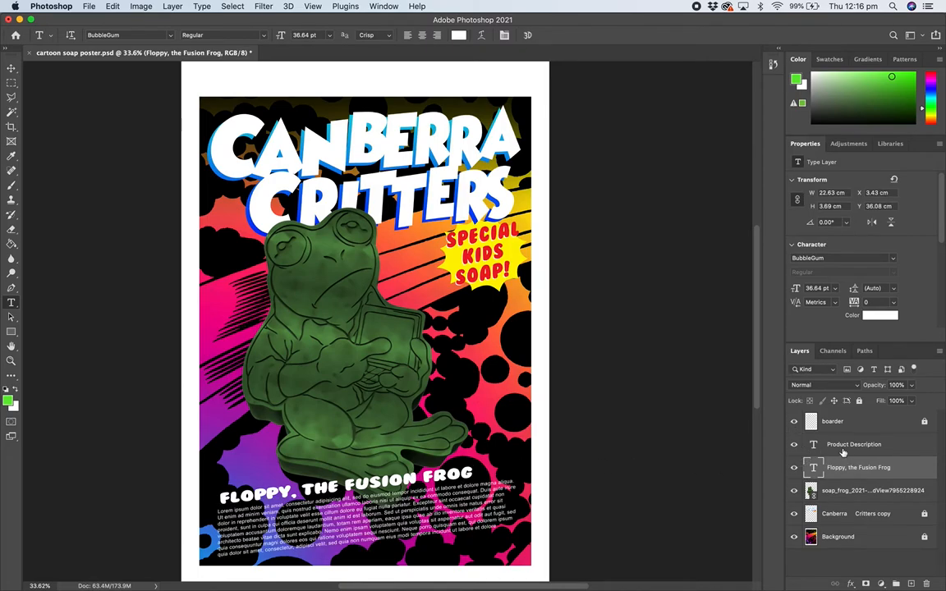
left_click(854, 444)
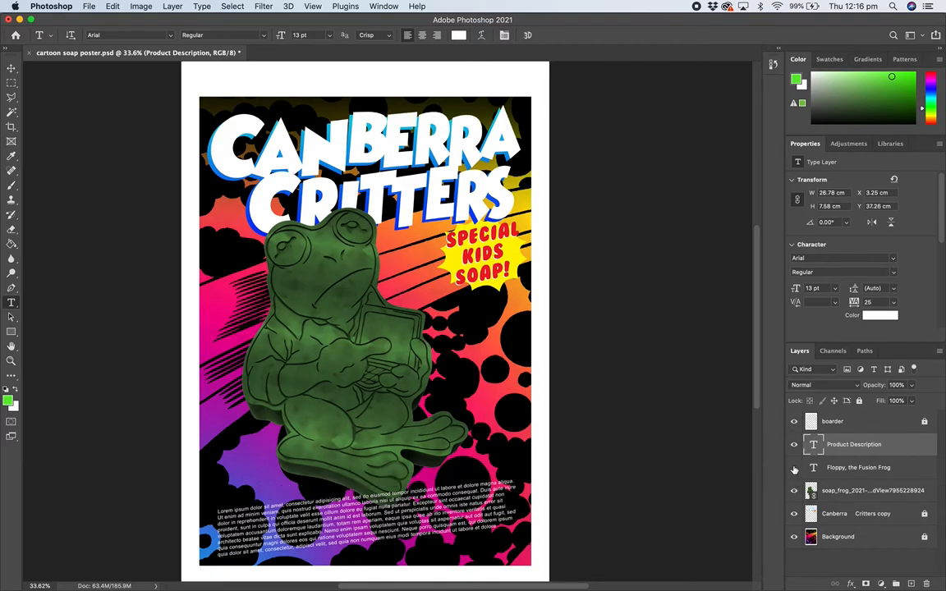
left_click(793, 468)
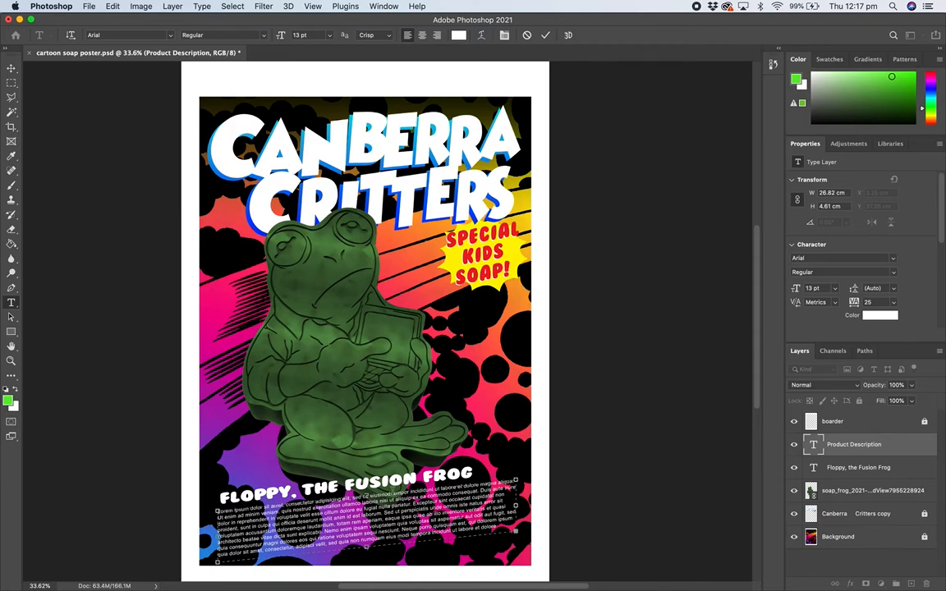
mouse_move(308, 461)
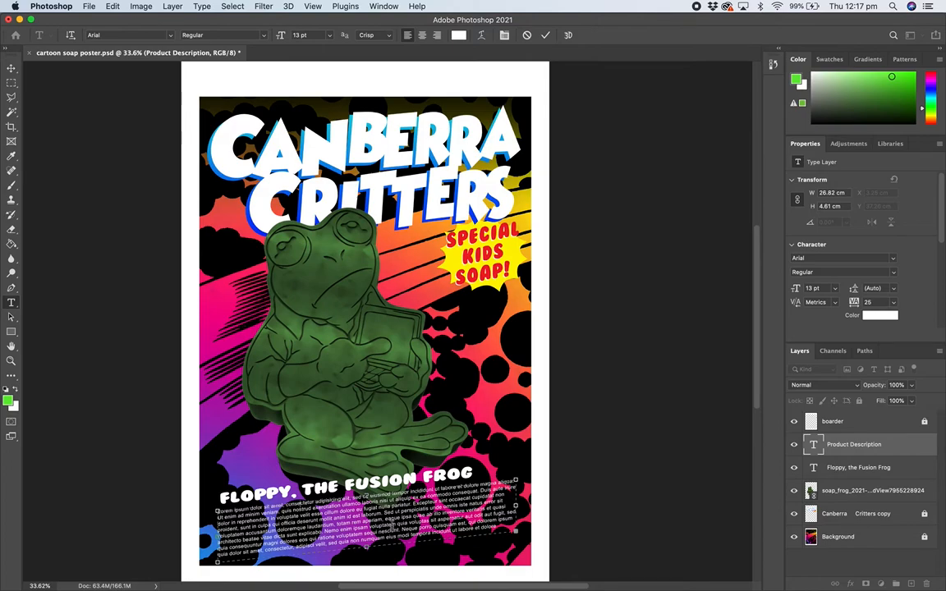
mouse_move(365, 323)
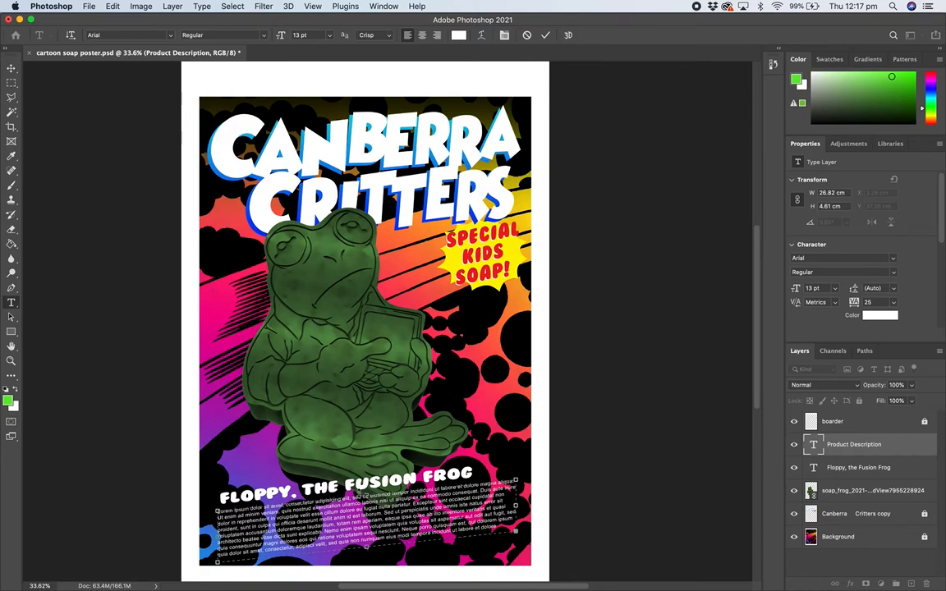
mouse_move(341, 468)
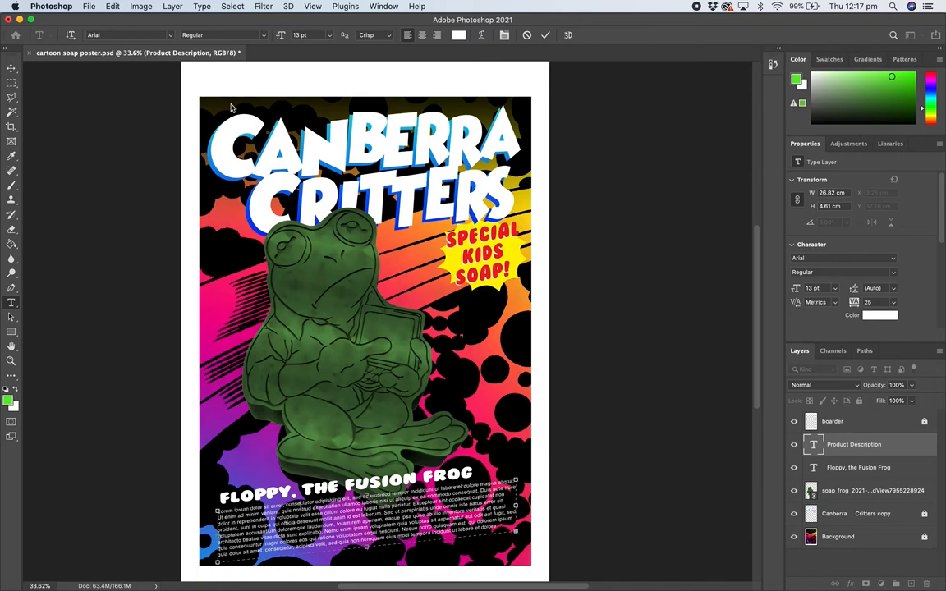
mouse_move(365, 450)
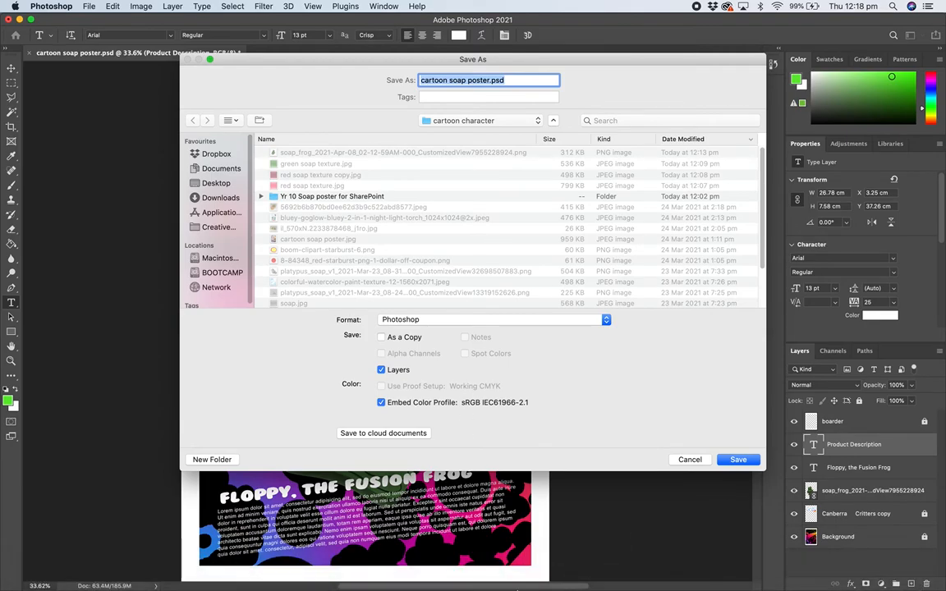
Save the poster as the layered Photoshop file 'cartoon soap poster.psd'.
left_click(737, 459)
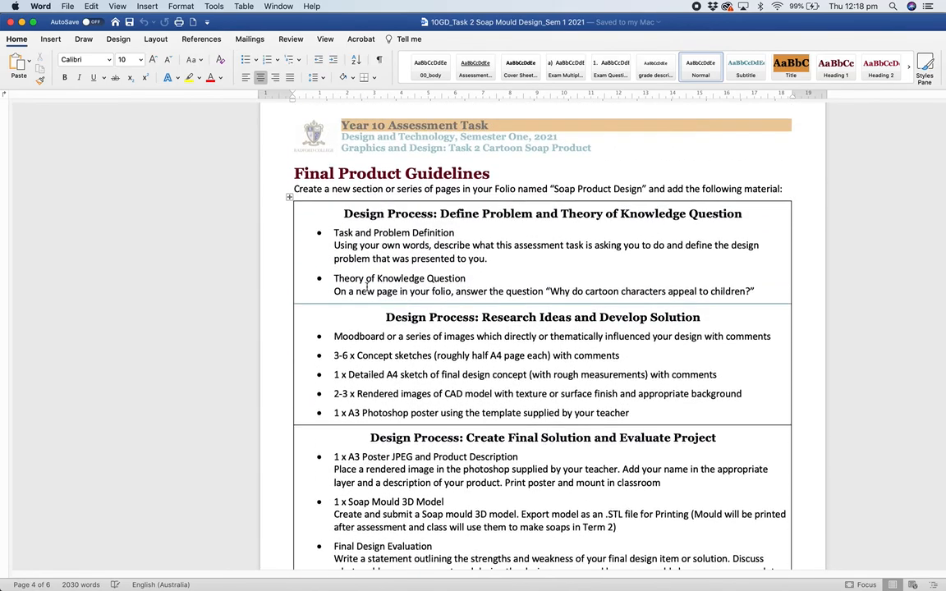
scroll("down", 3)
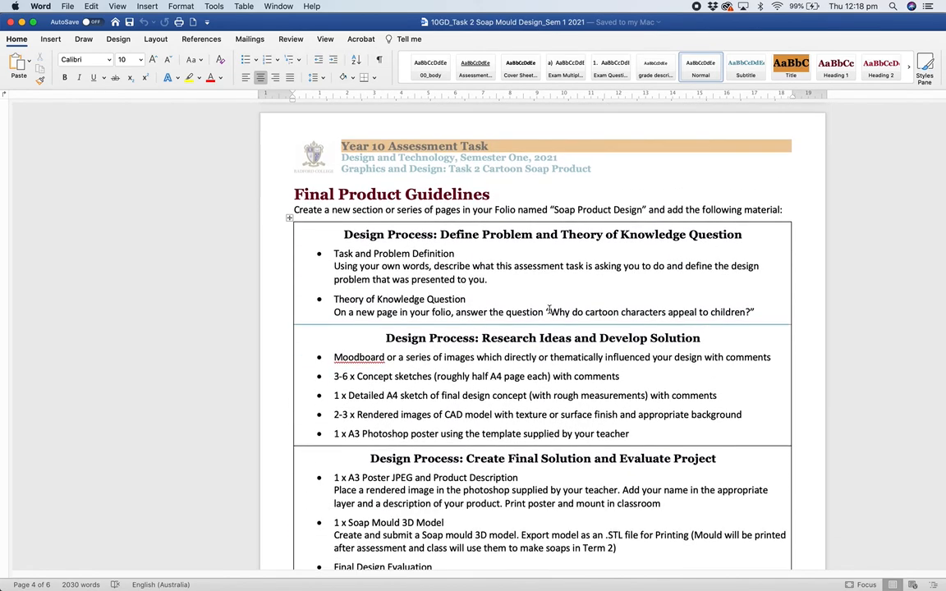
scroll("down", 3)
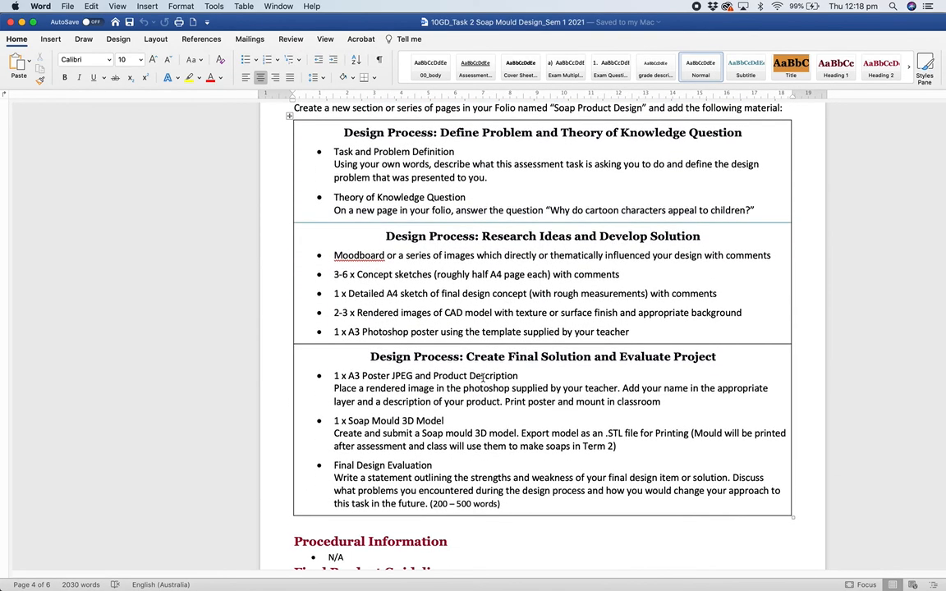
scroll("down", 3)
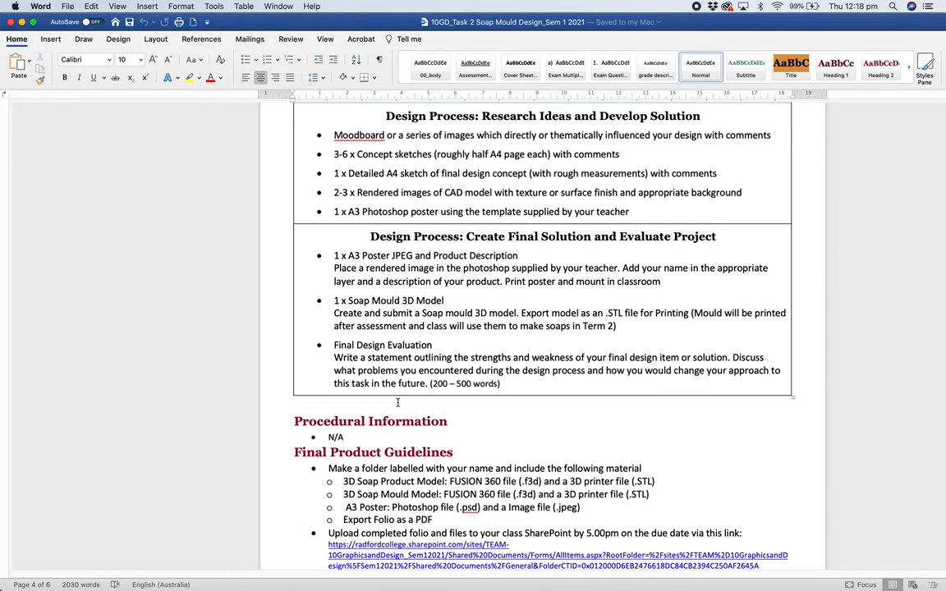
scroll("down", 3)
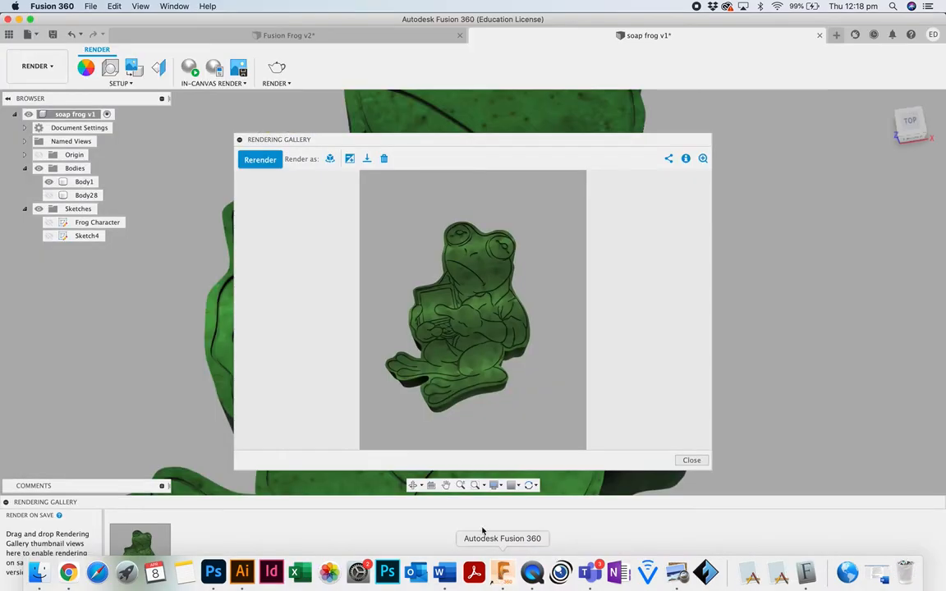
Close the Rendering Gallery and switch Fusion 360 back to the DESIGN workspace.
left_click(691, 460)
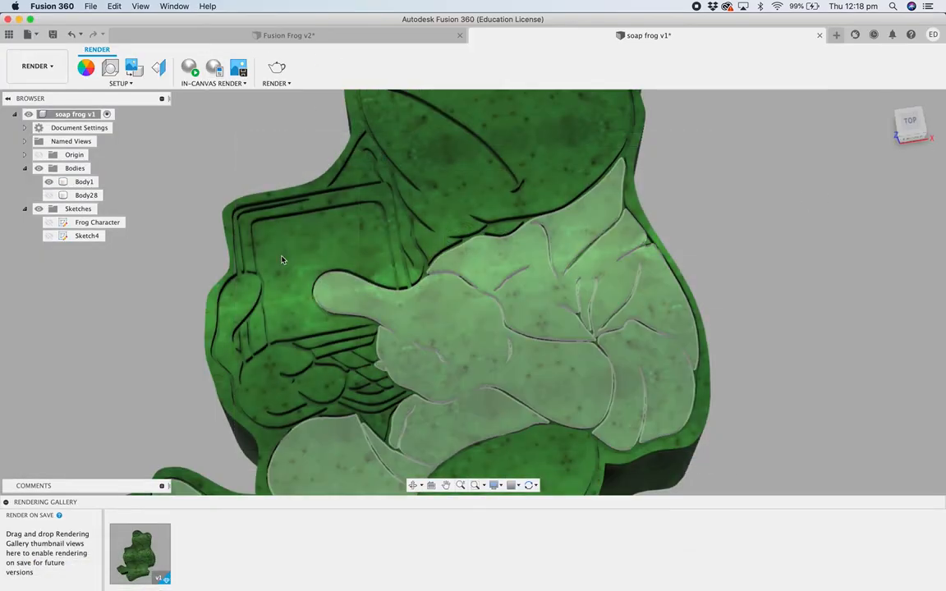
left_click(36, 65)
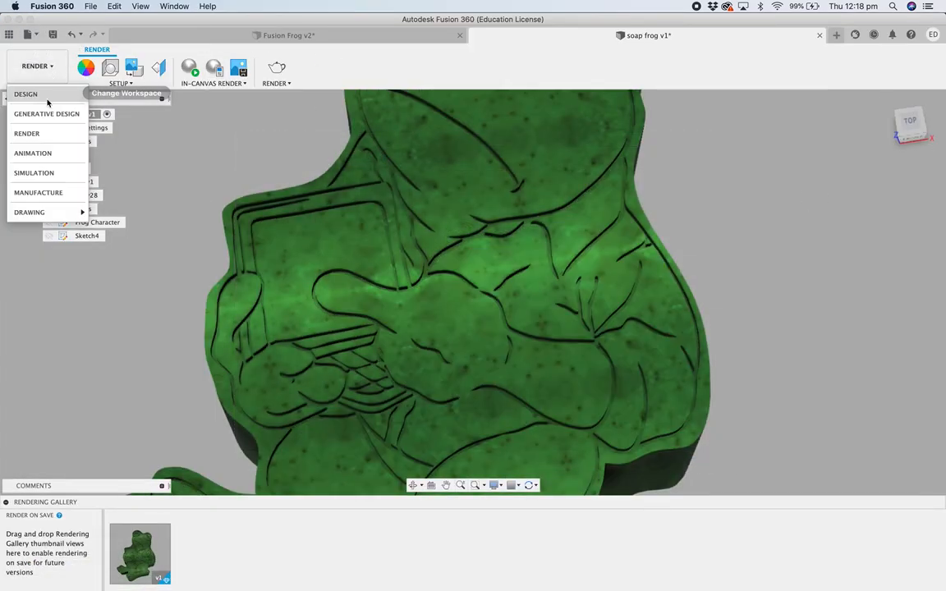
left_click(26, 94)
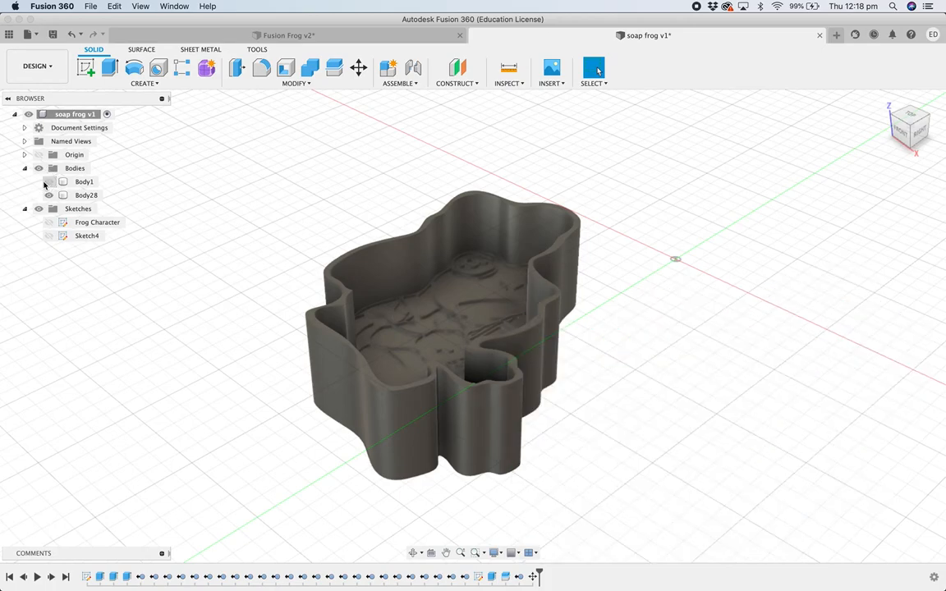
Delete the frog soap Body1 from the Browser, confirm the warning, and start saving.
right_click(84, 181)
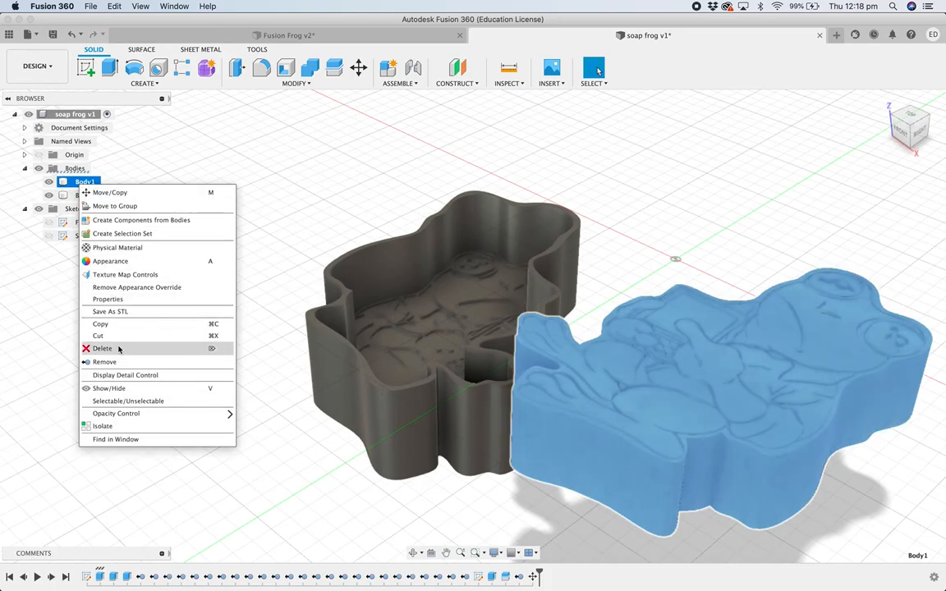
left_click(102, 348)
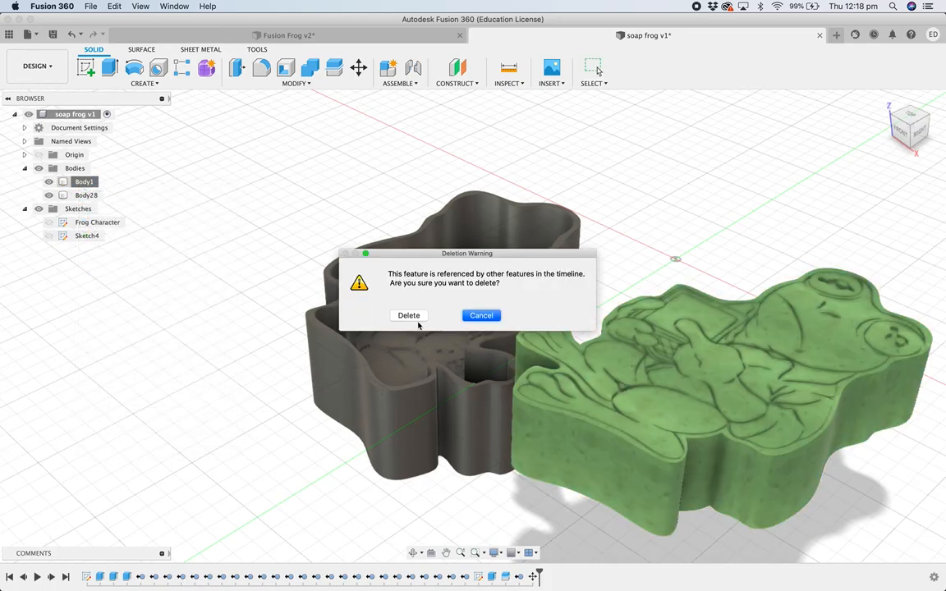
left_click(409, 315)
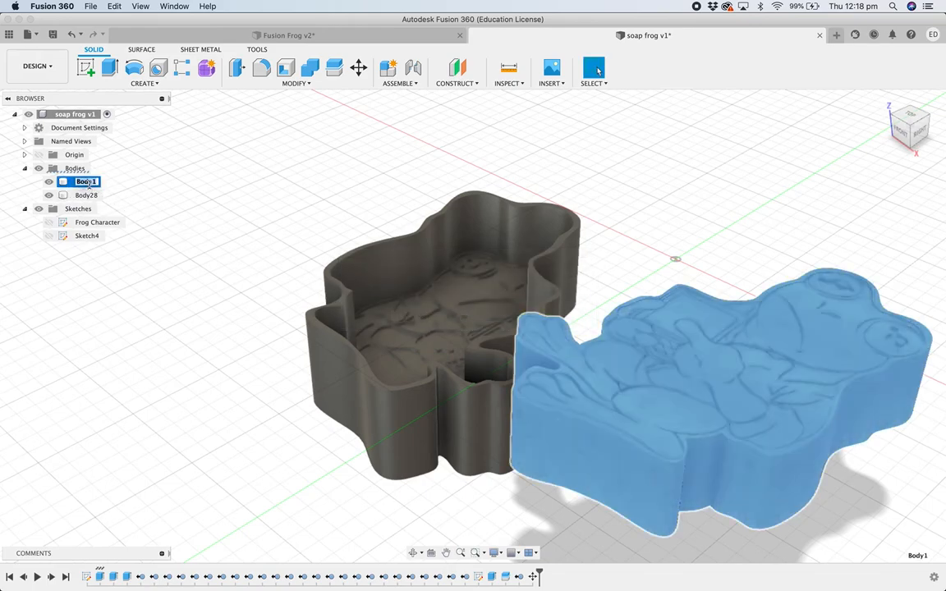
left_click(83, 181)
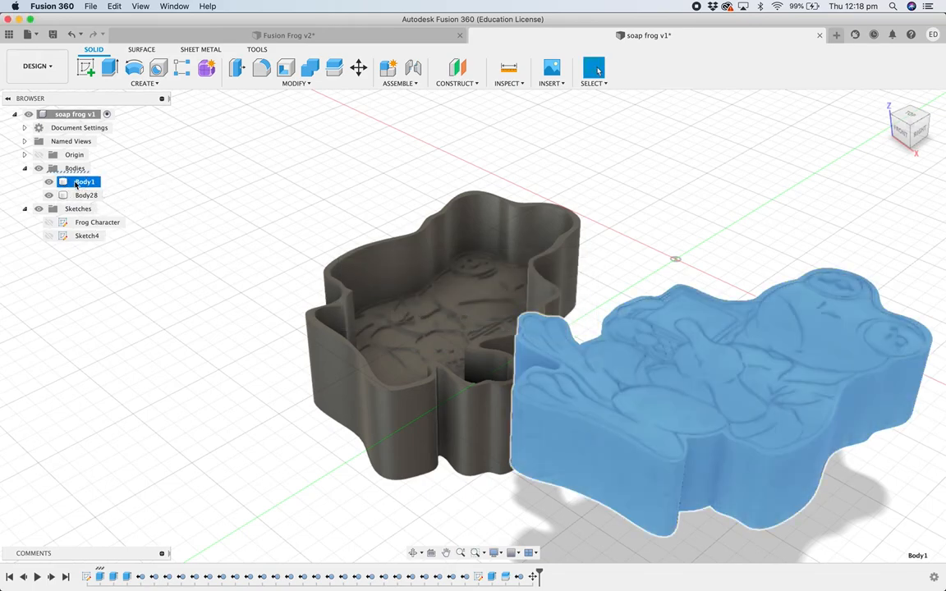
right_click(85, 180)
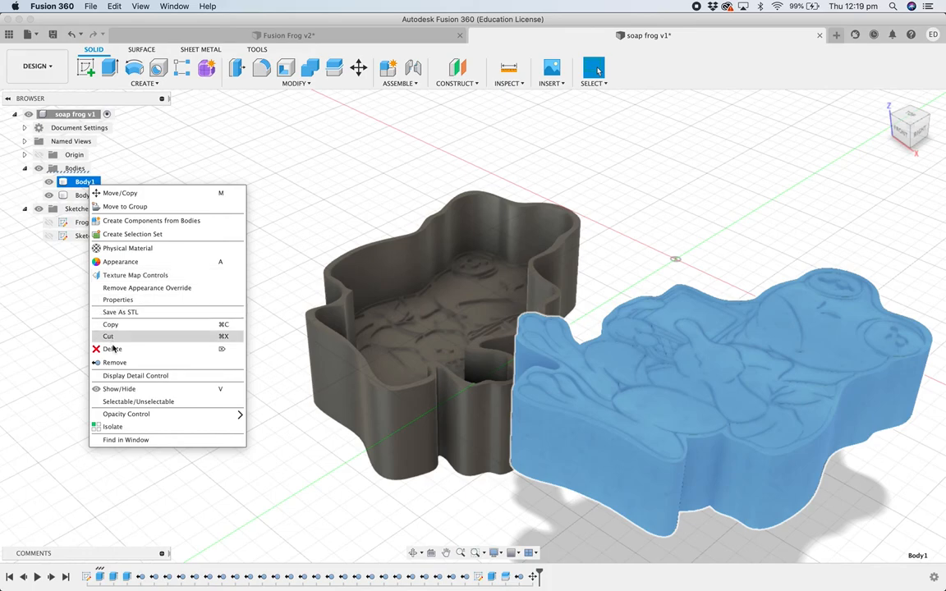
left_click(113, 349)
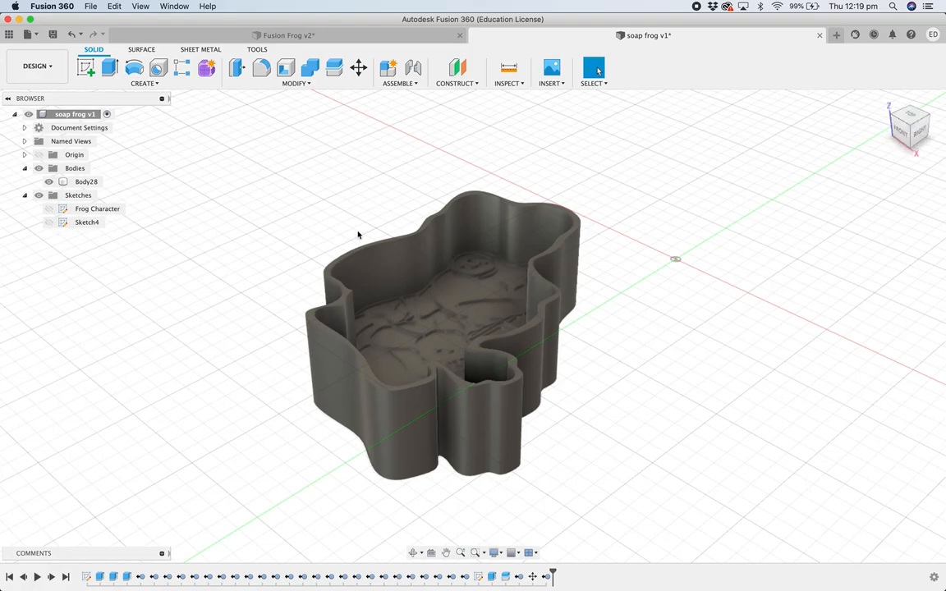
left_click(86, 182)
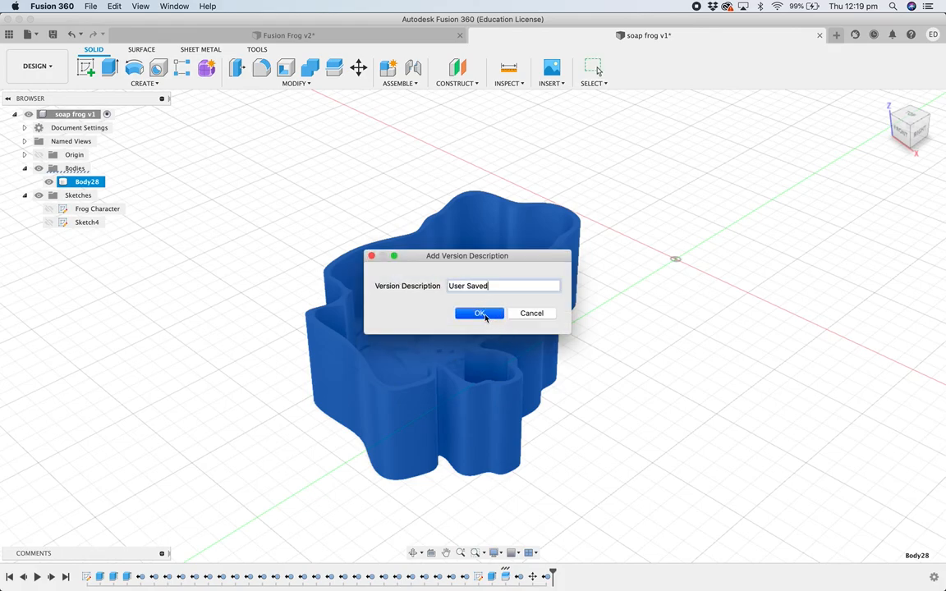
Confirm the new version save and set the export type to STL Files (*.stl).
left_click(479, 313)
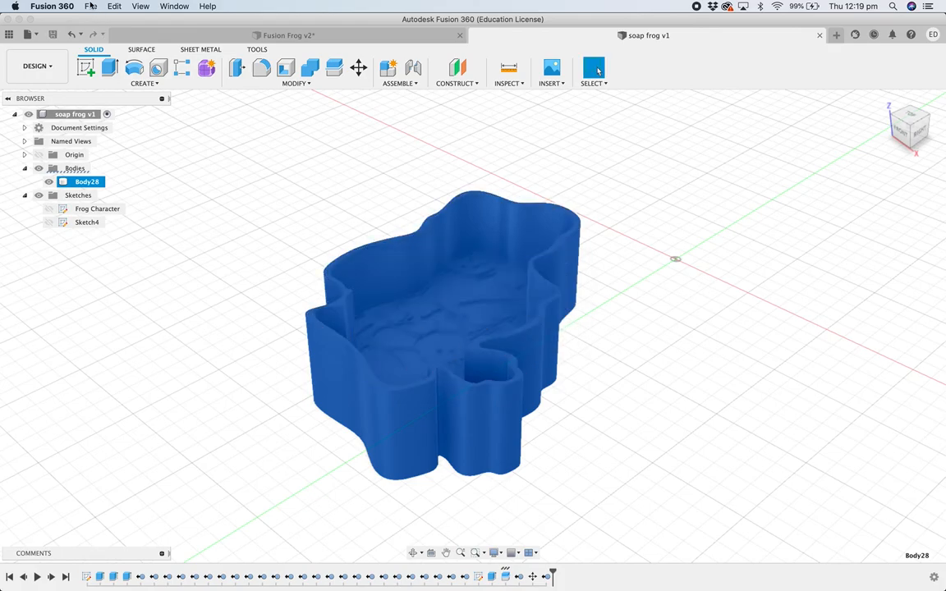
left_click(92, 6)
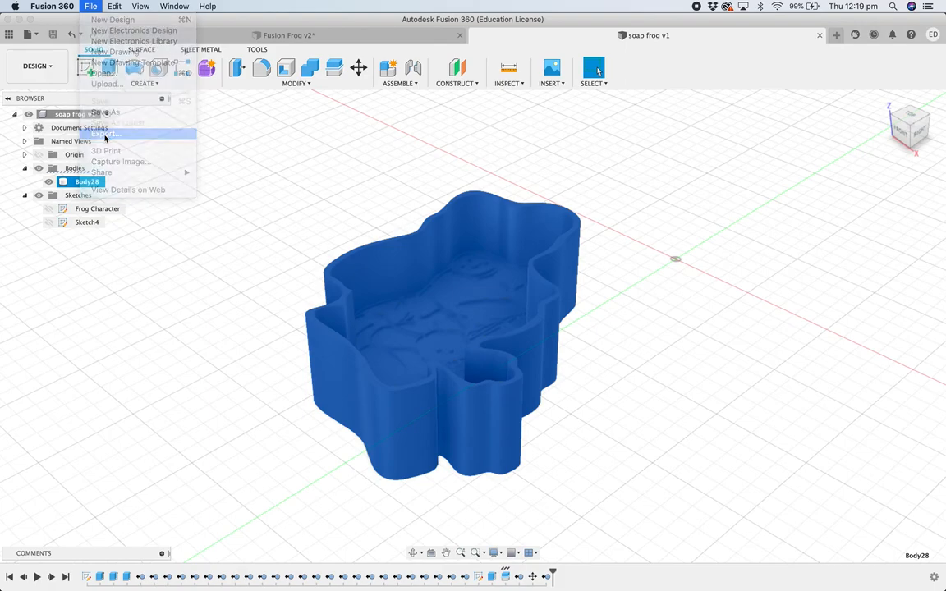
left_click(104, 133)
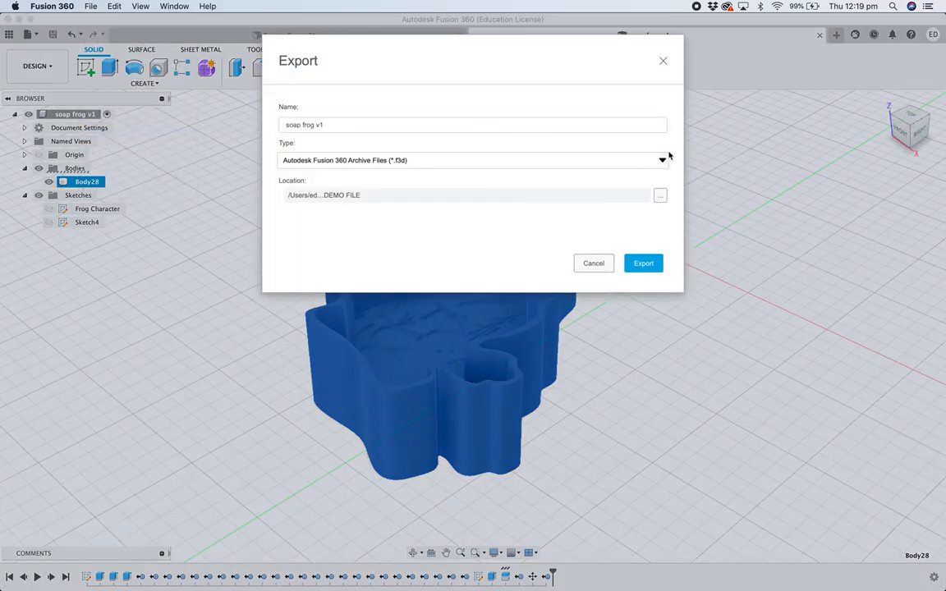
left_click(472, 160)
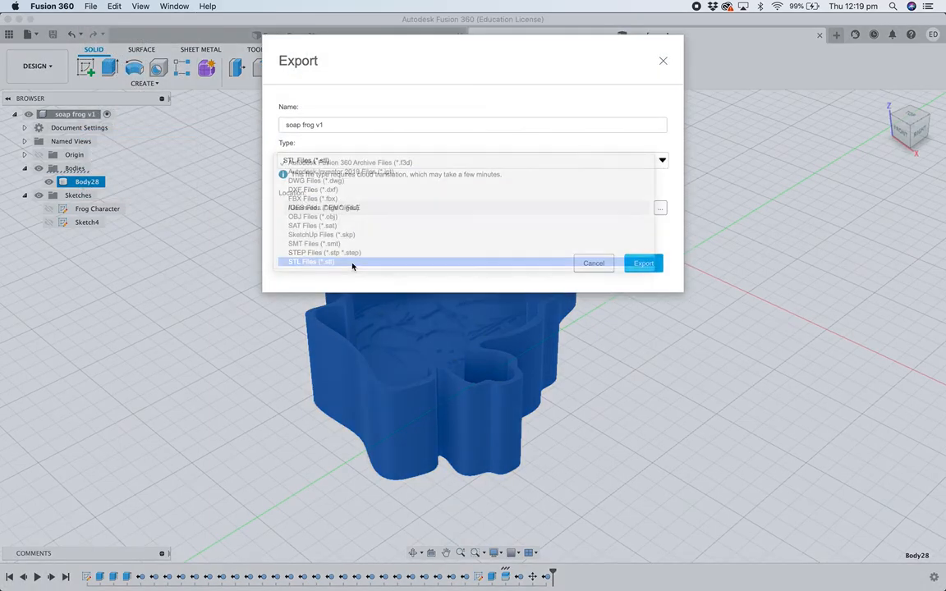
left_click(310, 261)
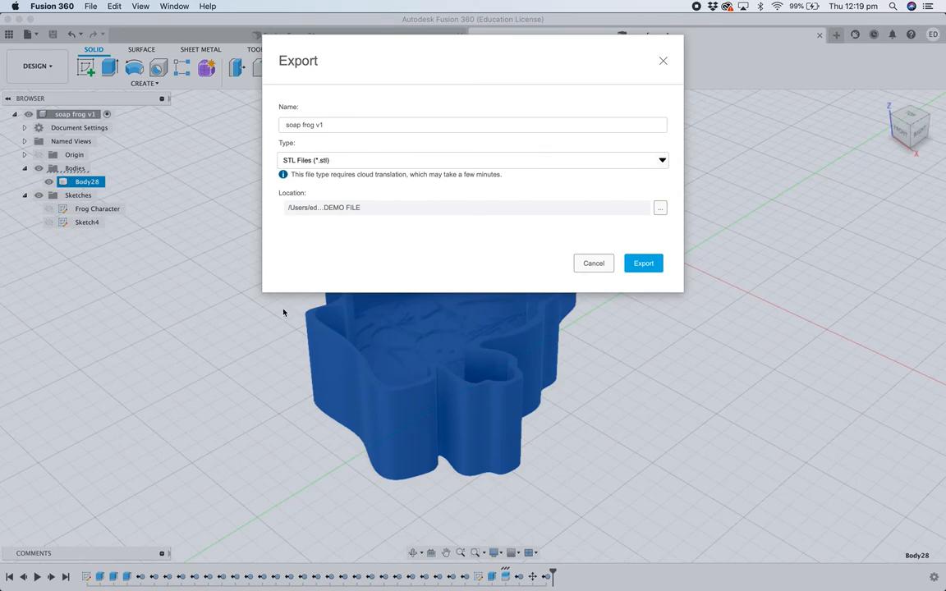
mouse_move(247, 363)
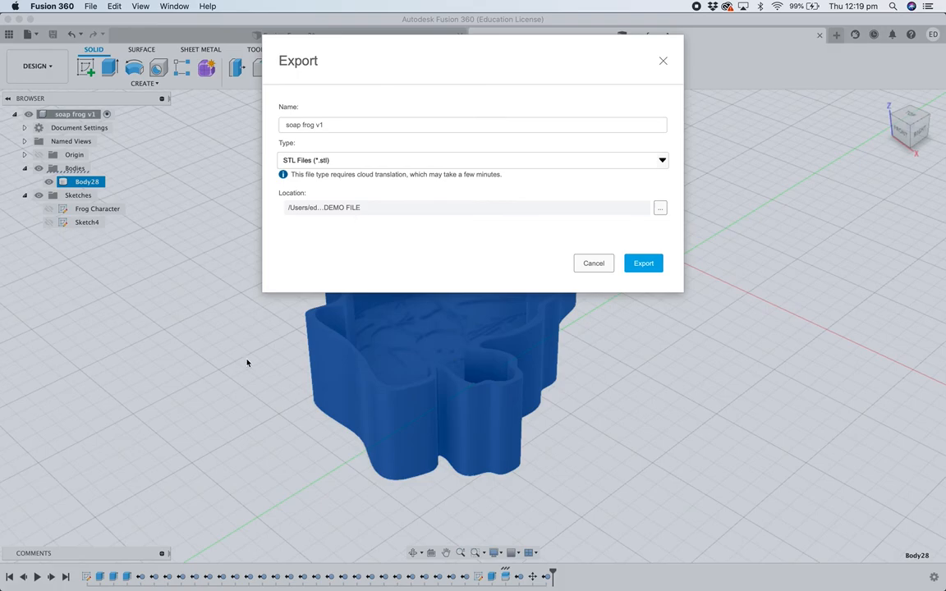
Export the mould body as an STL file and close the Job Status window.
left_click(644, 262)
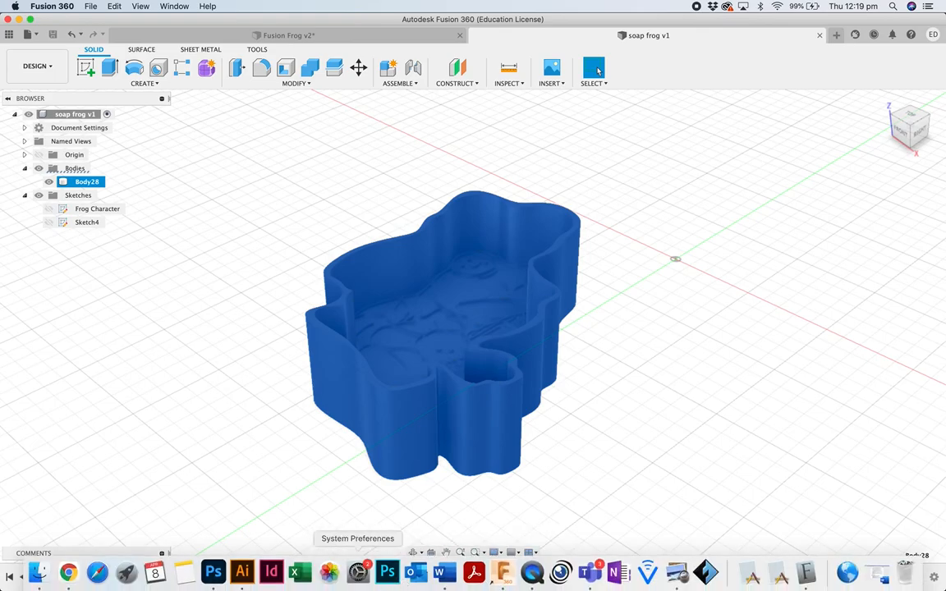
left_click(213, 573)
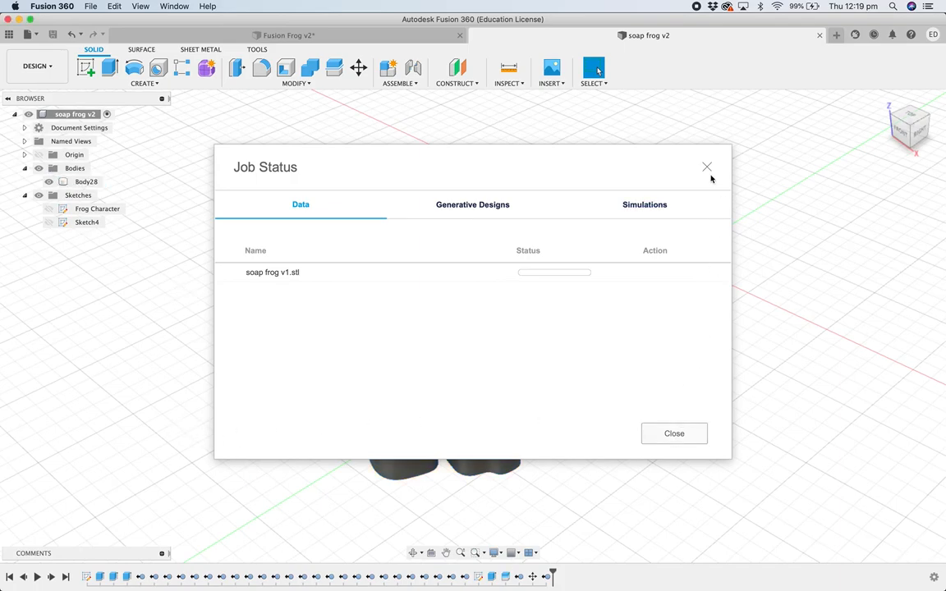
left_click(707, 168)
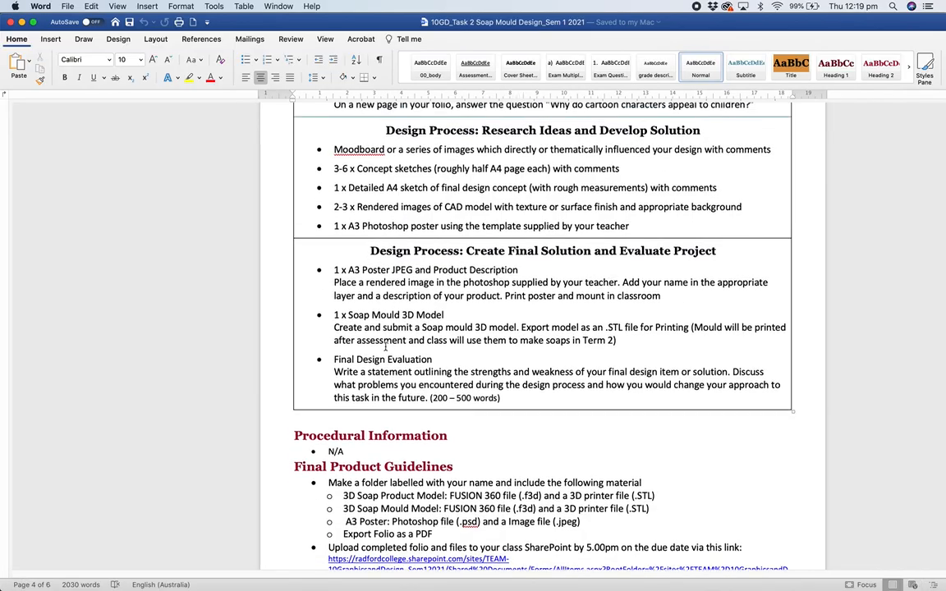
scroll("up", 3)
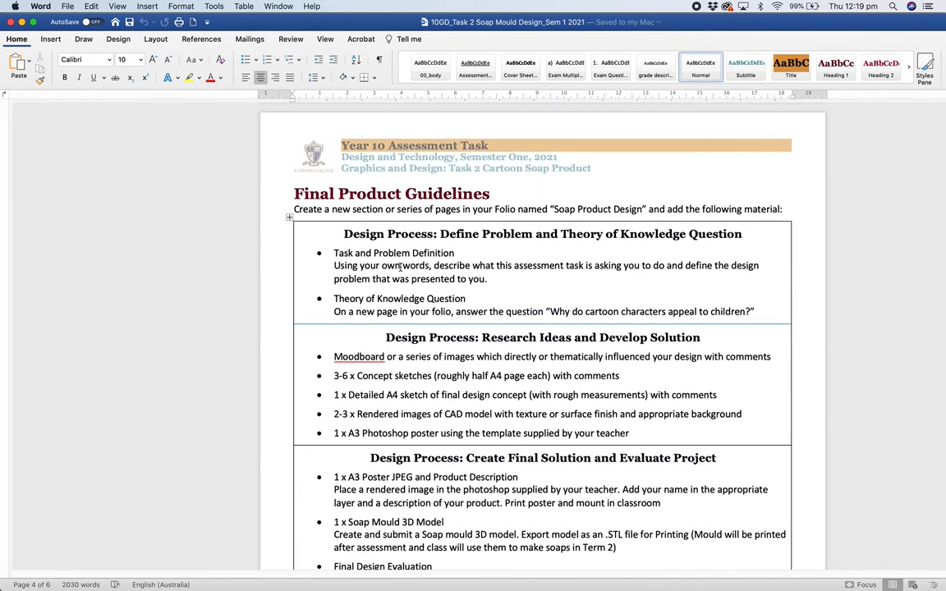
scroll("down", 3)
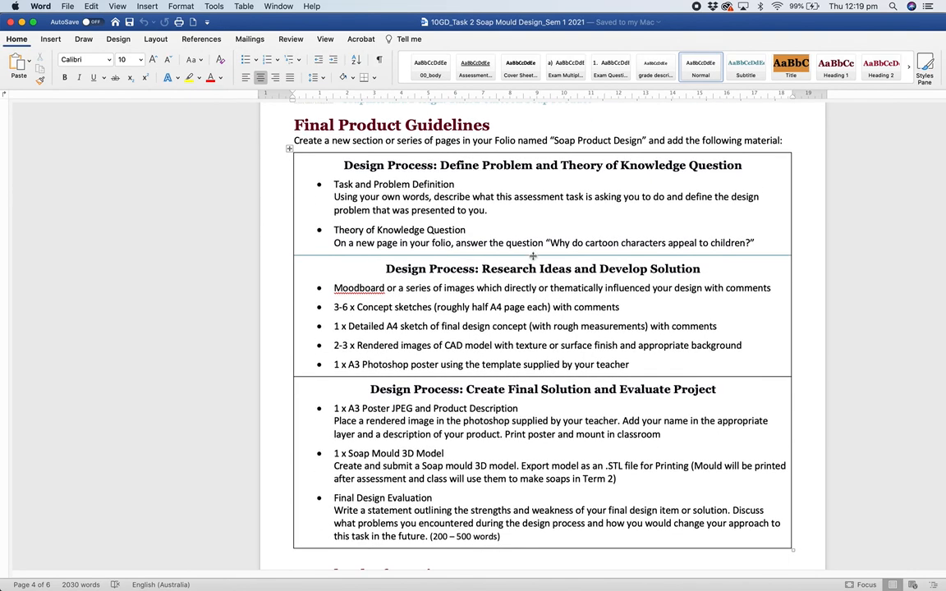
scroll("down", 3)
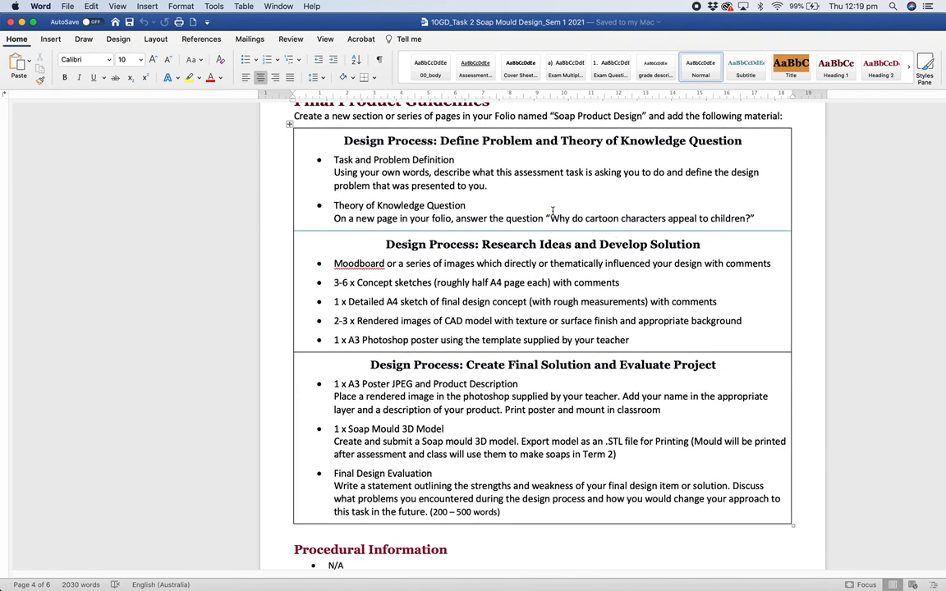
scroll("down", 3)
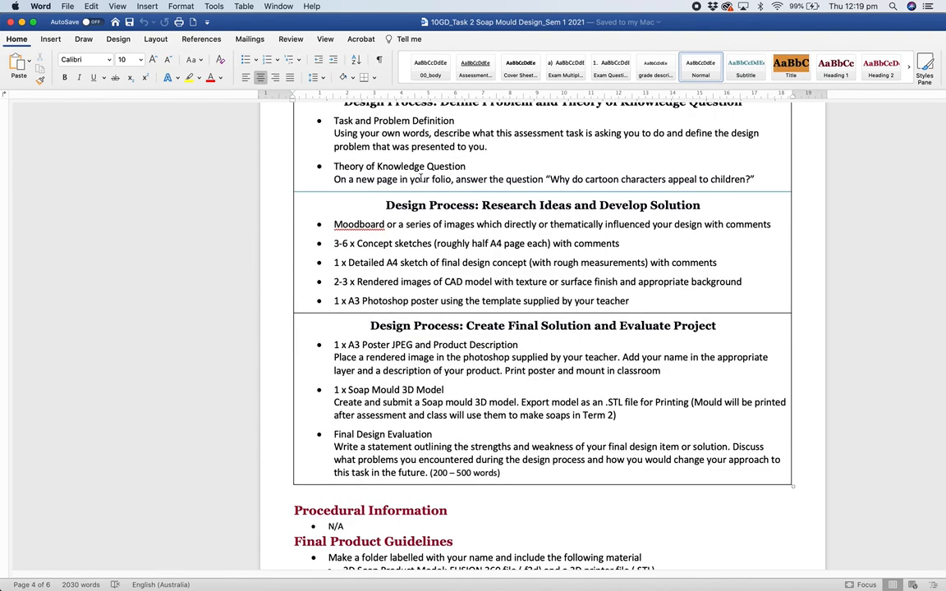
scroll("down", 3)
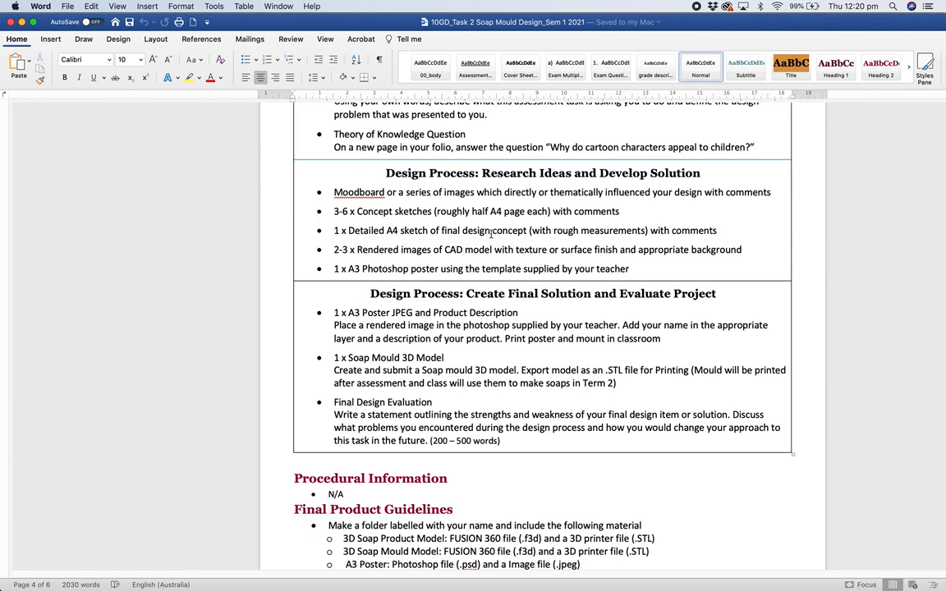
scroll("down", 3)
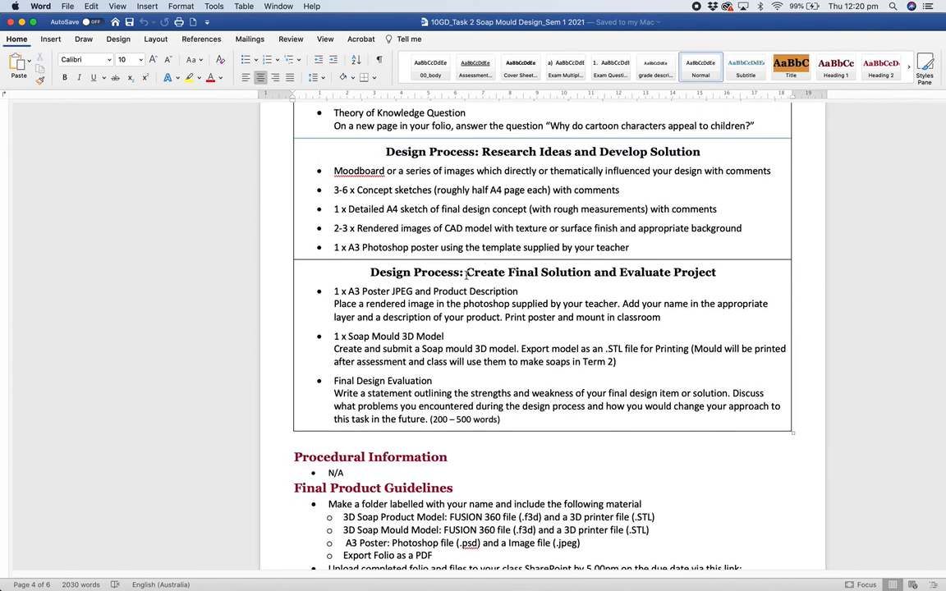
scroll("down", 3)
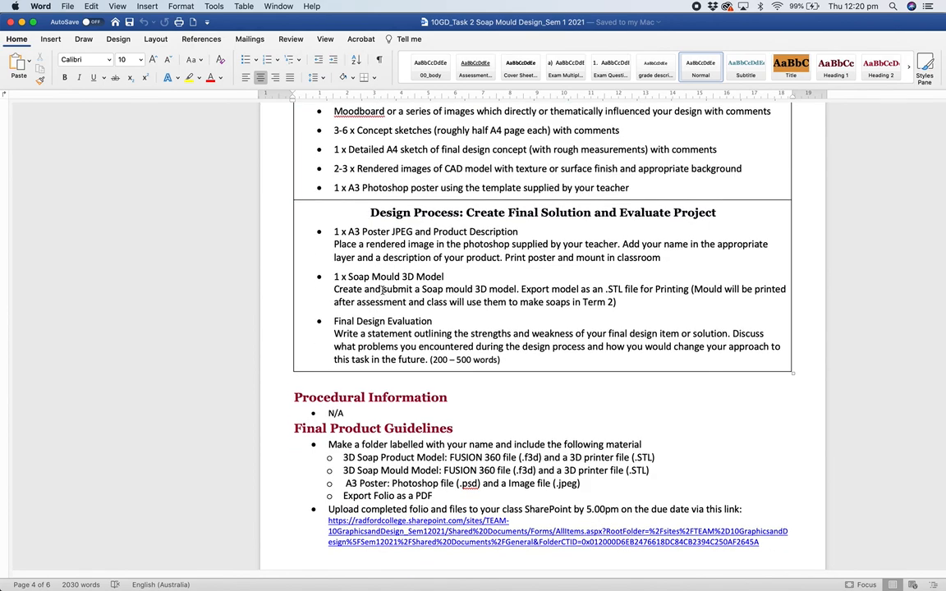
scroll("down", 3)
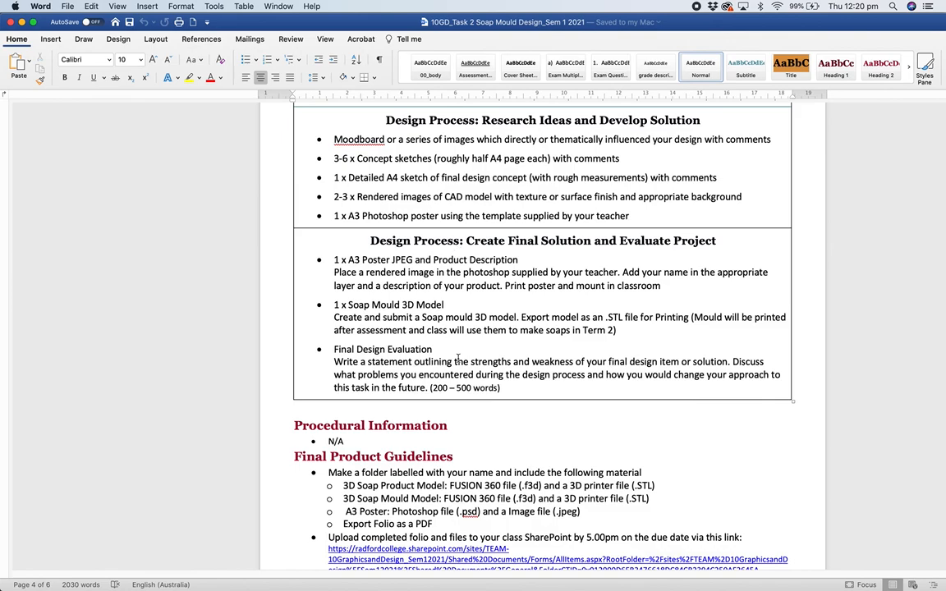
scroll("down", 3)
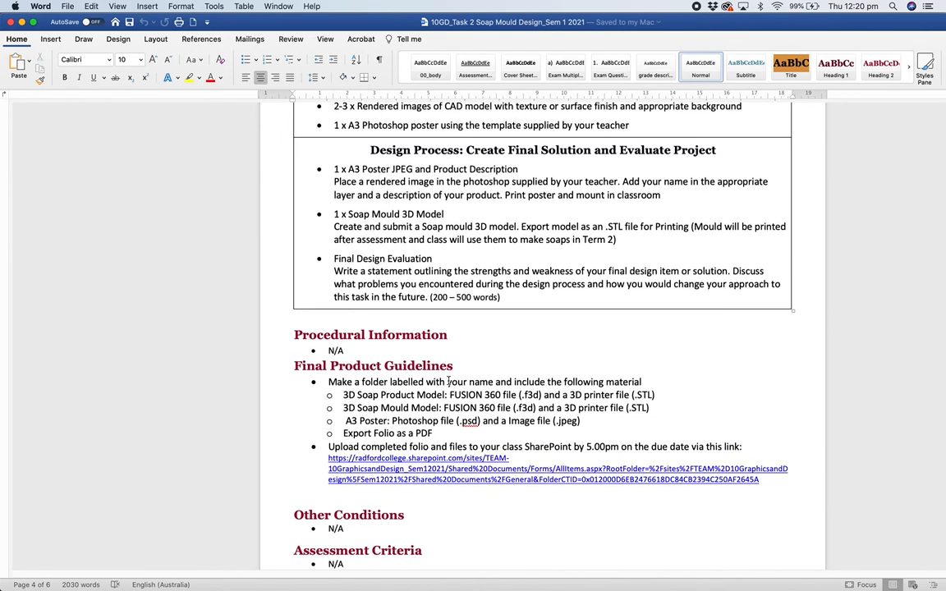
scroll("down", 3)
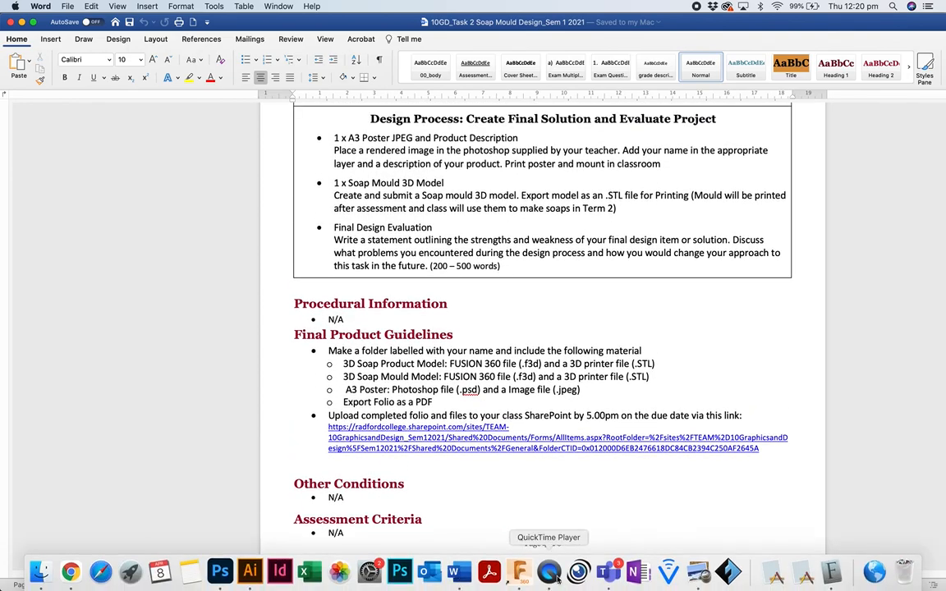
left_click(64, 6)
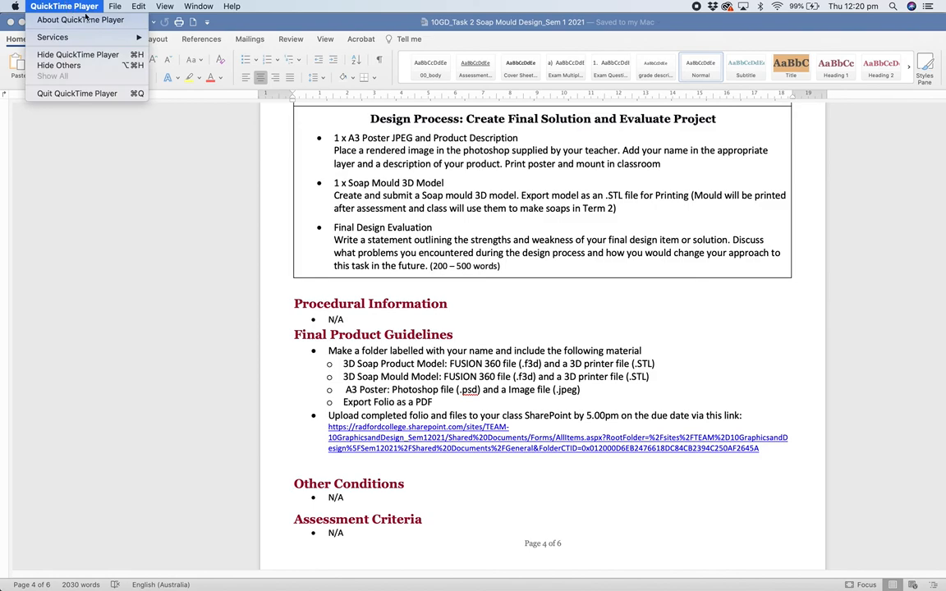